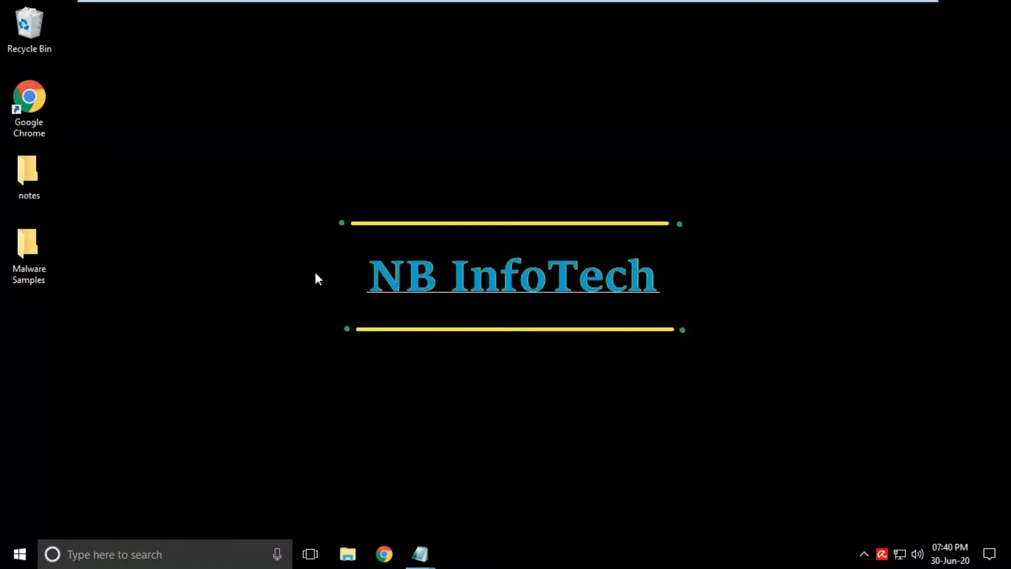
{"action": "mouse_move", "coordinate": [543, 314]}
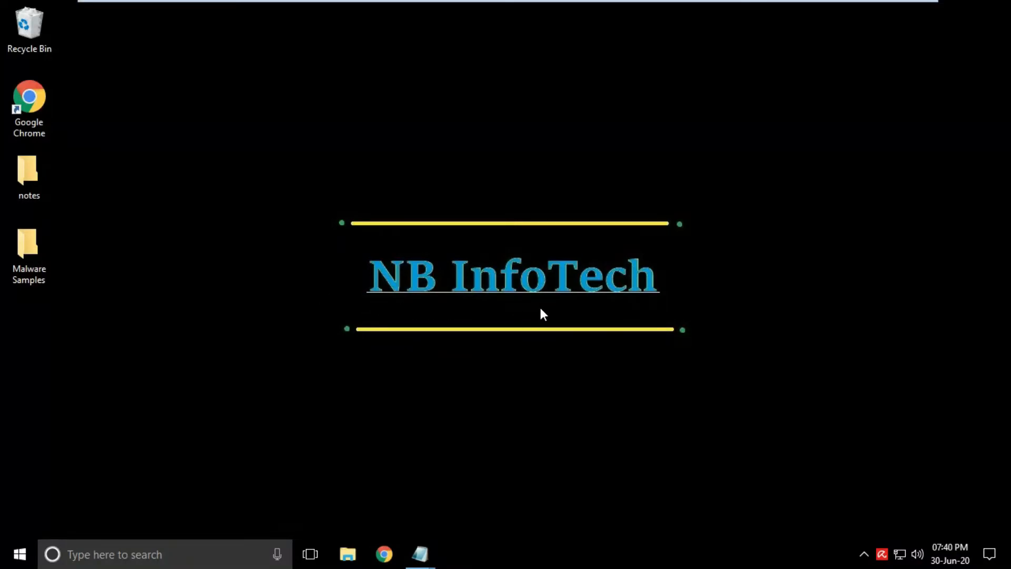
{"action": "mouse_move", "coordinate": [677, 310]}
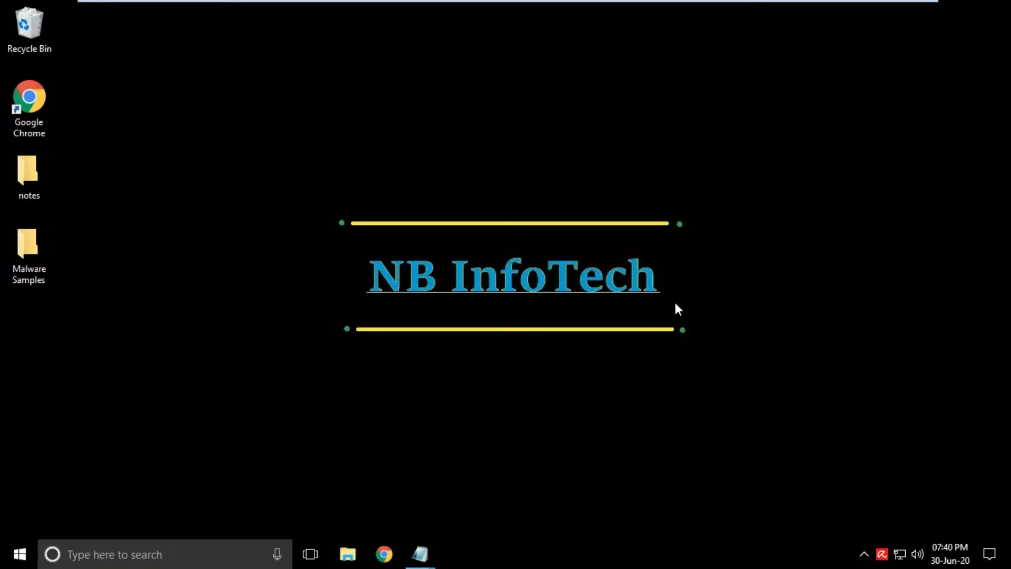
{"action": "mouse_move", "coordinate": [656, 375]}
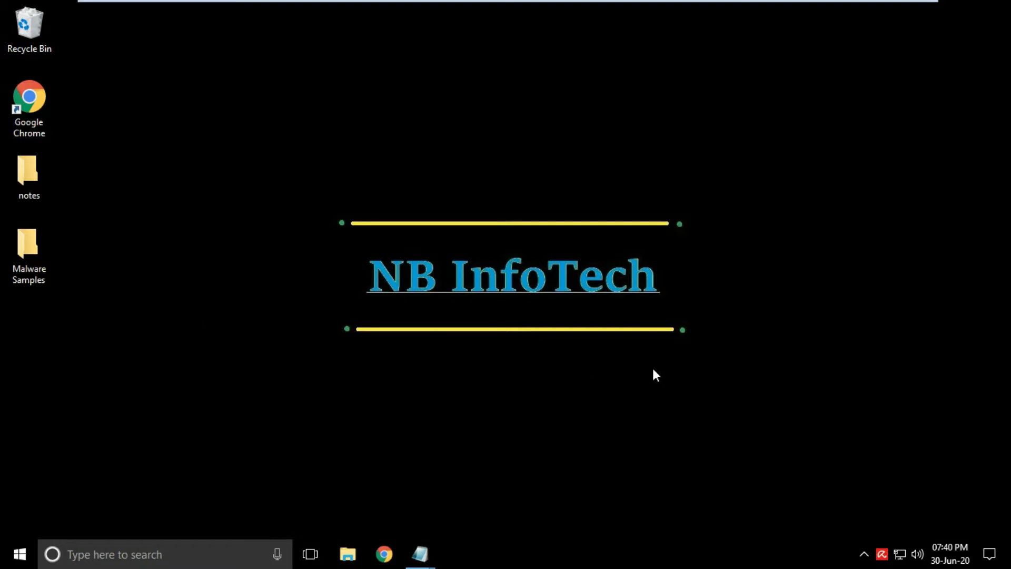
Bring up Avira from the tray, check Status, and list the Full, Quick, Custom and Scheduler scans.
{"action": "left_click", "coordinate": [455, 554]}
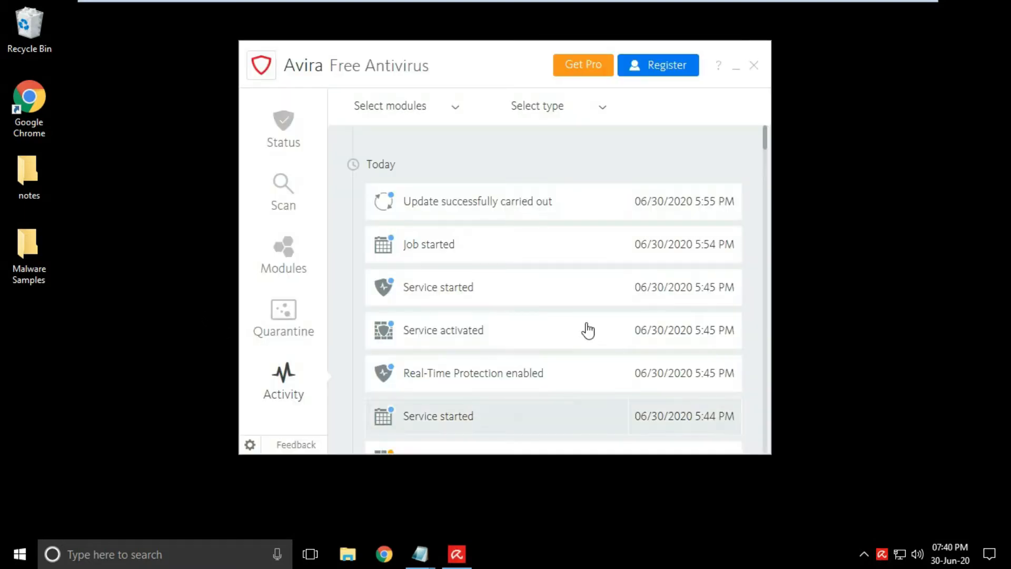
{"action": "left_click", "coordinate": [282, 128]}
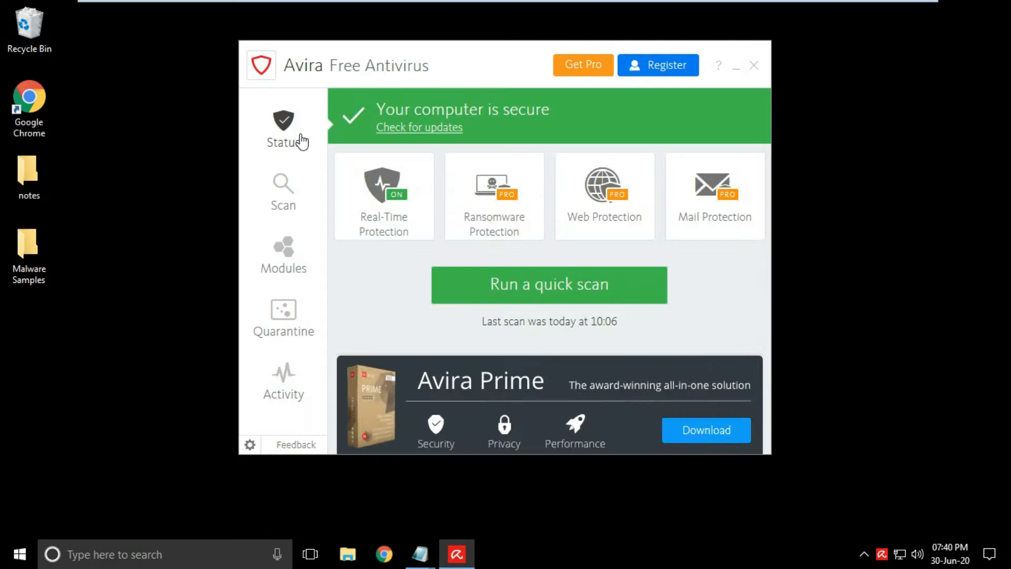
{"action": "mouse_move", "coordinate": [263, 84]}
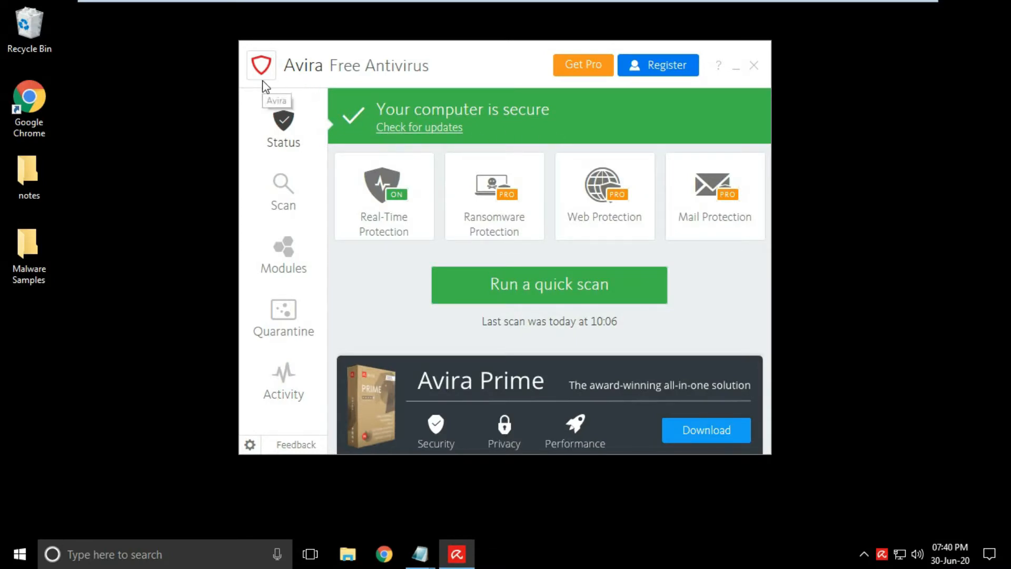
{"action": "mouse_move", "coordinate": [431, 84]}
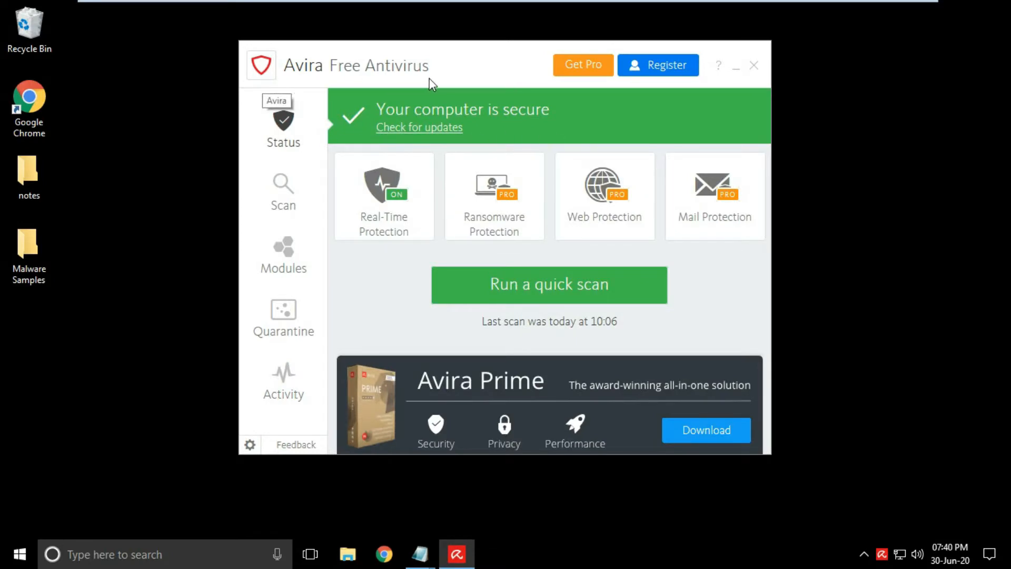
{"action": "mouse_move", "coordinate": [646, 341]}
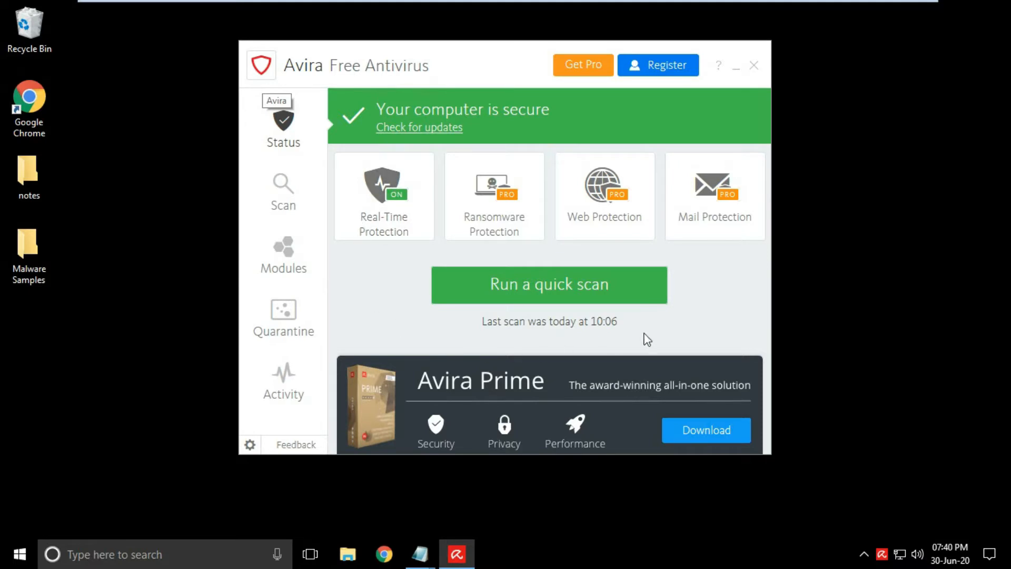
{"action": "mouse_move", "coordinate": [334, 130]}
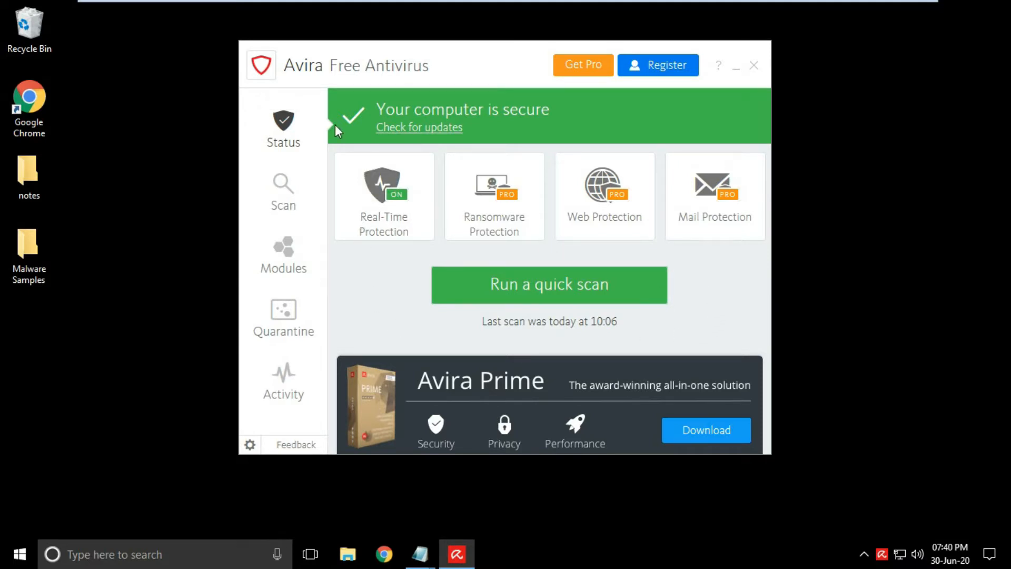
{"action": "mouse_move", "coordinate": [282, 249]}
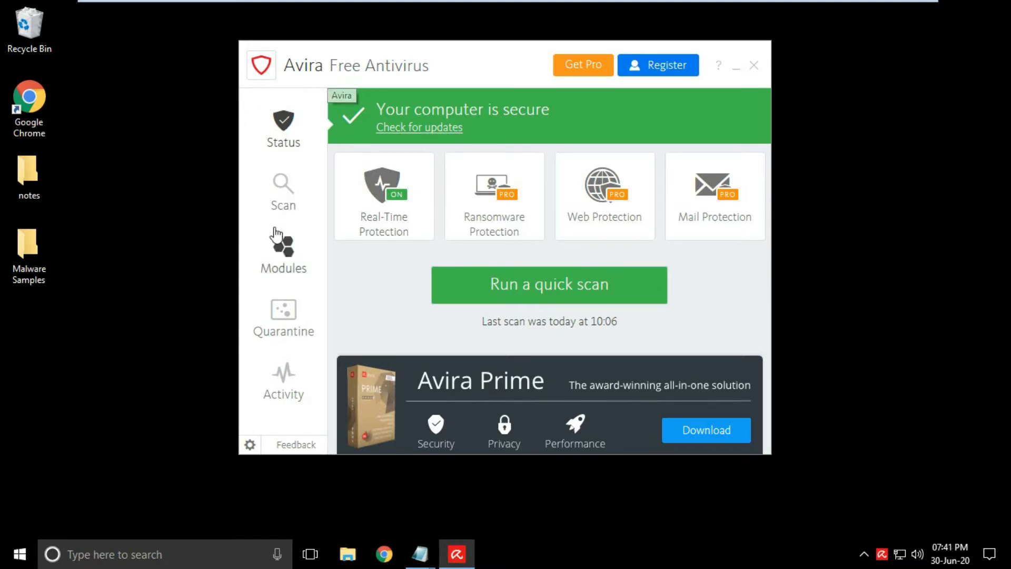
{"action": "left_click", "coordinate": [282, 191]}
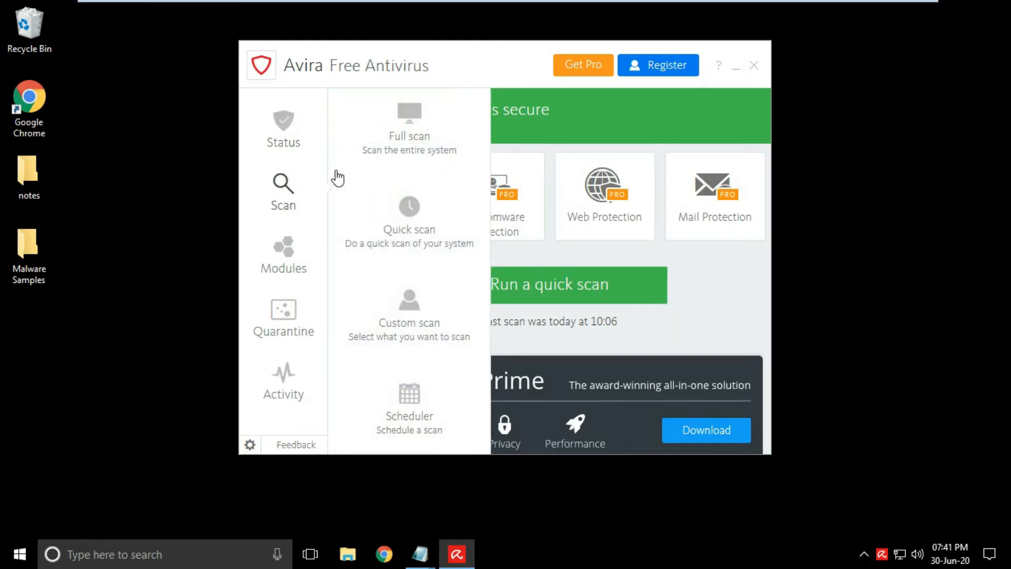
{"action": "mouse_move", "coordinate": [418, 312]}
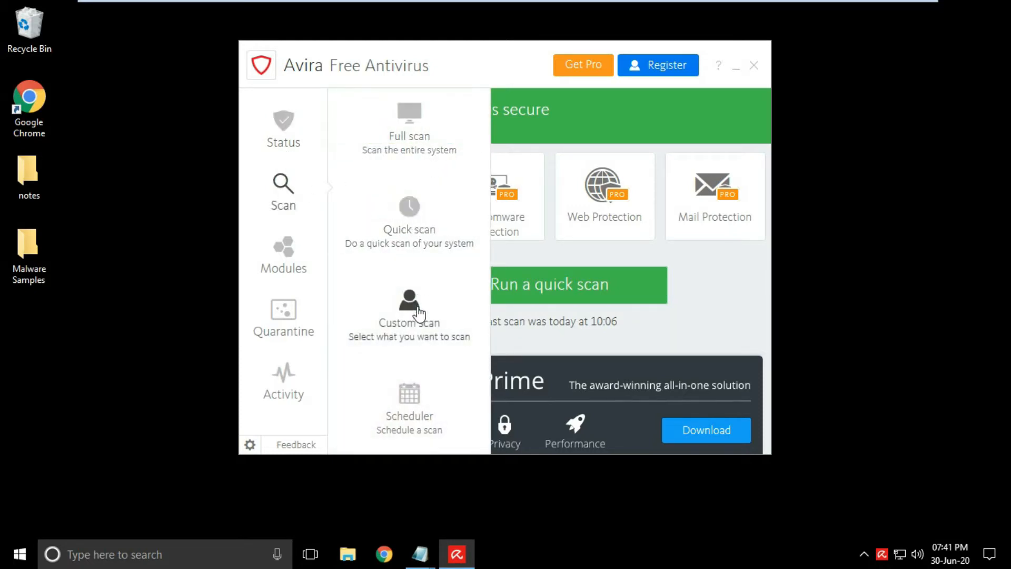
Review Real-Time Protection, Ransomware Protection, Firewall and Protection Cloud Plus modules, then return to Status.
{"action": "left_click", "coordinate": [283, 254]}
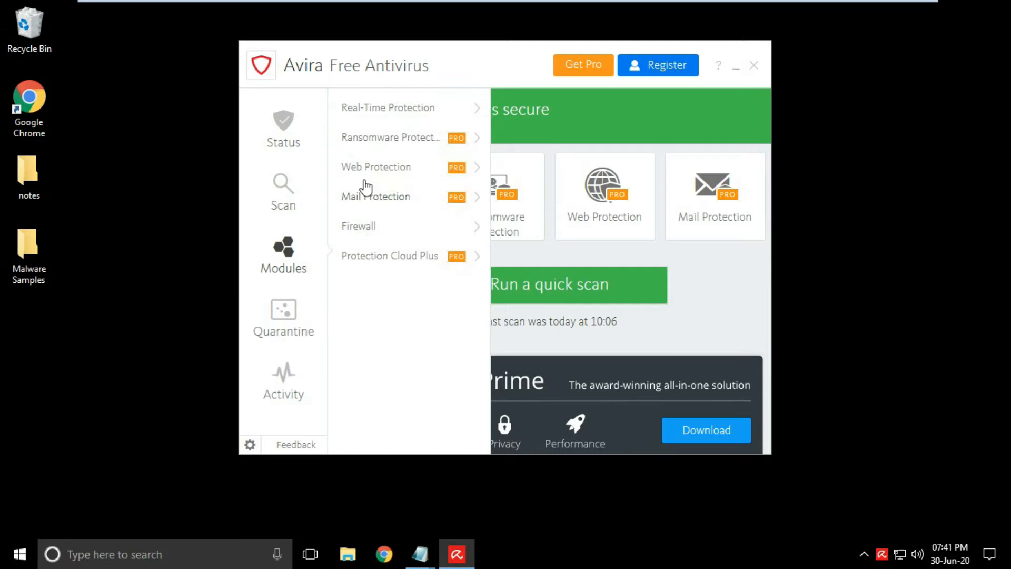
{"action": "left_click", "coordinate": [387, 107]}
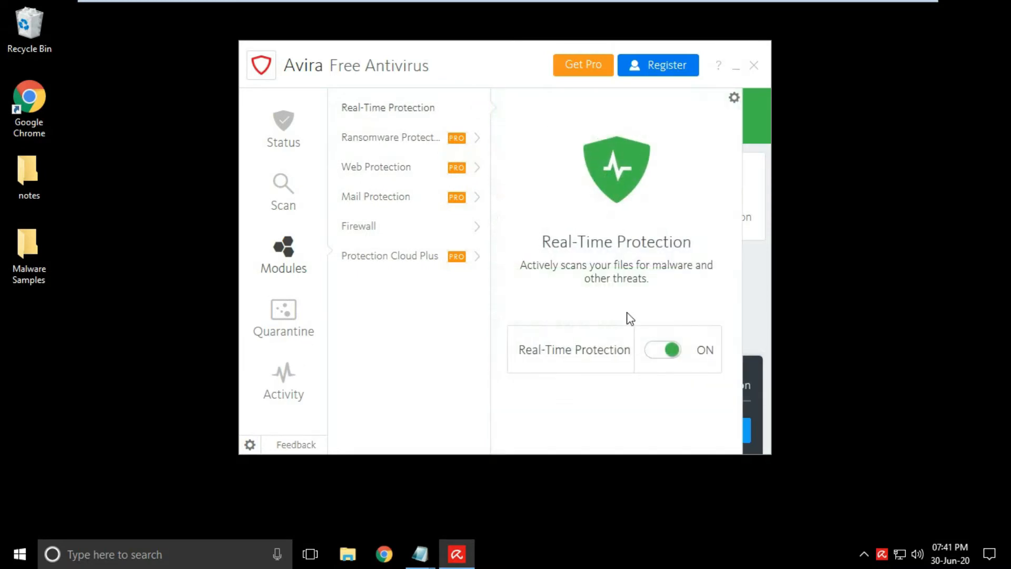
{"action": "mouse_move", "coordinate": [420, 155]}
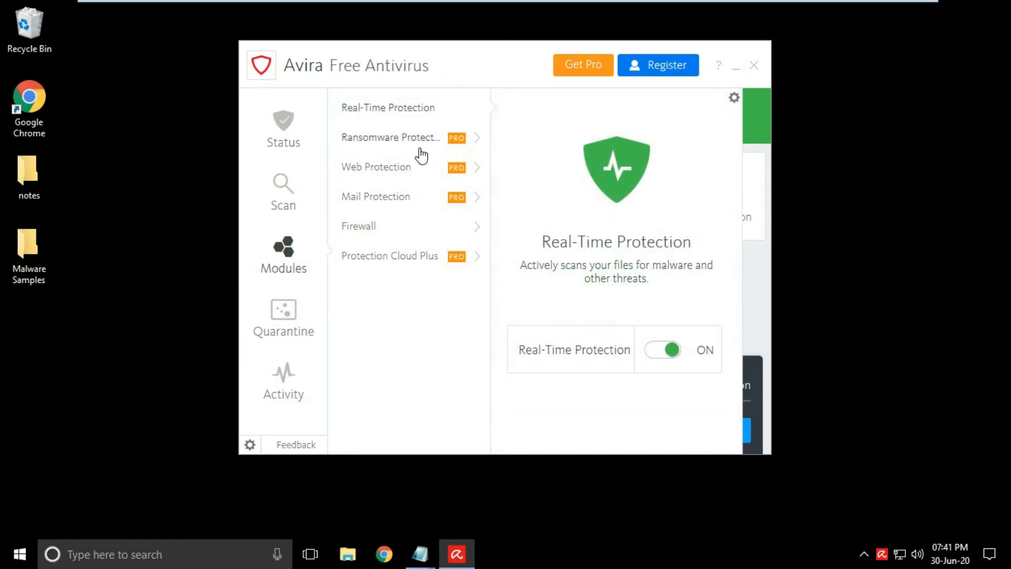
{"action": "left_click", "coordinate": [390, 137]}
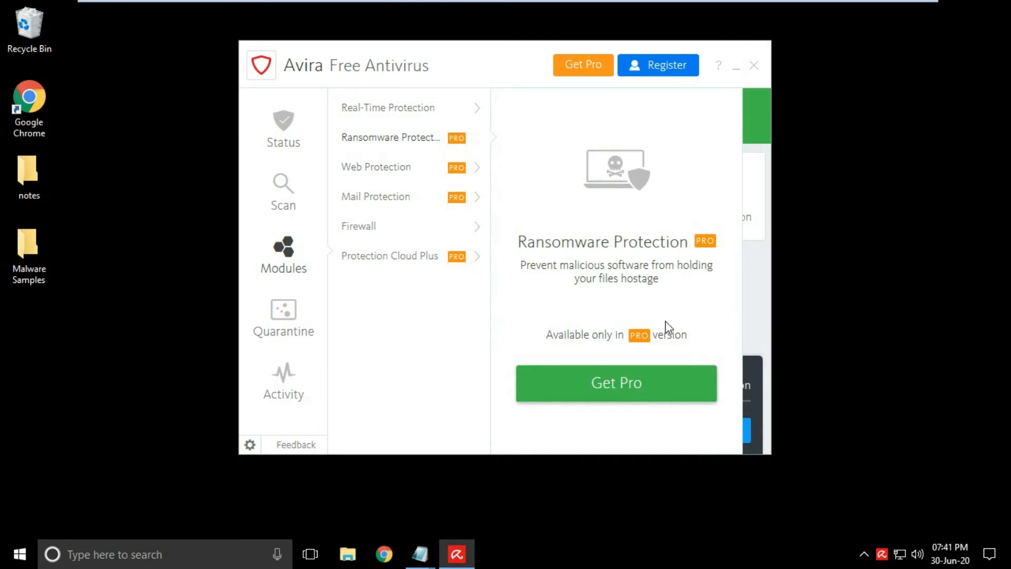
{"action": "mouse_move", "coordinate": [383, 172]}
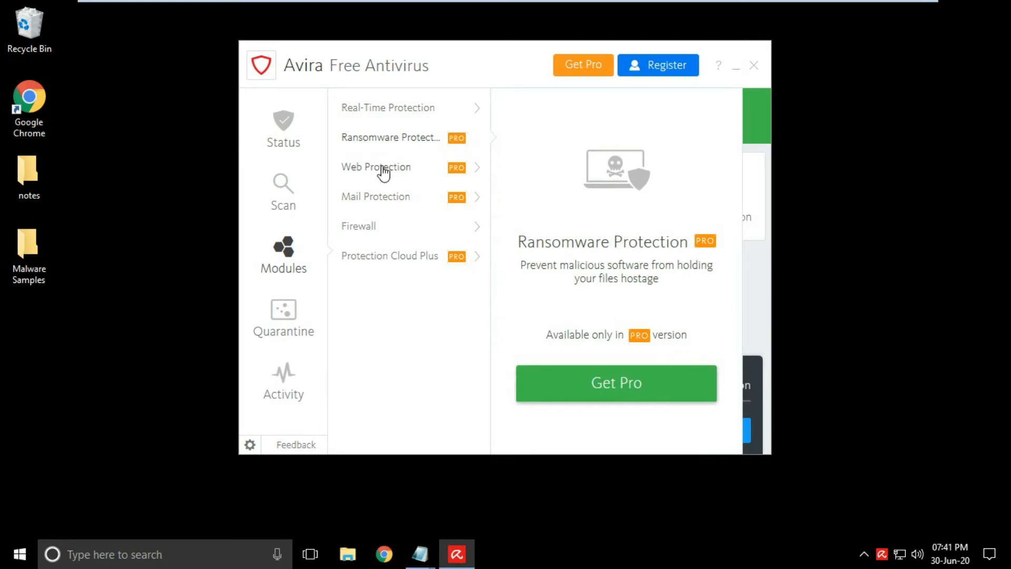
{"action": "mouse_move", "coordinate": [357, 225]}
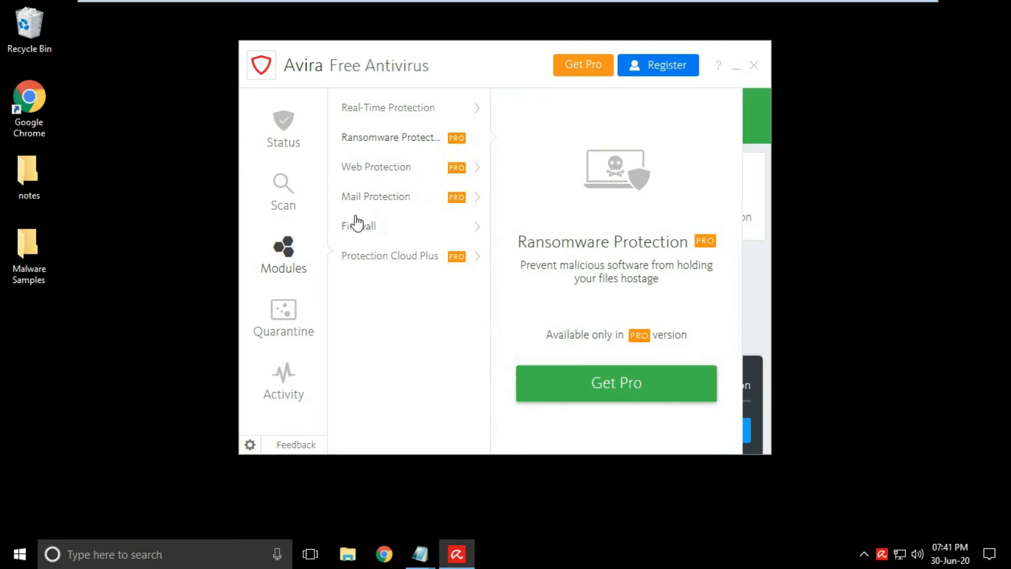
{"action": "left_click", "coordinate": [358, 225]}
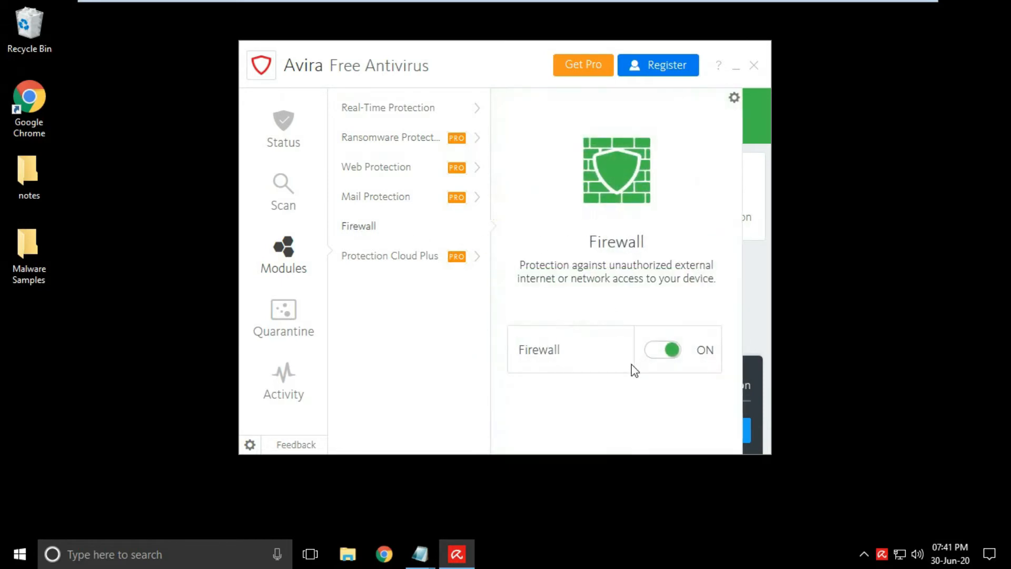
{"action": "mouse_move", "coordinate": [418, 263]}
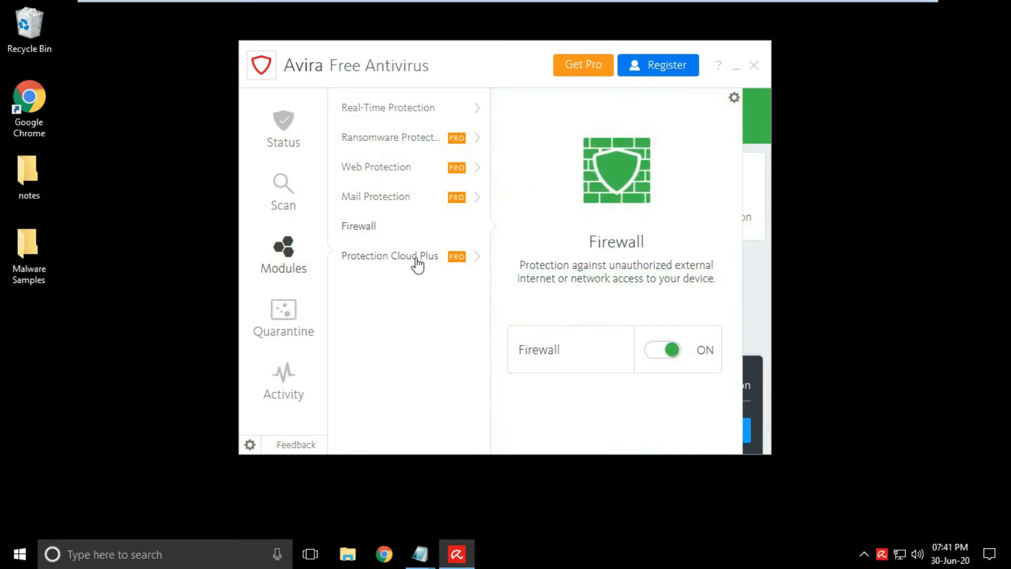
{"action": "left_click", "coordinate": [390, 255]}
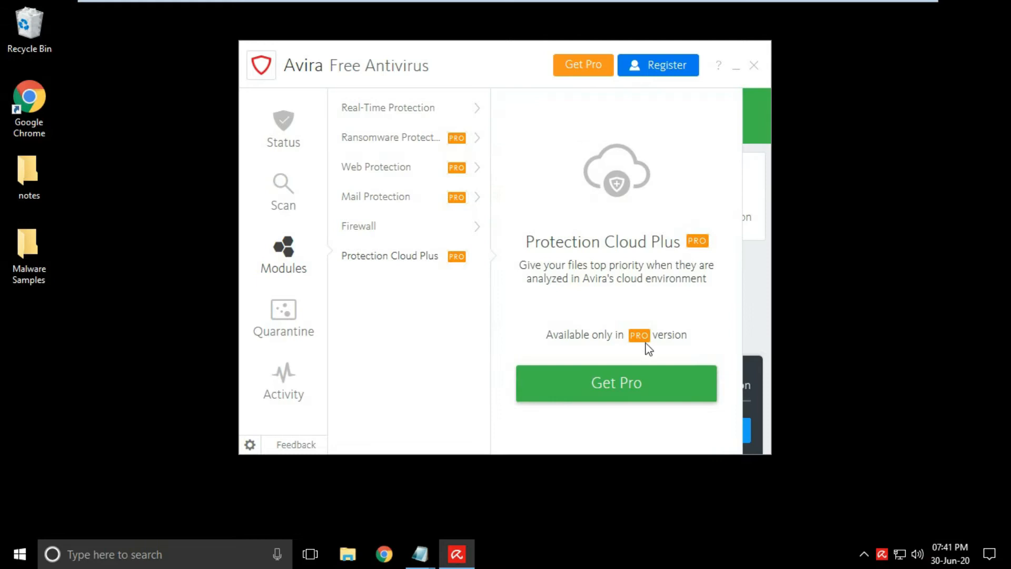
{"action": "mouse_move", "coordinate": [340, 232]}
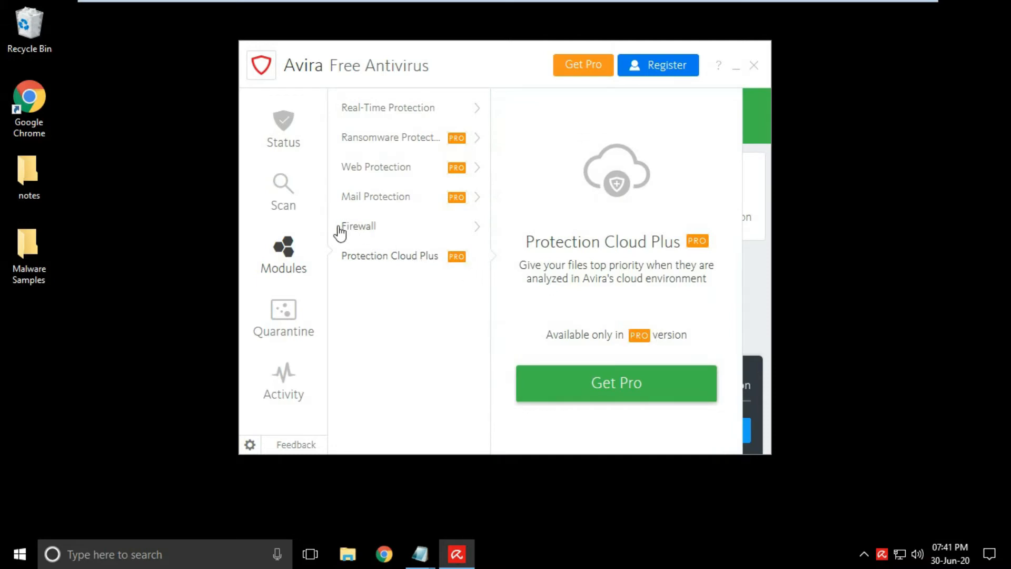
{"action": "mouse_move", "coordinate": [285, 313]}
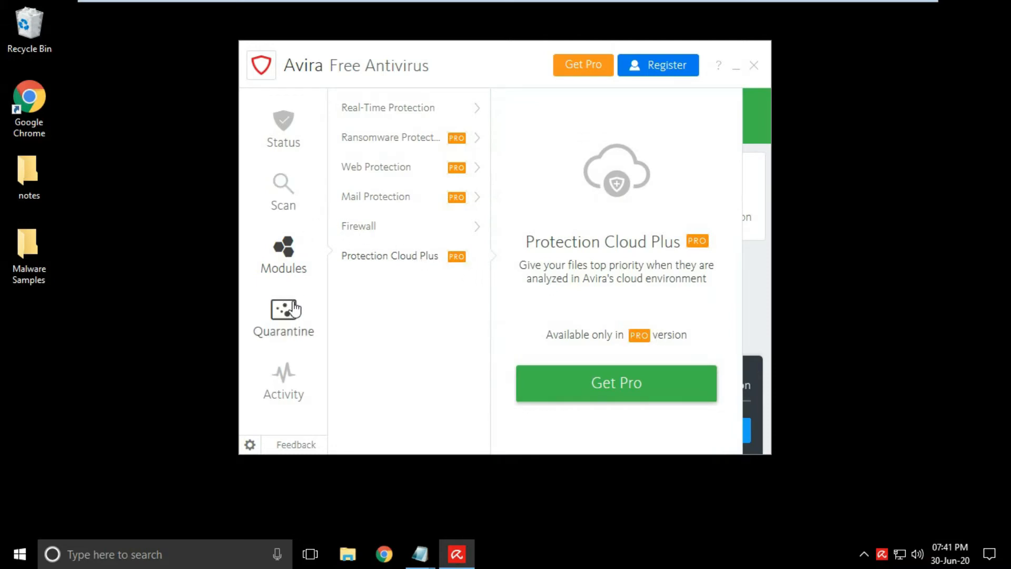
{"action": "left_click", "coordinate": [283, 129]}
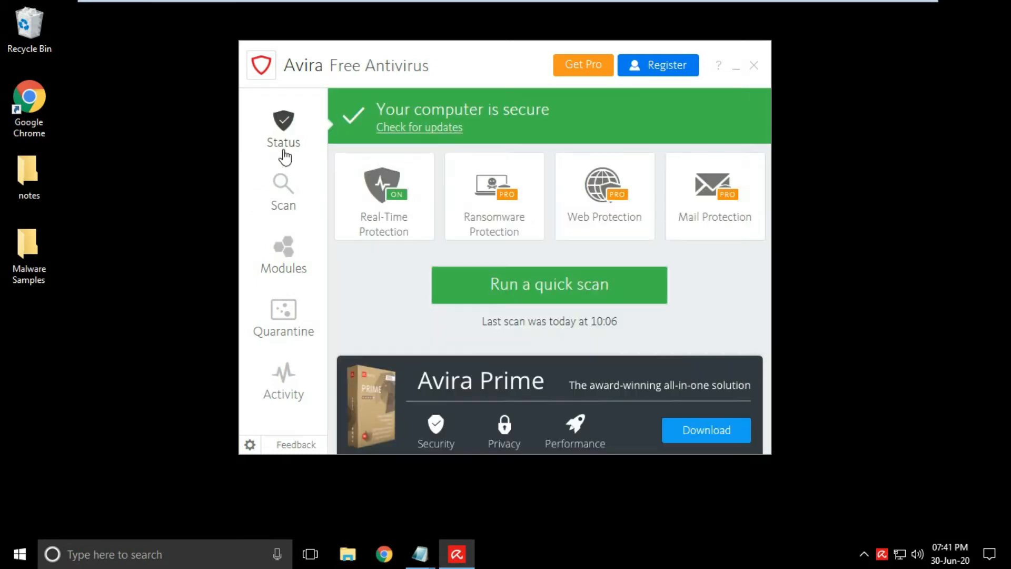
{"action": "mouse_move", "coordinate": [394, 185]}
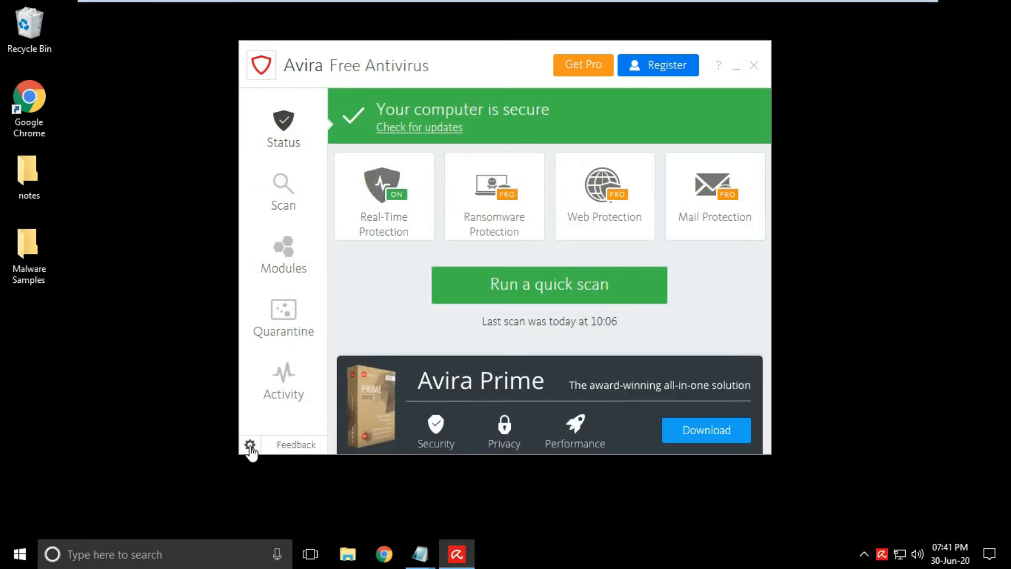
{"action": "mouse_move", "coordinate": [547, 167]}
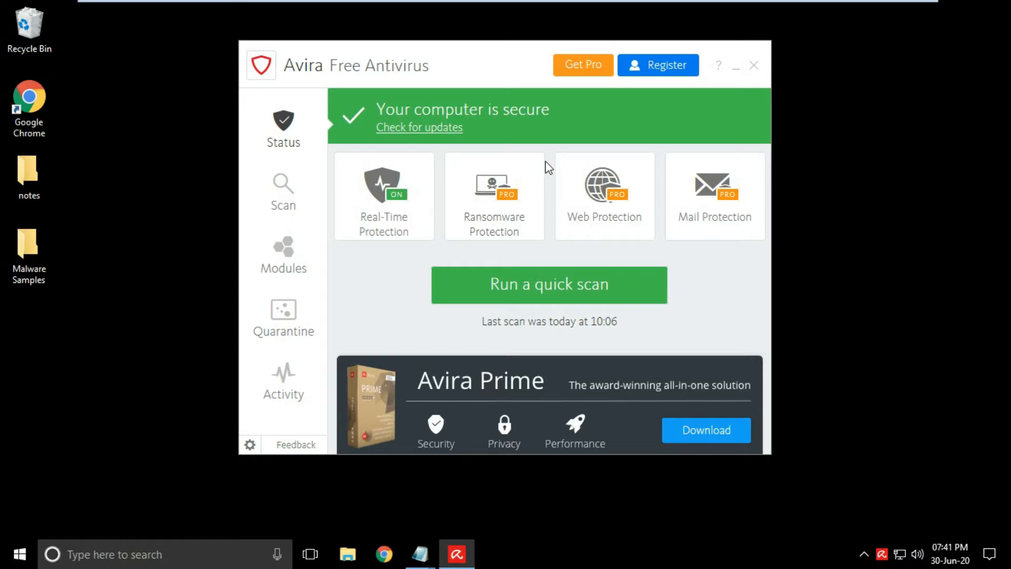
{"action": "mouse_move", "coordinate": [477, 62]}
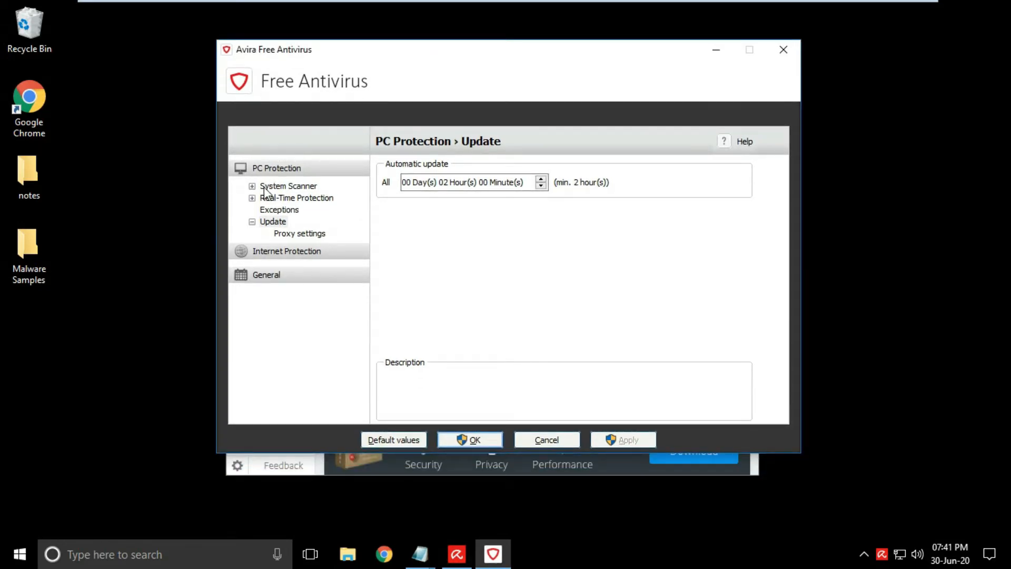
Browse System Scanner action-on-detection and heuristic settings and Real-Time Protection scan and heuristic settings.
{"action": "left_click", "coordinate": [251, 187]}
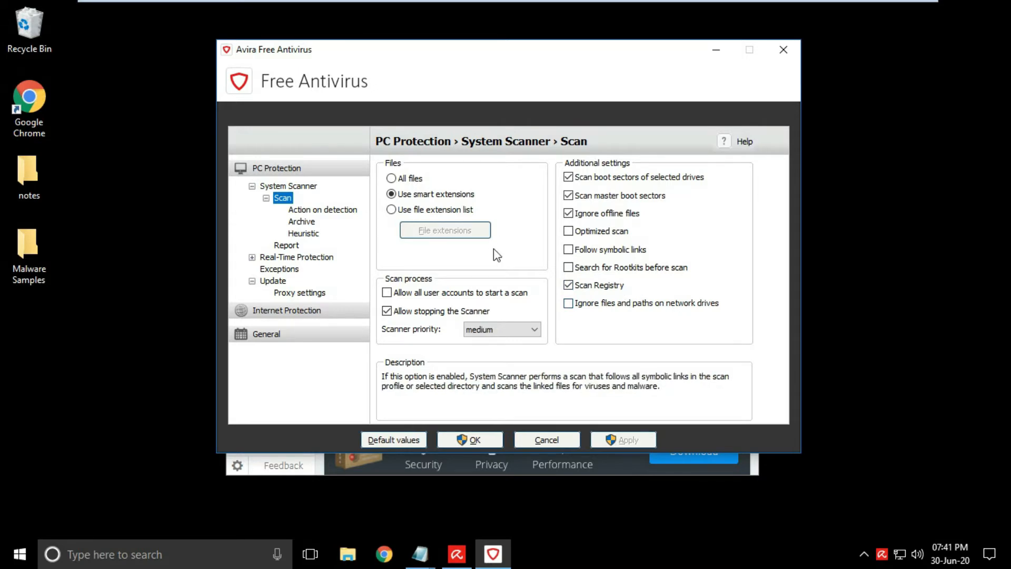
{"action": "left_click", "coordinate": [301, 221]}
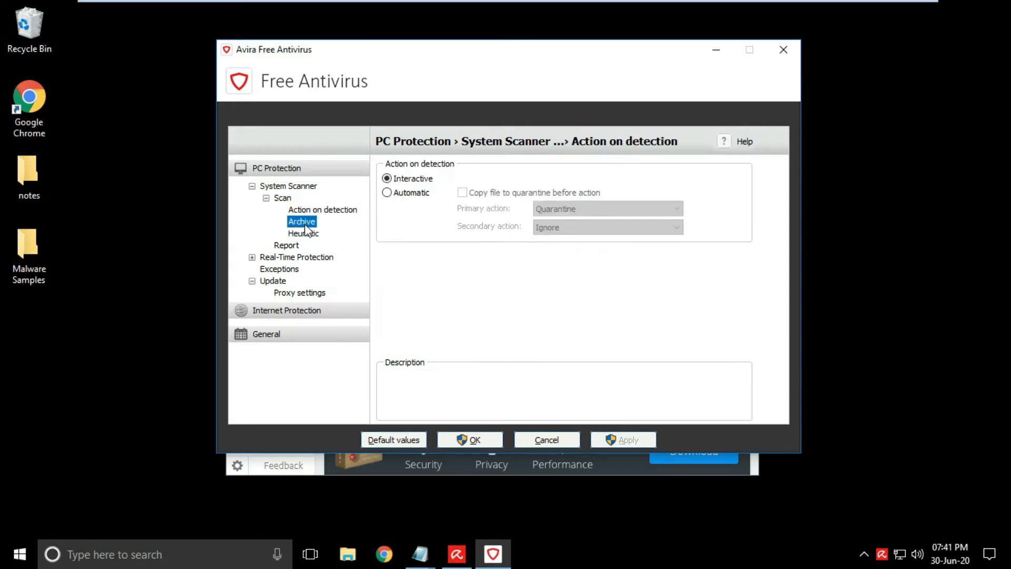
{"action": "left_click", "coordinate": [303, 233]}
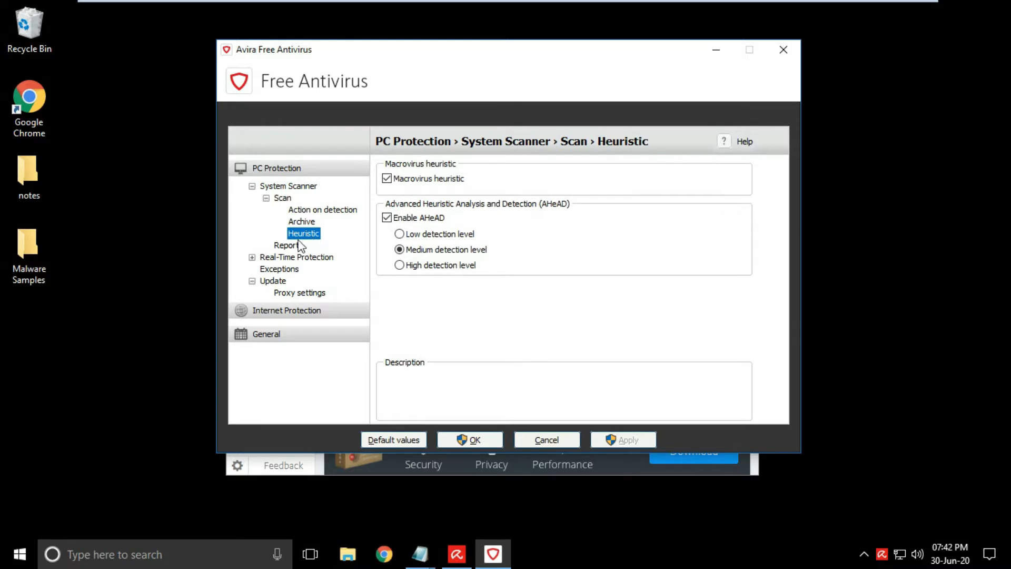
{"action": "left_click", "coordinate": [296, 256]}
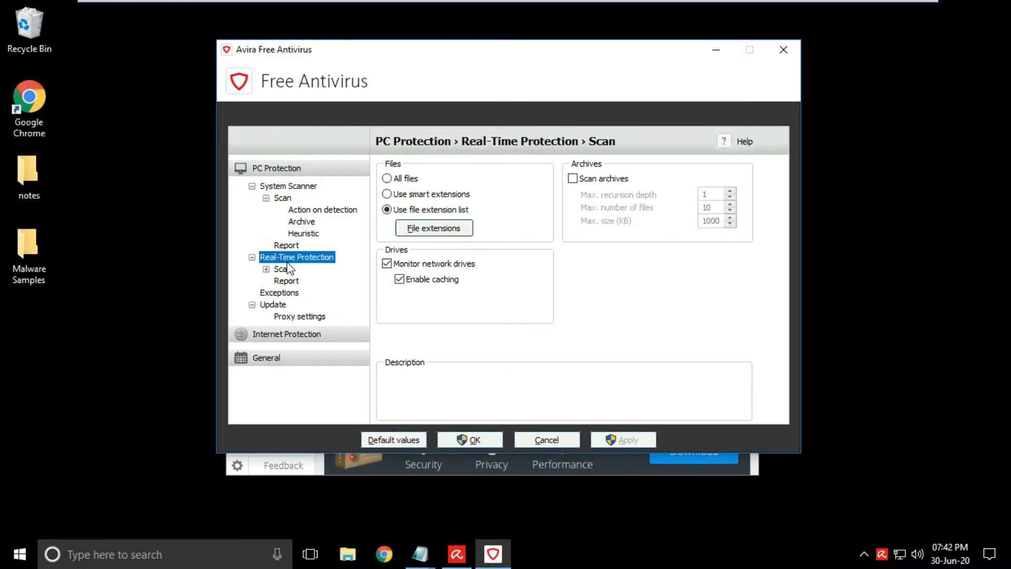
{"action": "left_click", "coordinate": [266, 268]}
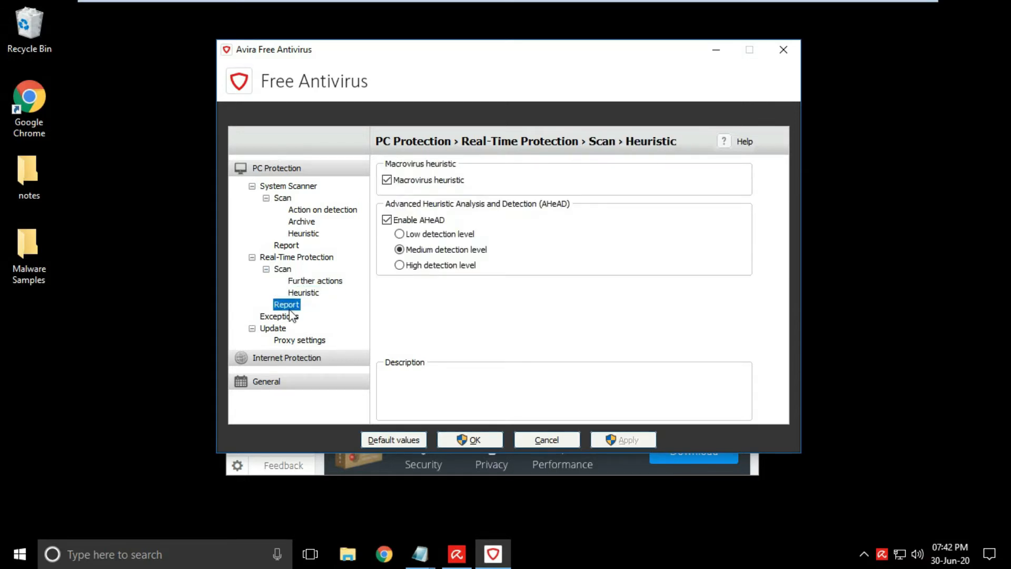
Browse the Real-Time Protection report, automatic update and proxy server settings.
{"action": "left_click", "coordinate": [286, 303]}
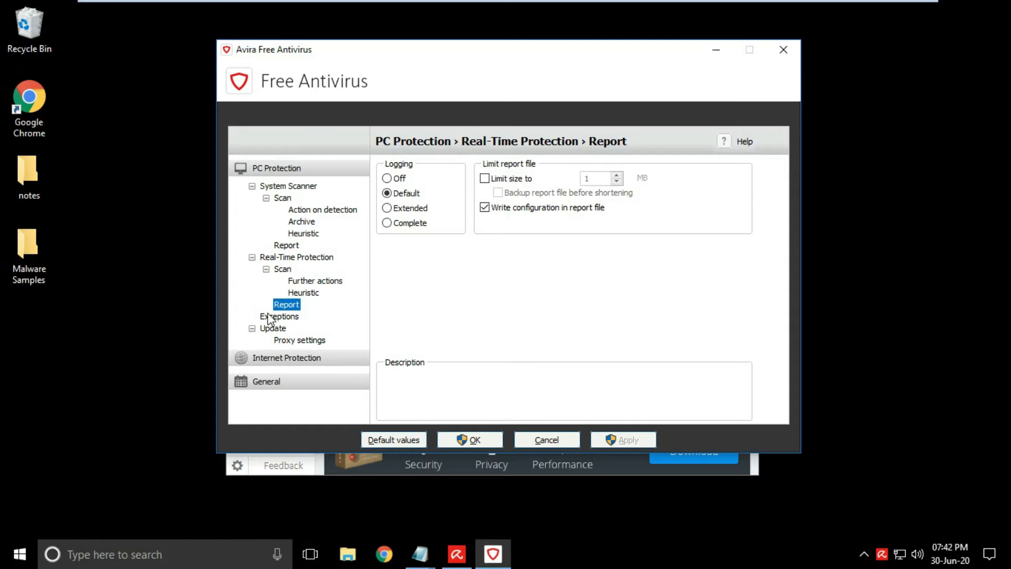
{"action": "left_click", "coordinate": [273, 328]}
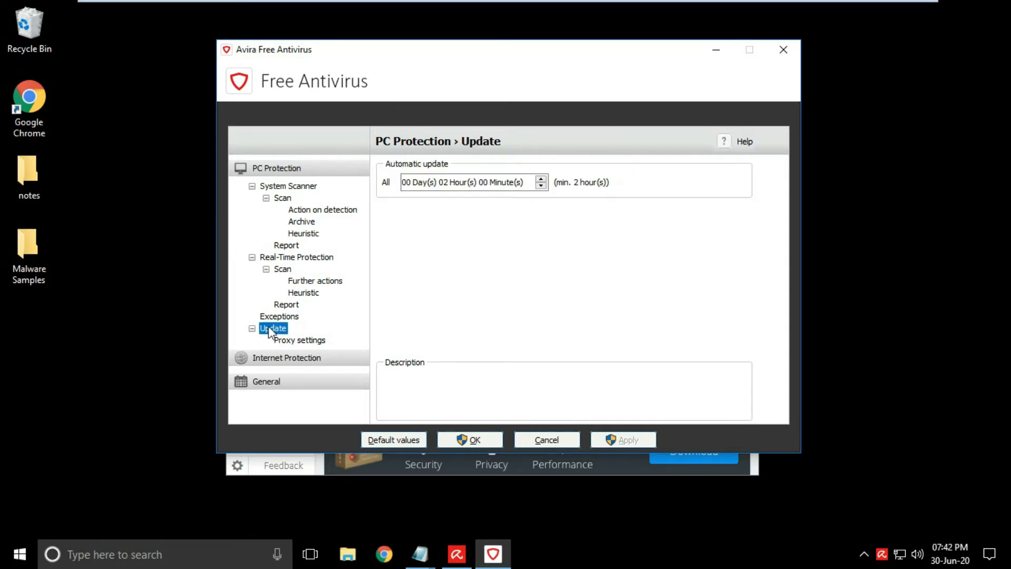
{"action": "left_click", "coordinate": [299, 340]}
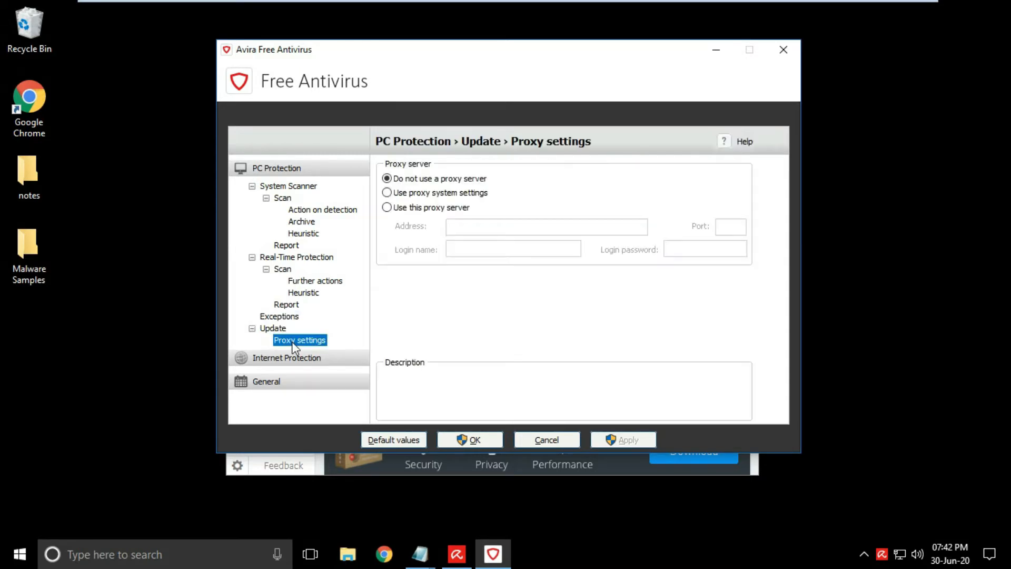
View Internet Protection's Windows Firewall private/public network profiles and the application rules page.
{"action": "left_click", "coordinate": [276, 167]}
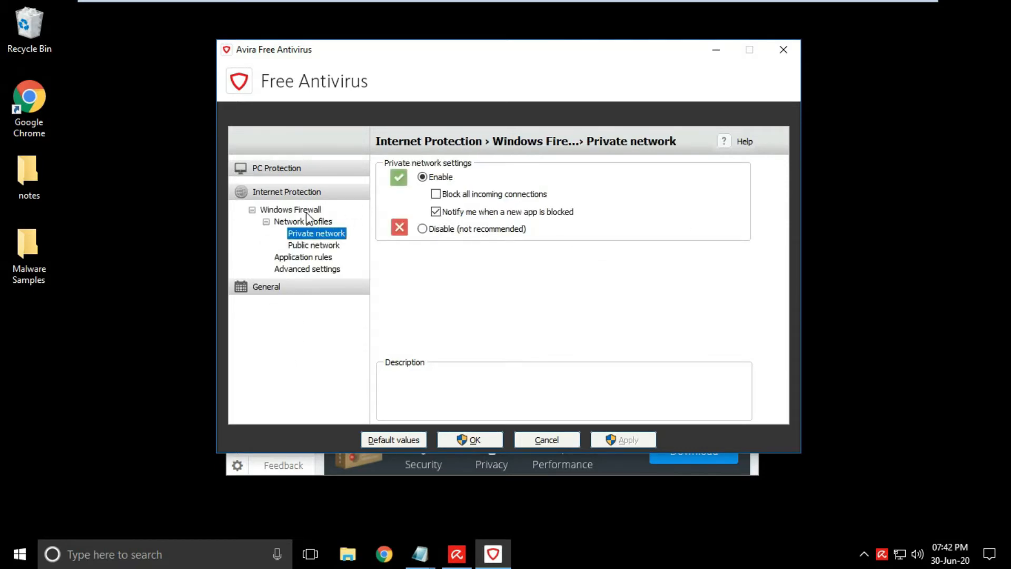
{"action": "left_click", "coordinate": [314, 245]}
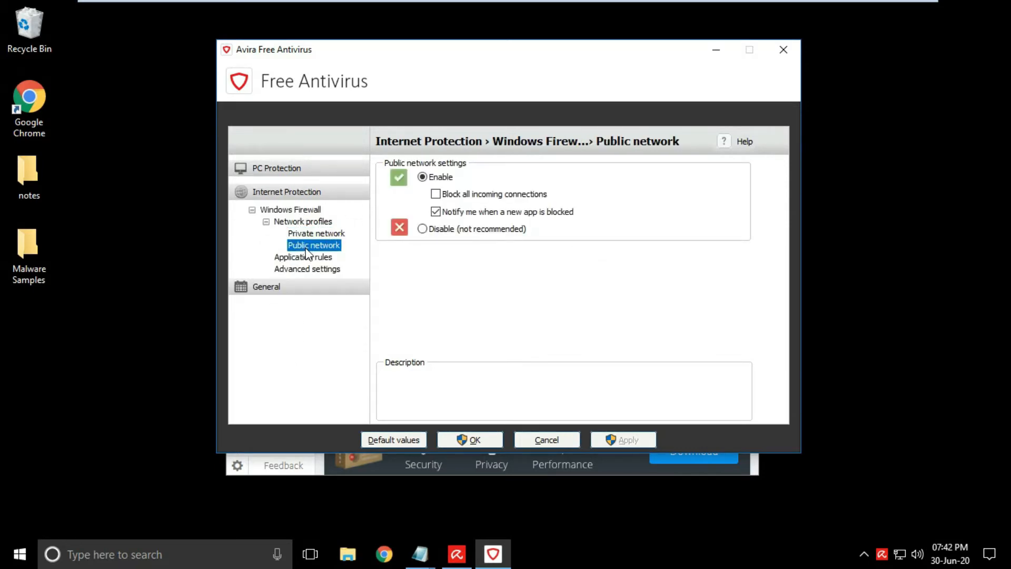
{"action": "left_click", "coordinate": [303, 257]}
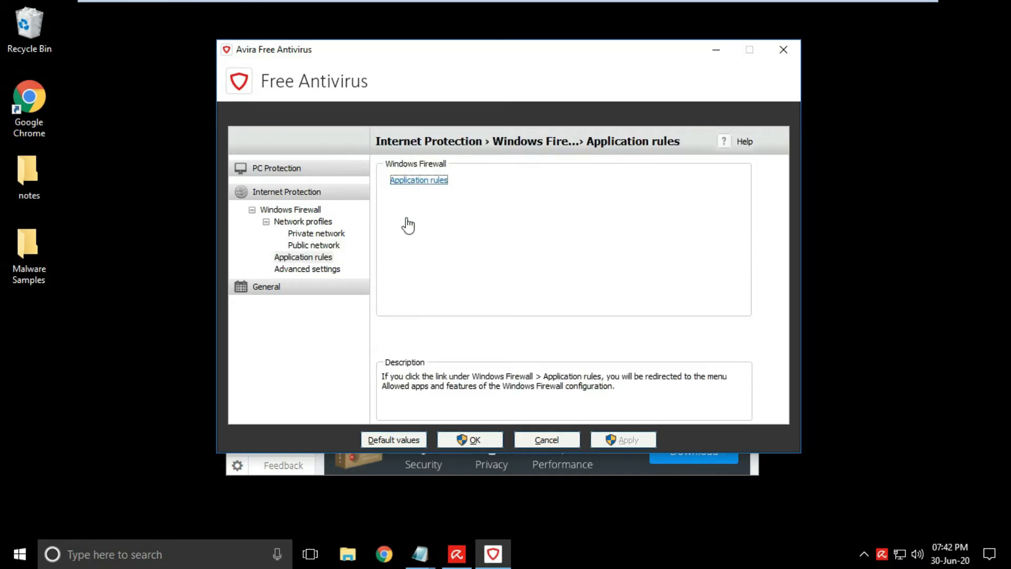
View the Windows allowed apps list from the firewall link, then show Avira's firewall advanced settings.
{"action": "left_click", "coordinate": [418, 180]}
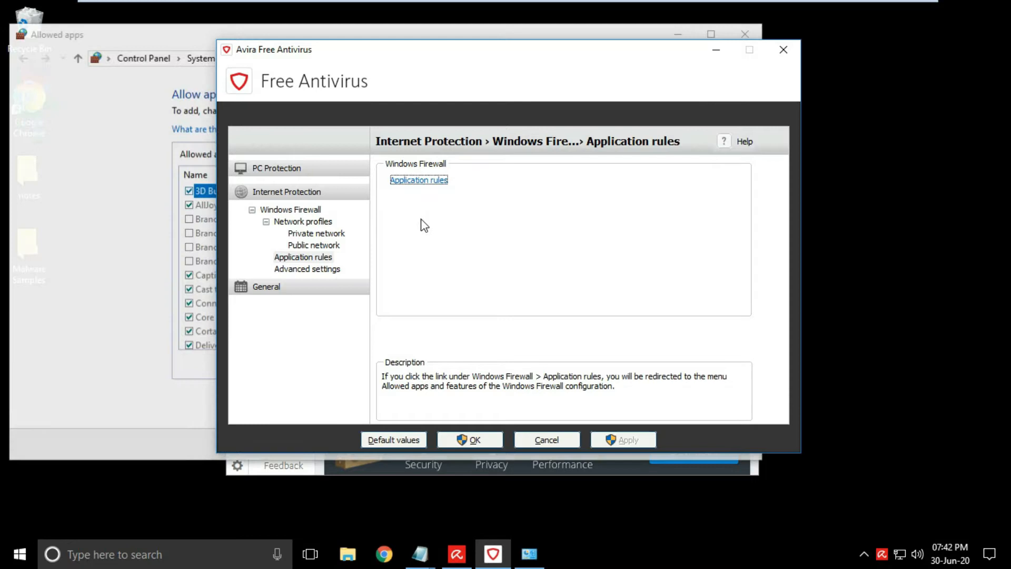
{"action": "left_click", "coordinate": [418, 180]}
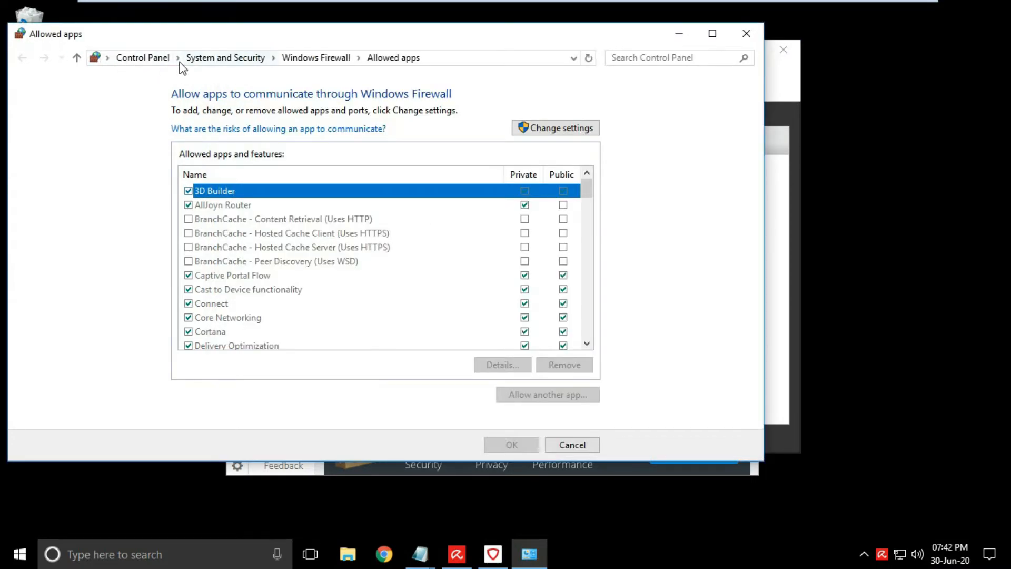
{"action": "mouse_move", "coordinate": [393, 57]}
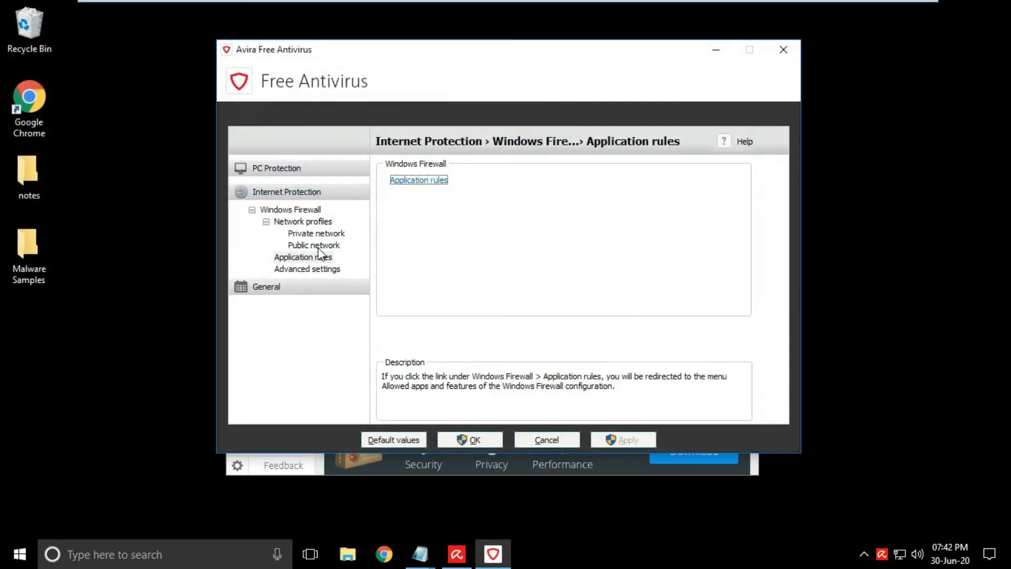
{"action": "left_click", "coordinate": [307, 268]}
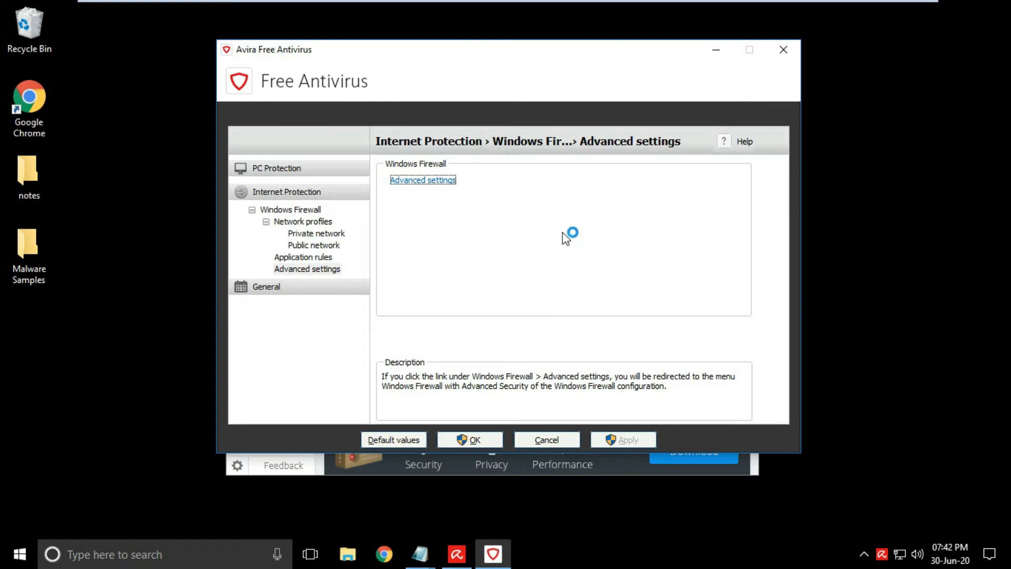
{"action": "mouse_move", "coordinate": [573, 235]}
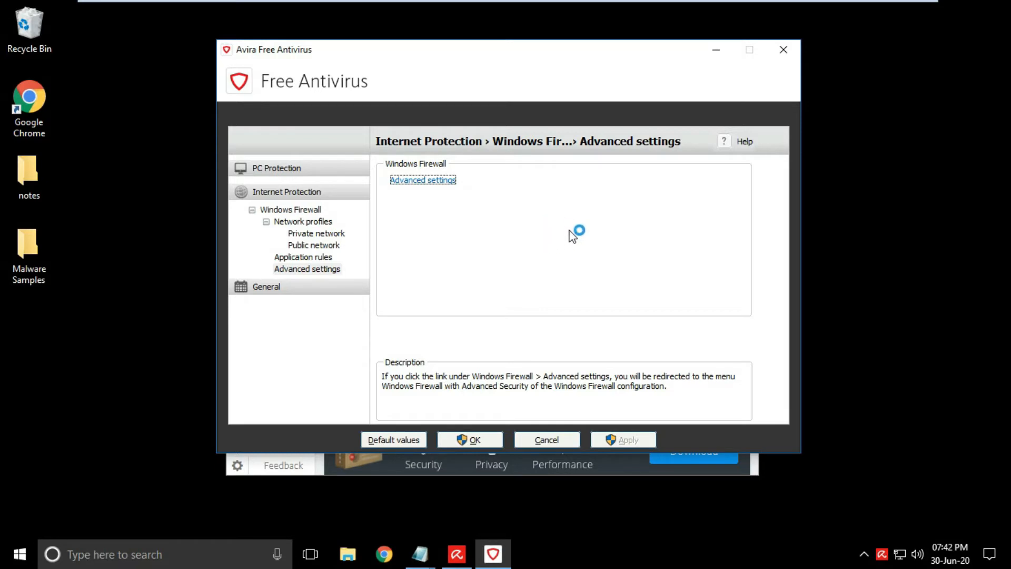
{"action": "mouse_move", "coordinate": [569, 246]}
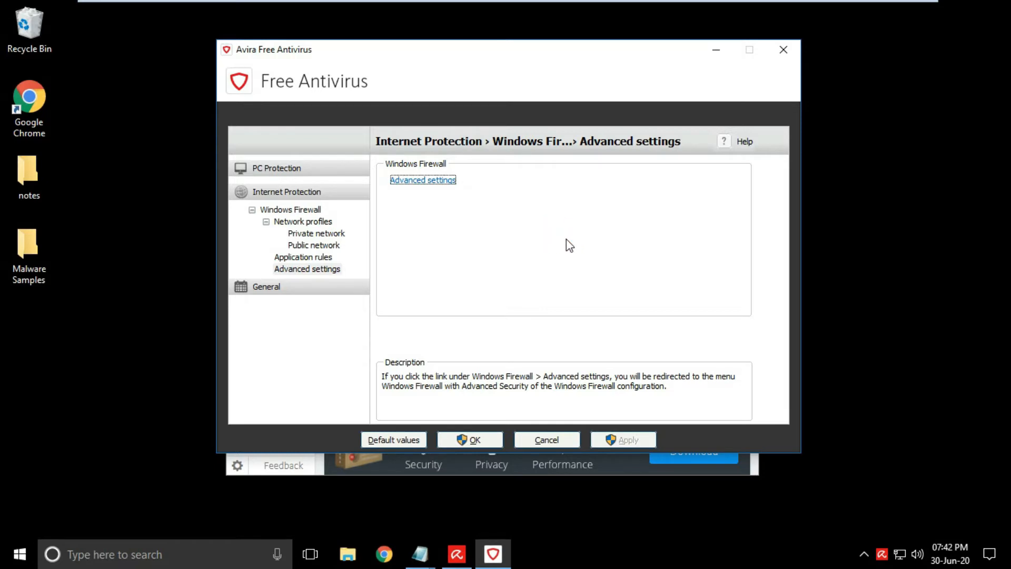
{"action": "left_click", "coordinate": [422, 180]}
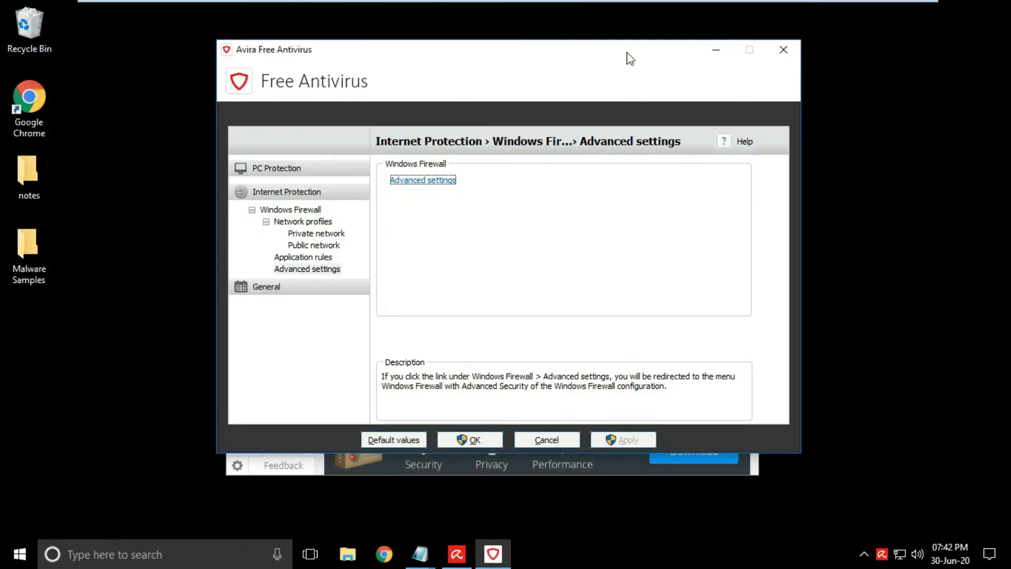
Browse the General threat categories, advanced protection, password and product security settings.
{"action": "left_click", "coordinate": [265, 286]}
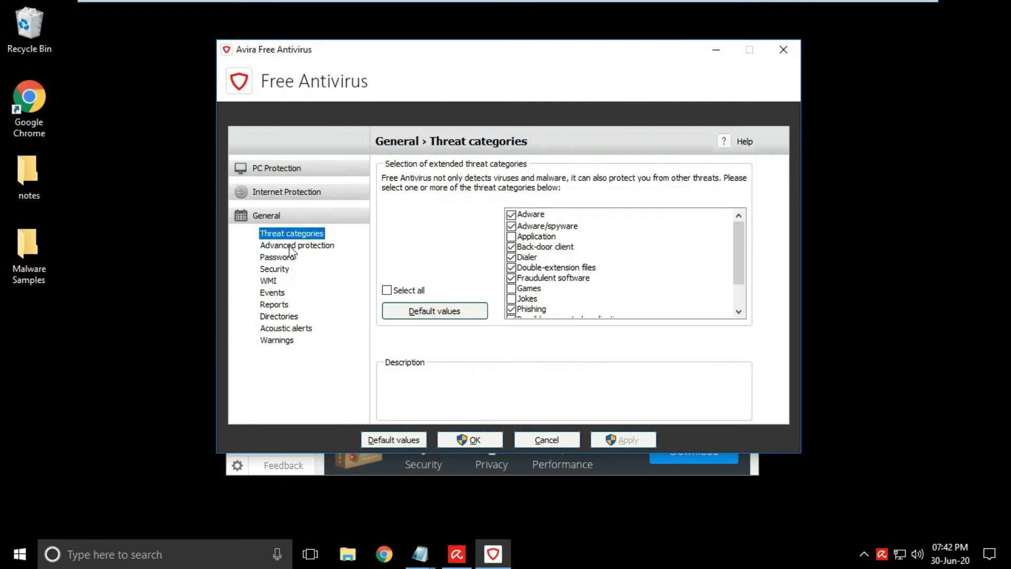
{"action": "mouse_move", "coordinate": [566, 303]}
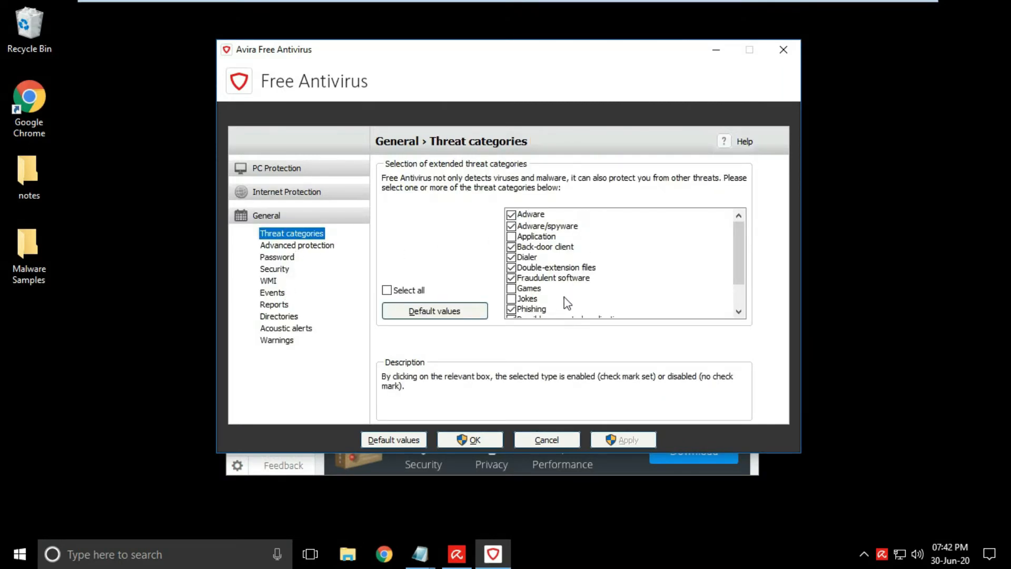
{"action": "scroll", "scroll_direction": "down", "scroll_amount": 3}
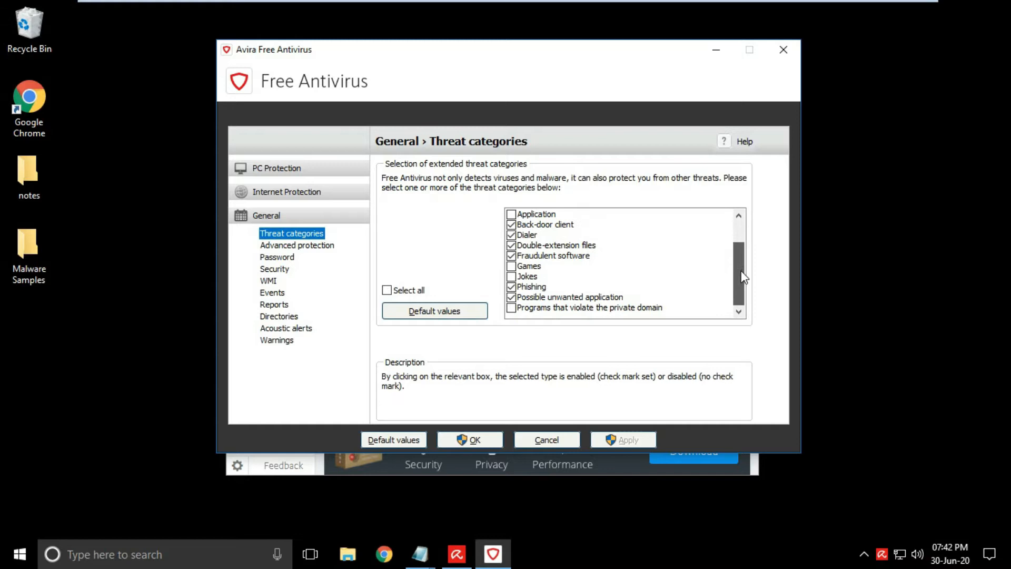
{"action": "left_click", "coordinate": [297, 245]}
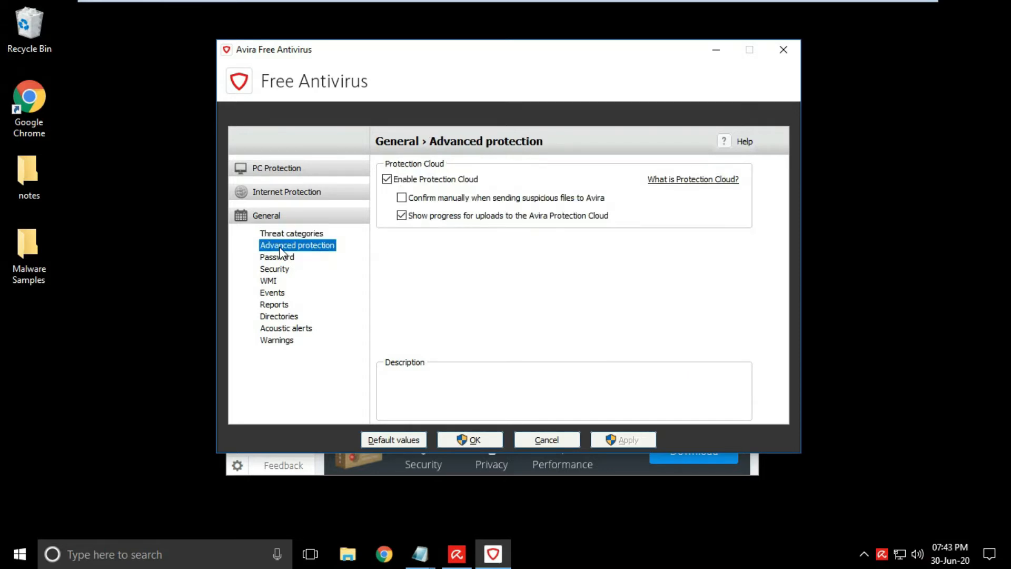
{"action": "mouse_move", "coordinate": [292, 264]}
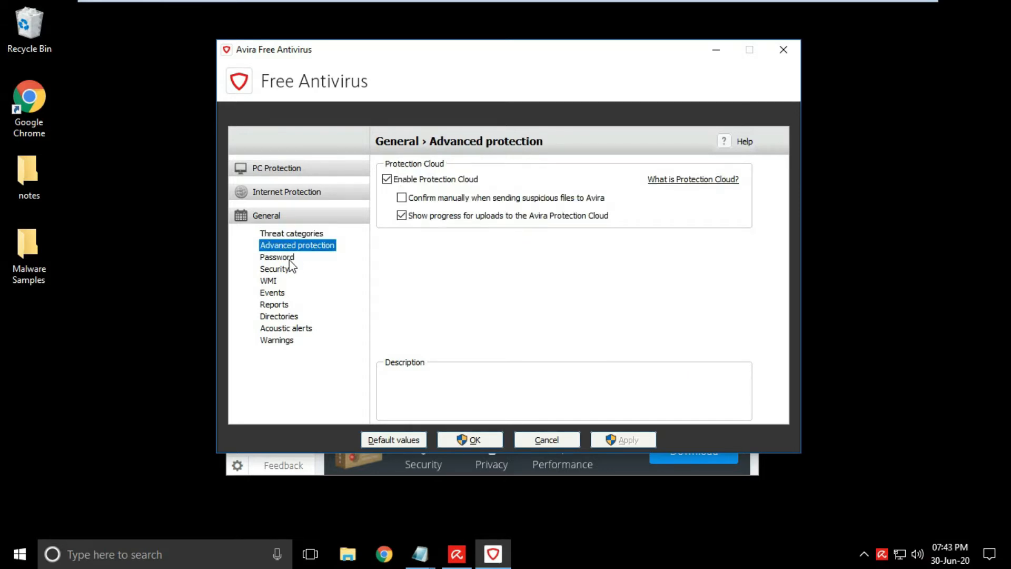
{"action": "left_click", "coordinate": [277, 257]}
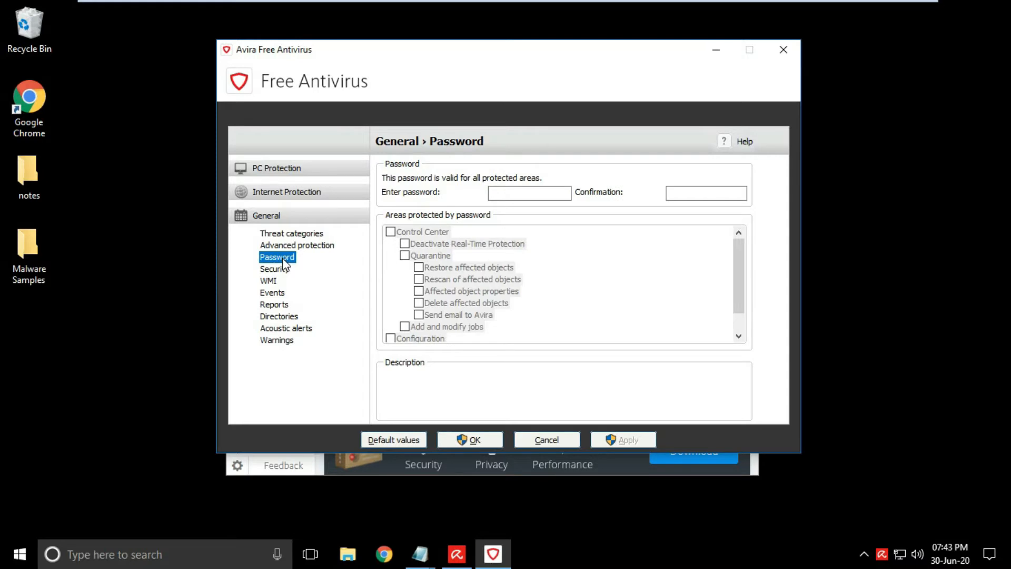
{"action": "left_click", "coordinate": [275, 268]}
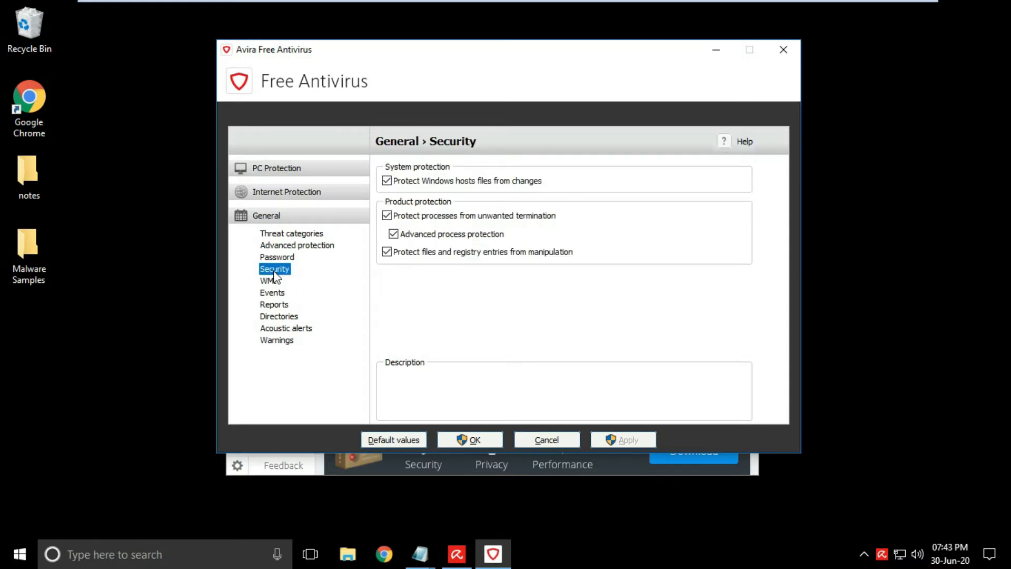
Browse the WMI support, event database, temporary directory, acoustic alert and warnings settings.
{"action": "left_click", "coordinate": [268, 280]}
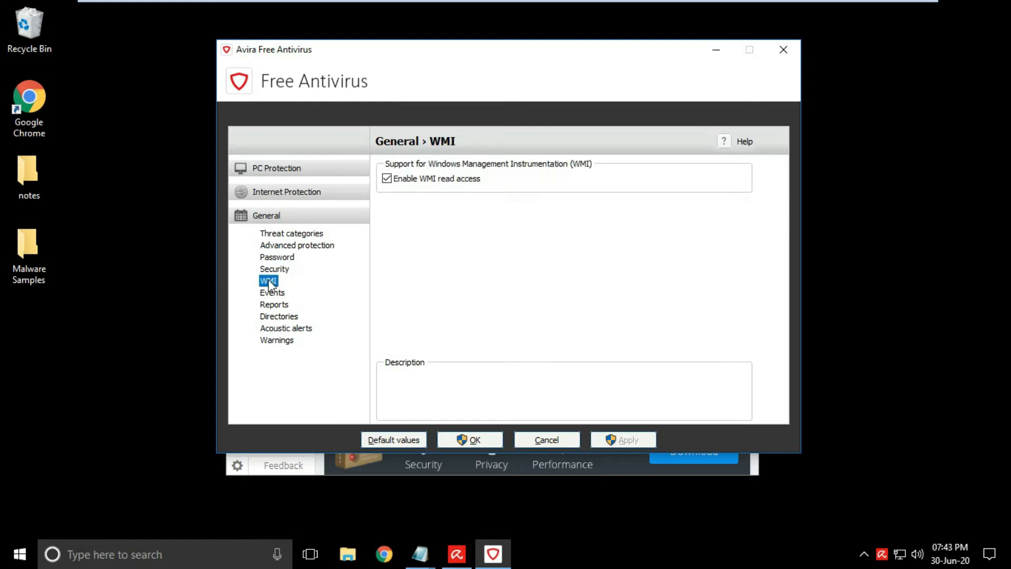
{"action": "left_click", "coordinate": [272, 292]}
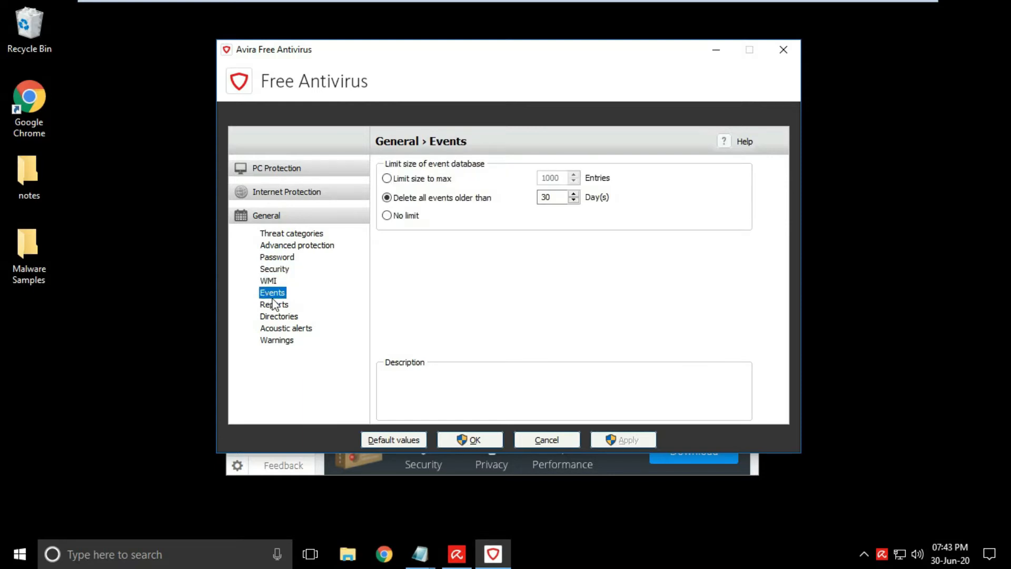
{"action": "left_click", "coordinate": [278, 316]}
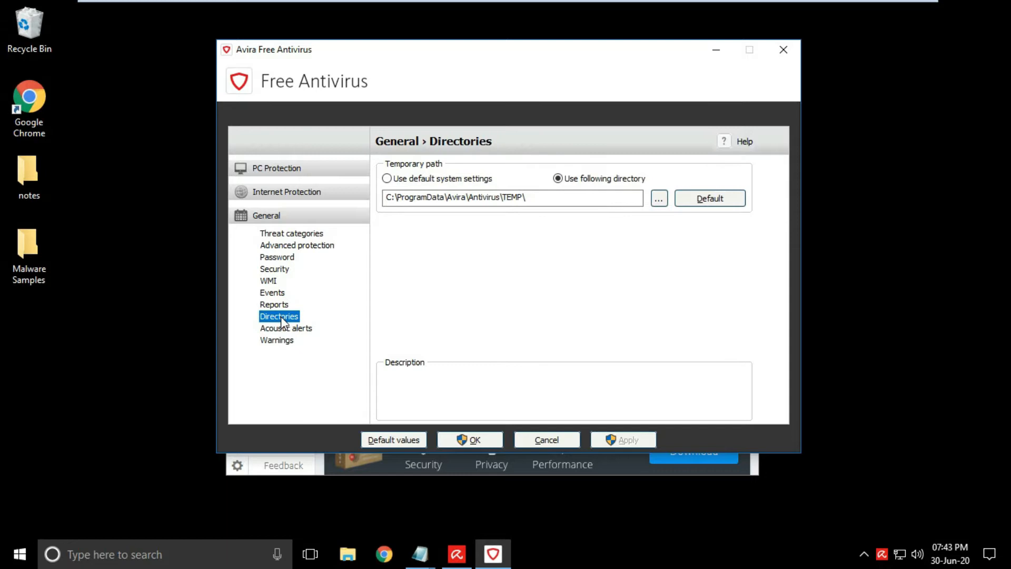
{"action": "left_click", "coordinate": [286, 327]}
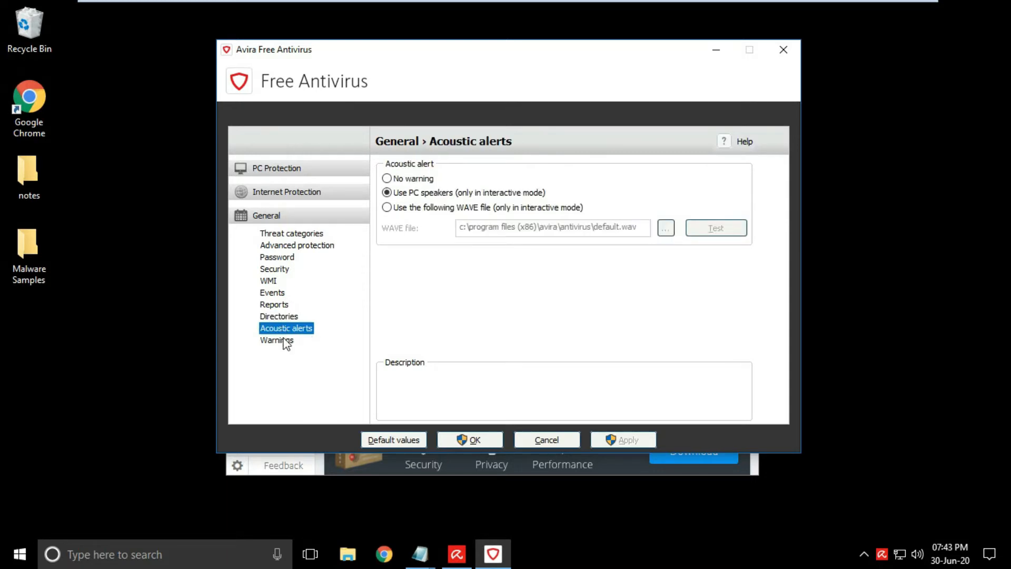
{"action": "left_click", "coordinate": [277, 341]}
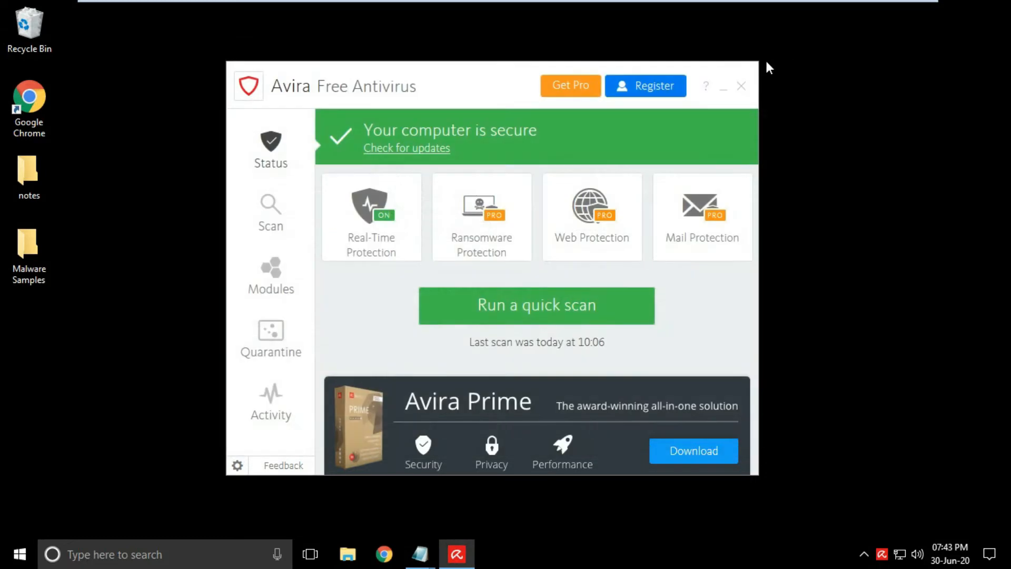
View the About window with product, engine and virus definition versions, then close it.
{"action": "left_click", "coordinate": [705, 85]}
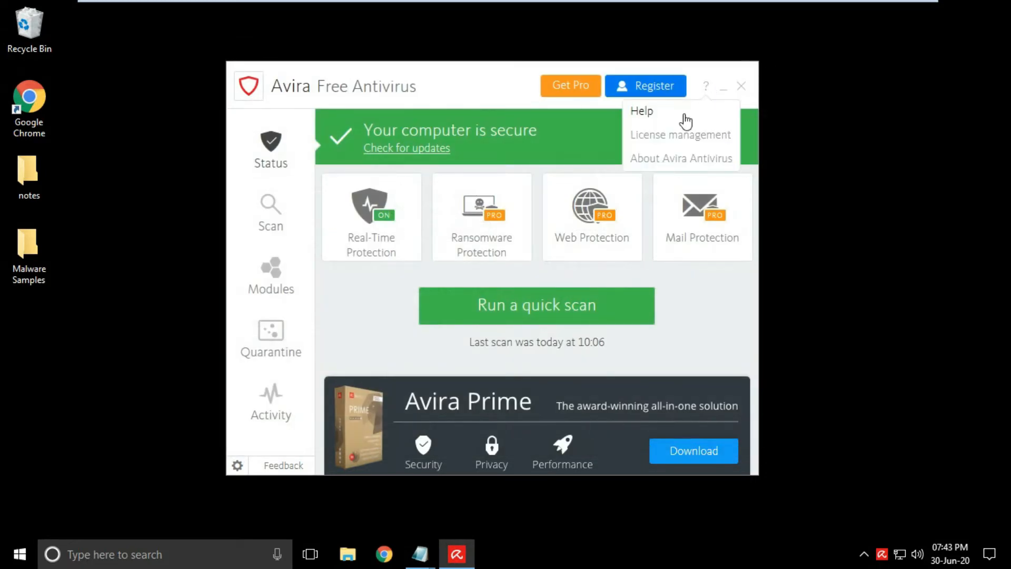
{"action": "left_click", "coordinate": [681, 158]}
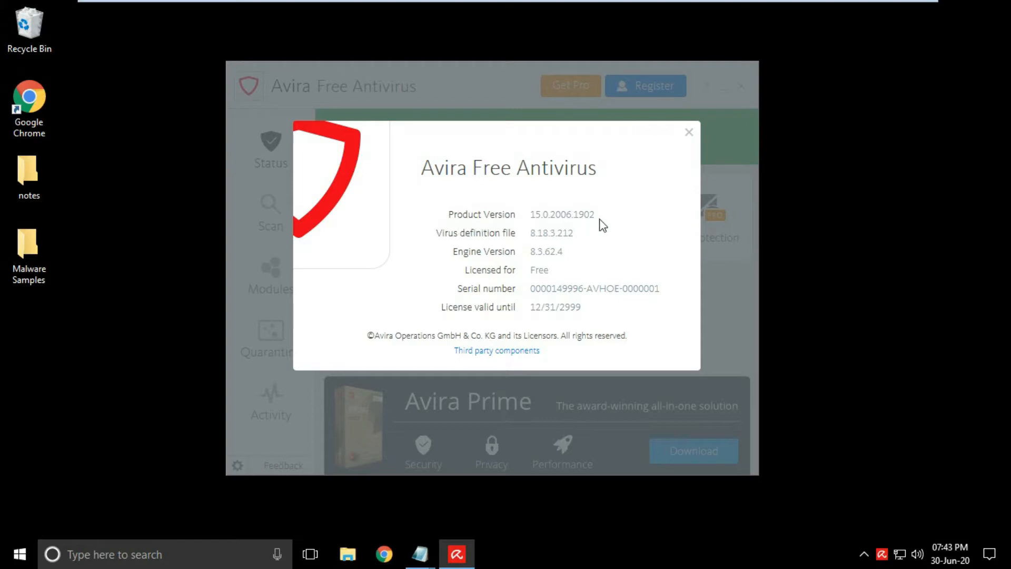
{"action": "mouse_move", "coordinate": [531, 251]}
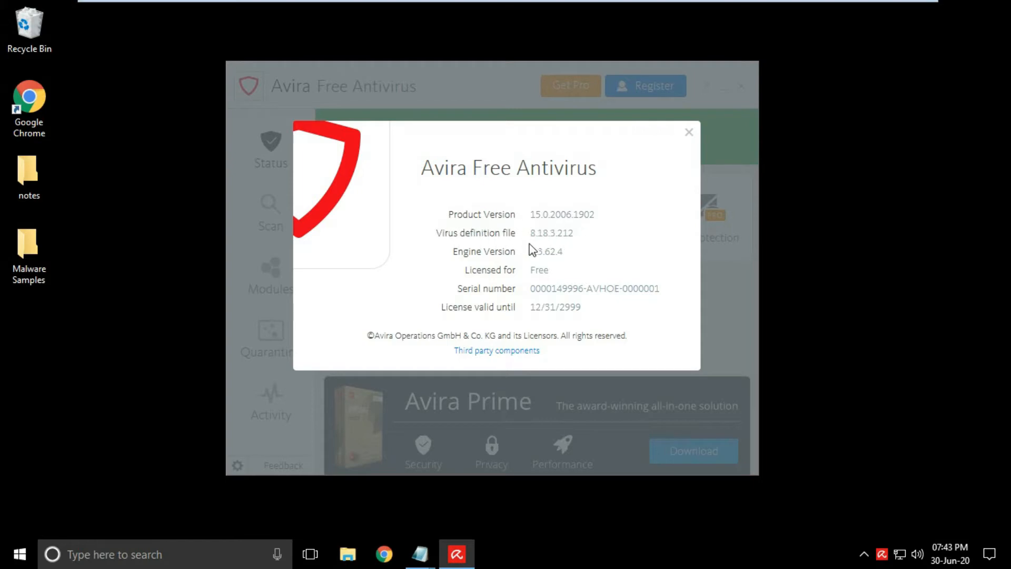
{"action": "mouse_move", "coordinate": [529, 283]}
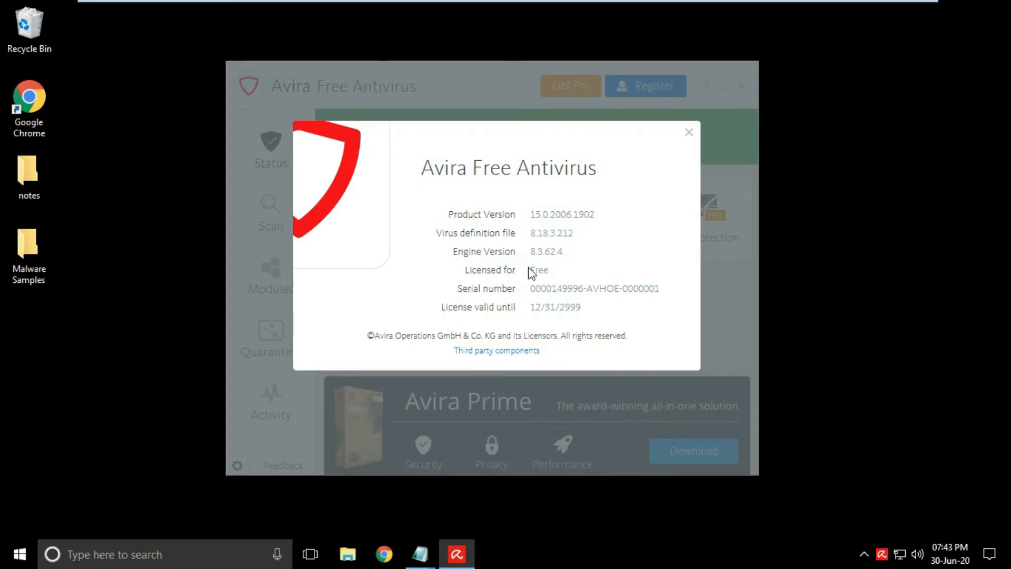
{"action": "mouse_move", "coordinate": [673, 185]}
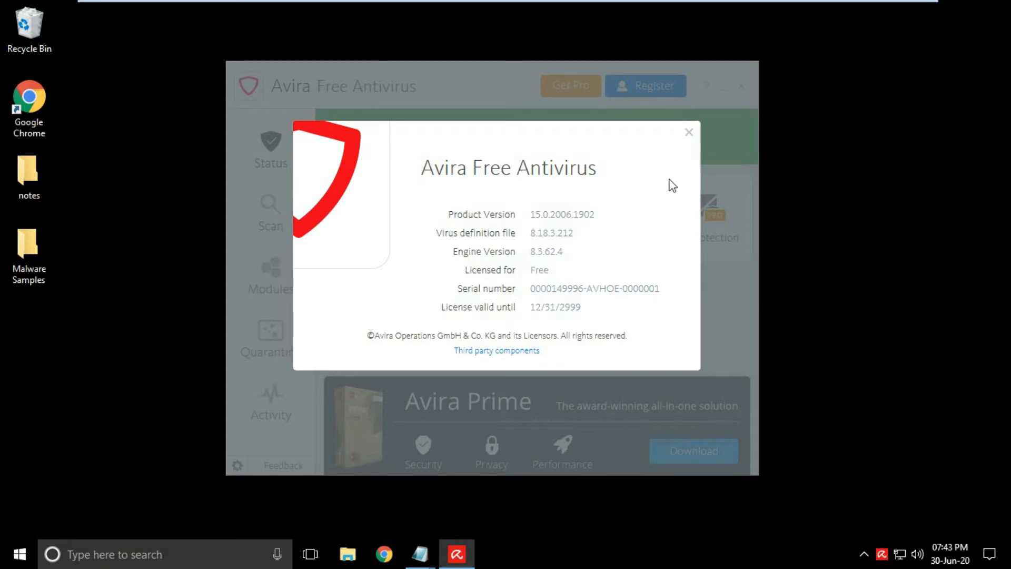
{"action": "left_click", "coordinate": [688, 133]}
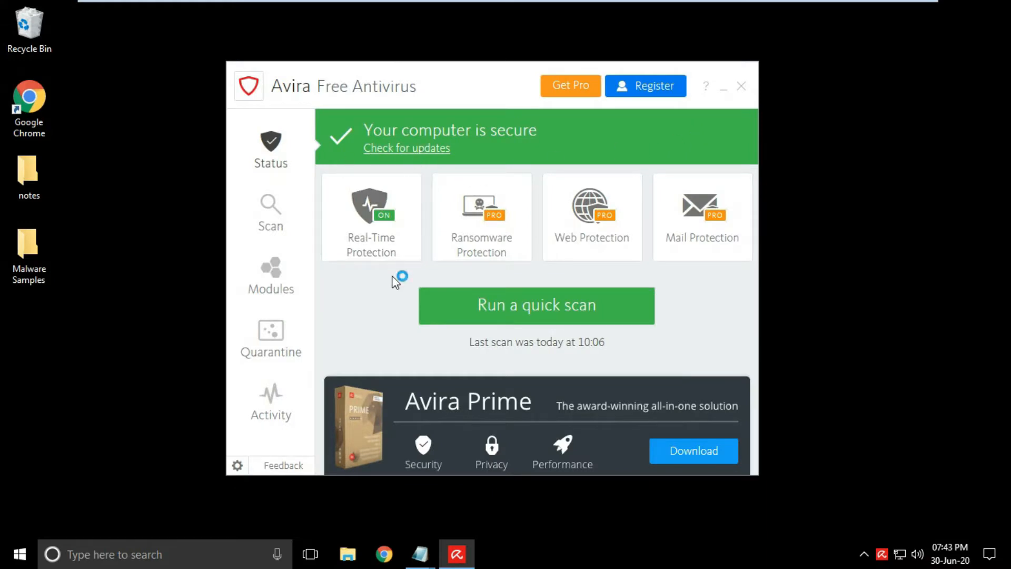
Check for virus definition updates and let the update finish with the computer reported secure.
{"action": "left_click", "coordinate": [406, 148]}
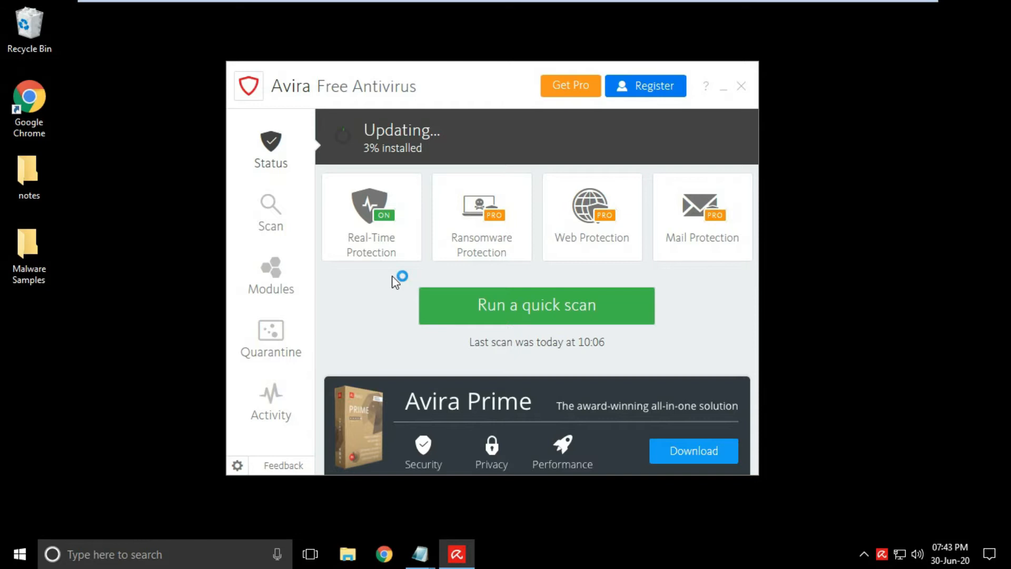
{"action": "mouse_move", "coordinate": [481, 70]}
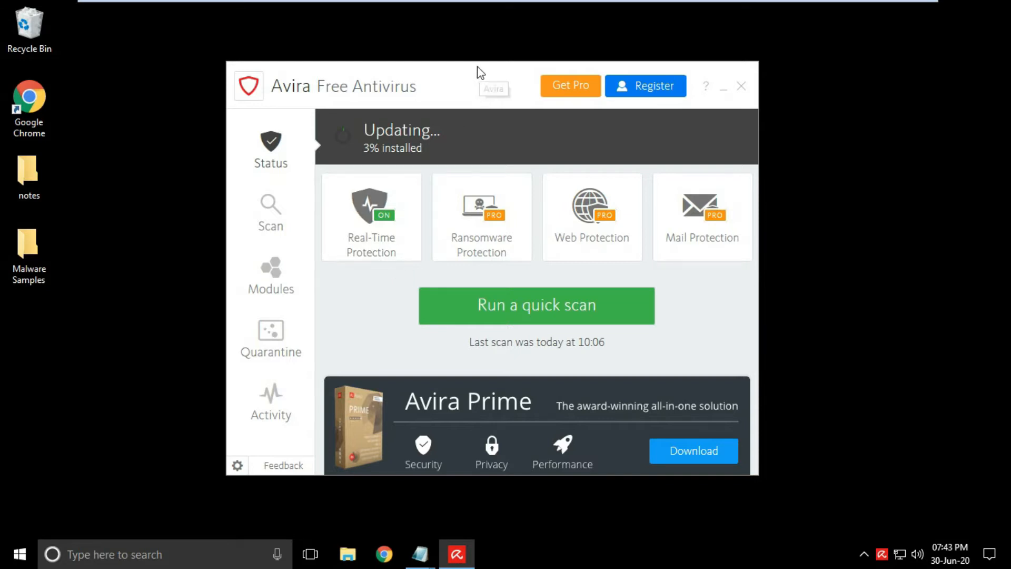
{"action": "left_click_drag", "start_coordinate": [481, 70], "coordinate": [451, 57]}
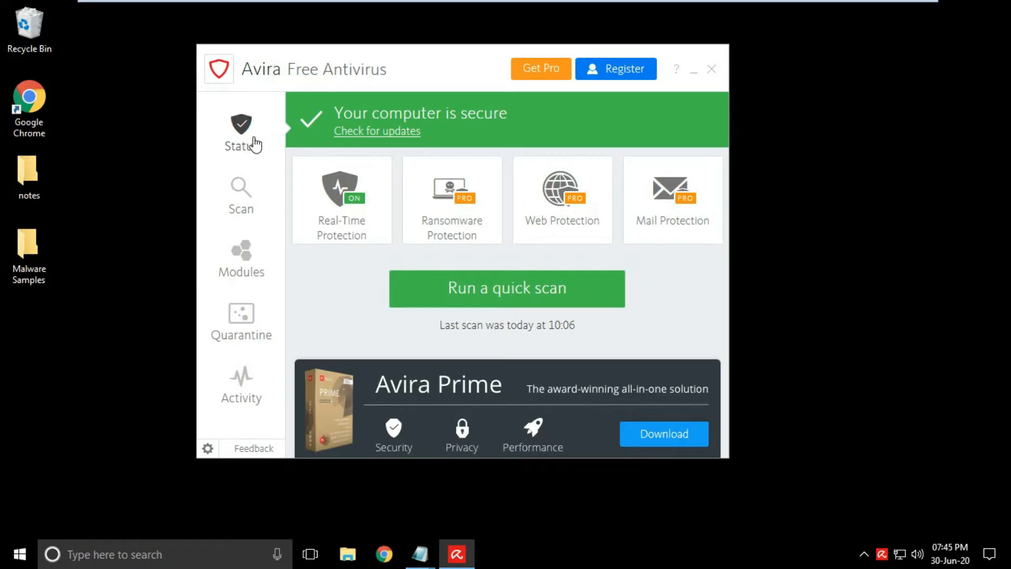
{"action": "mouse_move", "coordinate": [241, 258]}
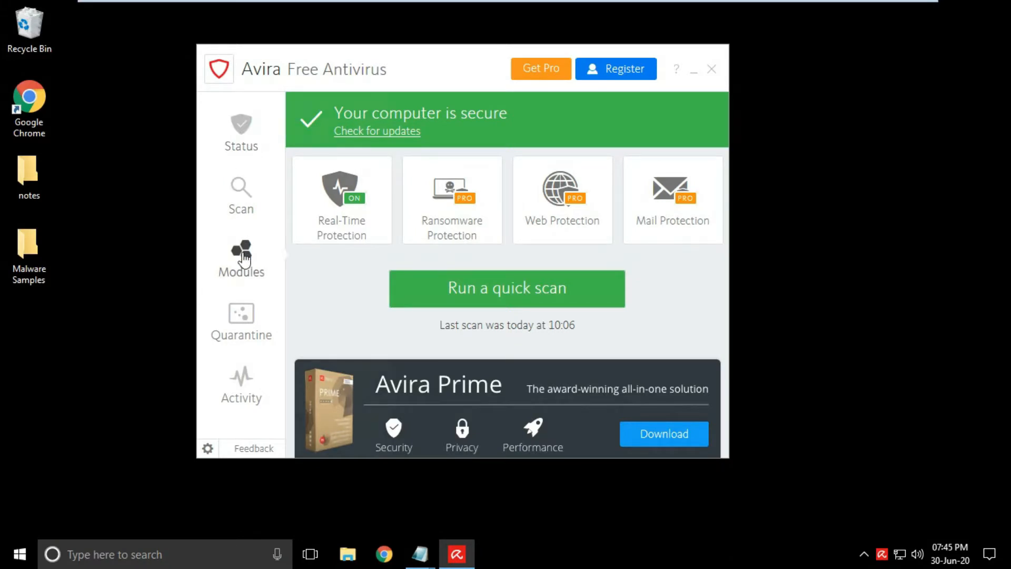
Switch Real-Time Protection and the Firewall off in the Modules list.
{"action": "left_click", "coordinate": [240, 258]}
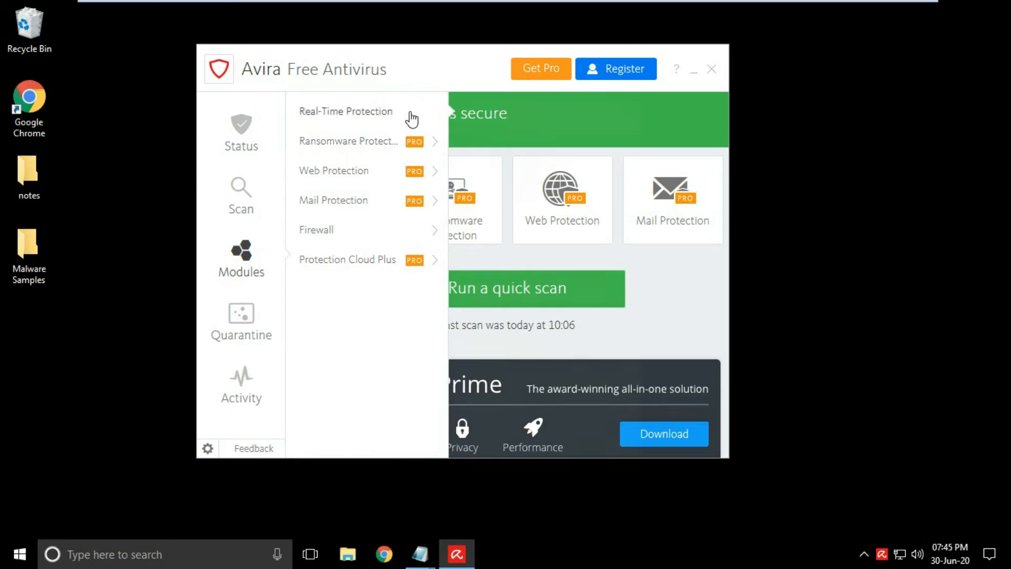
{"action": "left_click", "coordinate": [345, 111]}
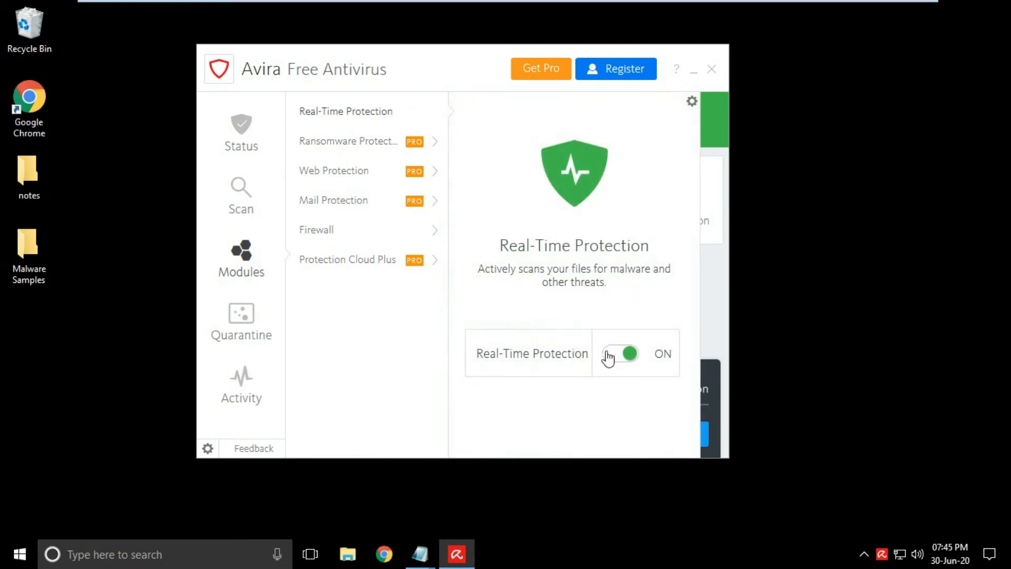
{"action": "left_click", "coordinate": [618, 354]}
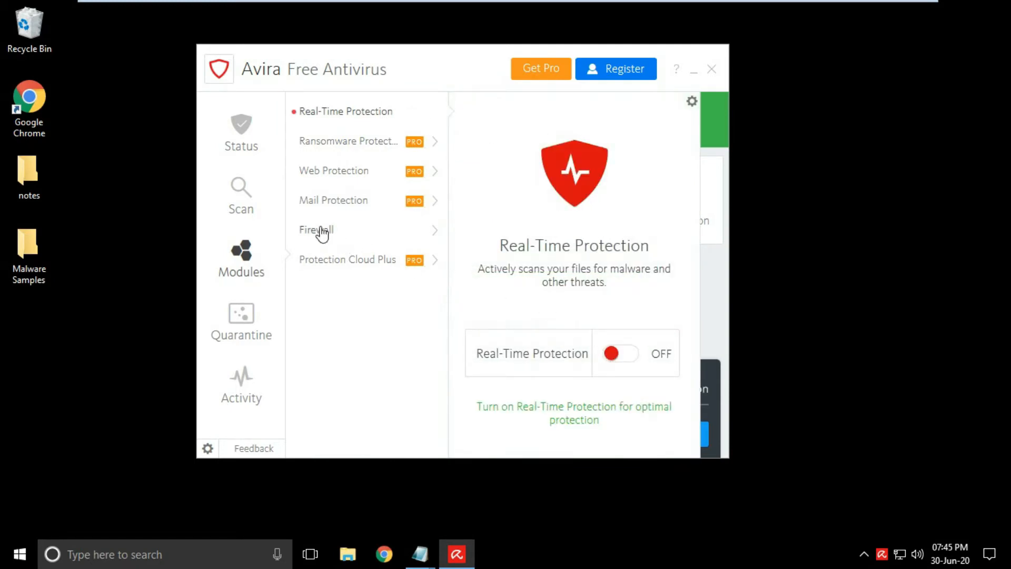
{"action": "left_click", "coordinate": [316, 229]}
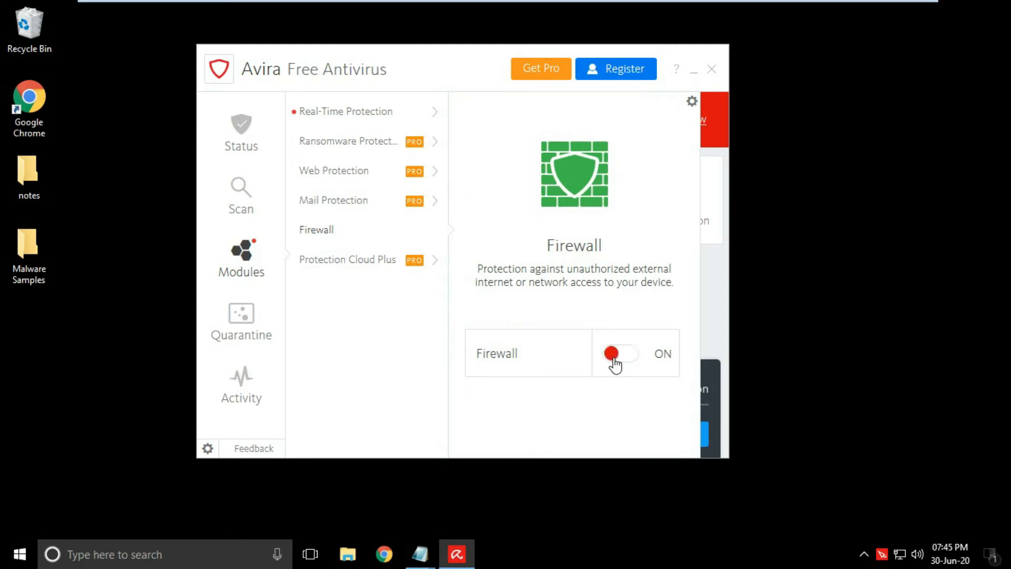
{"action": "left_click", "coordinate": [618, 354]}
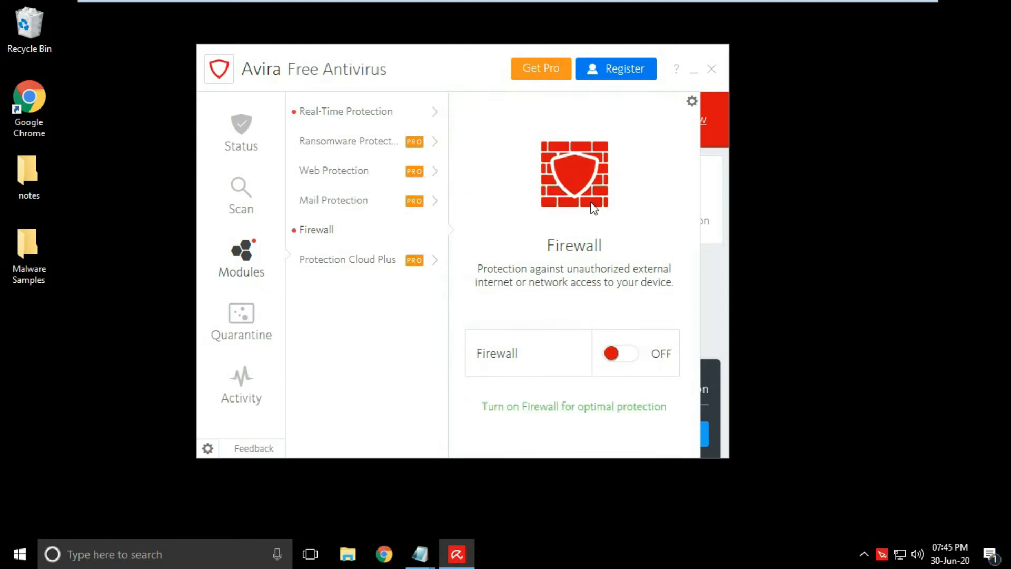
{"action": "left_click", "coordinate": [345, 110]}
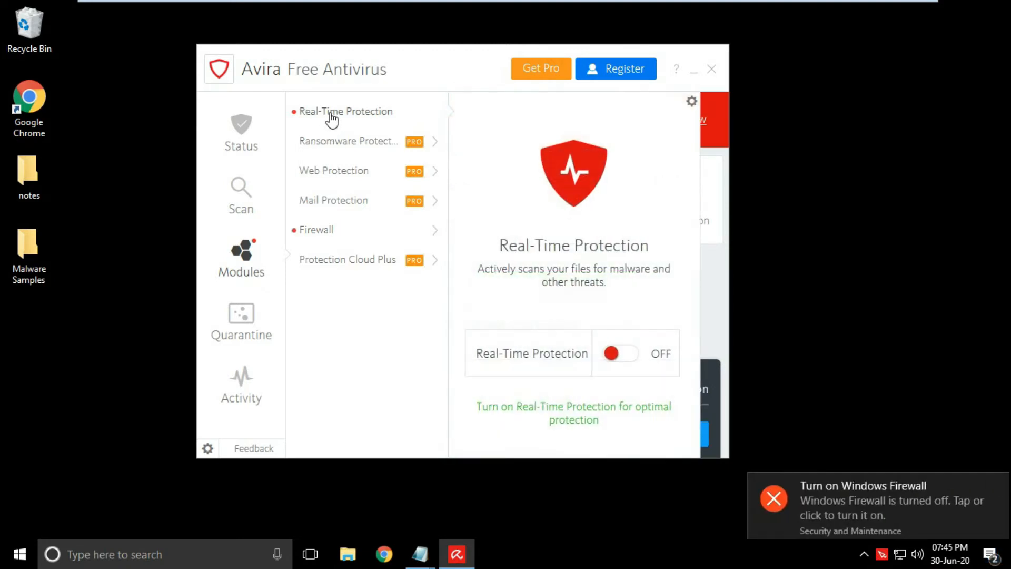
{"action": "mouse_move", "coordinate": [282, 222]}
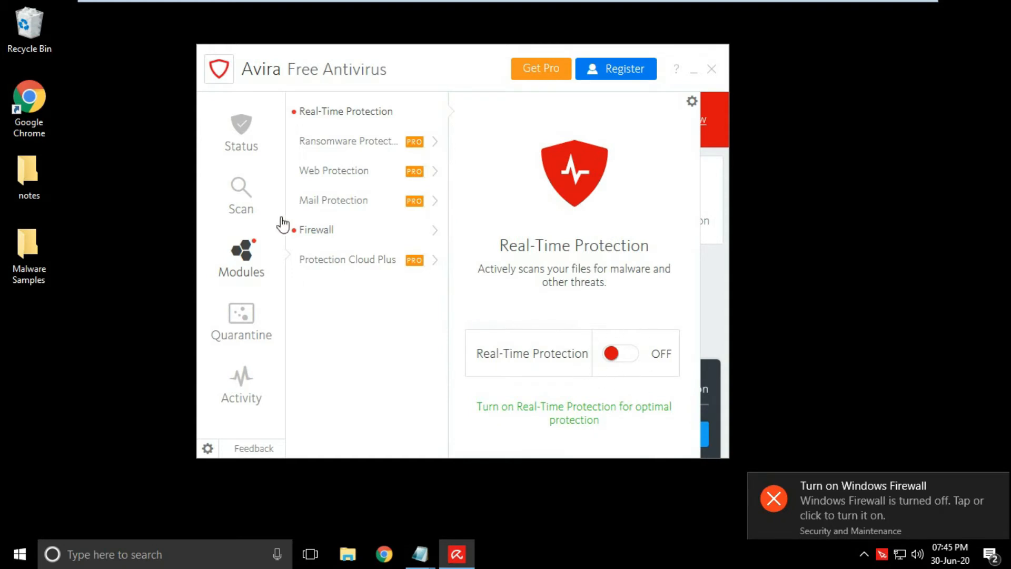
Return to the not-secure Status overview and close the Avira window.
{"action": "left_click", "coordinate": [240, 133]}
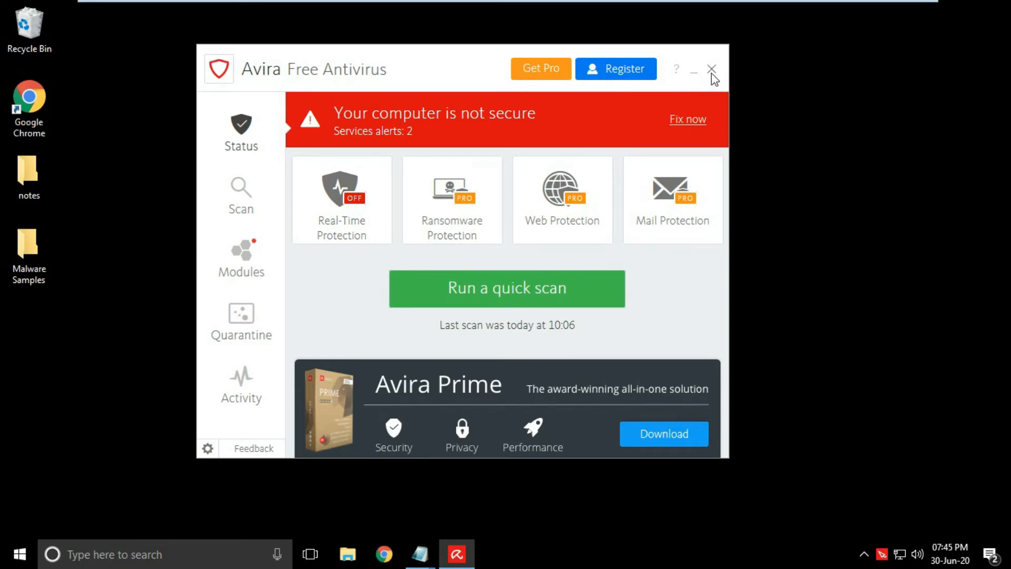
{"action": "left_click", "coordinate": [712, 69]}
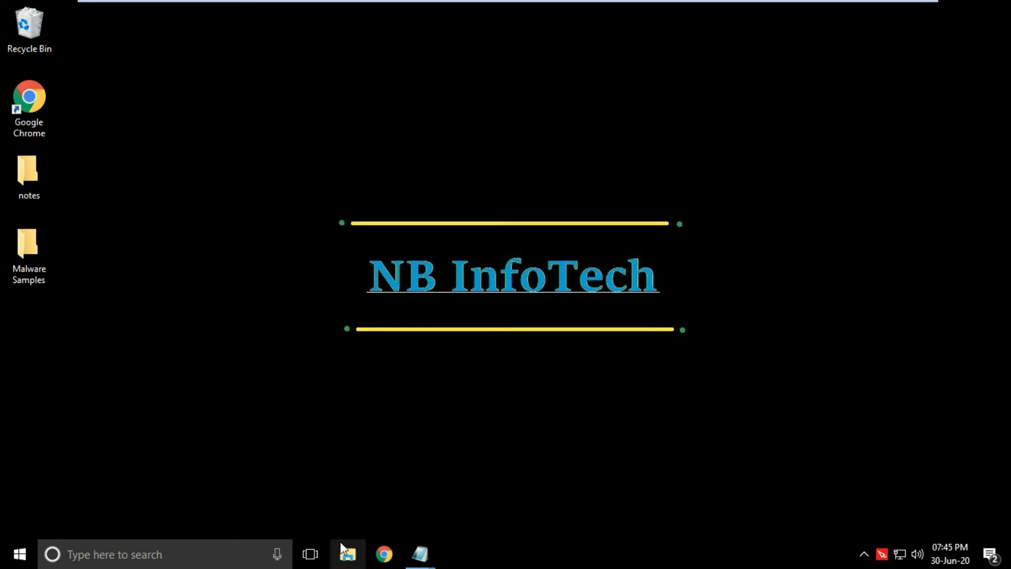
{"action": "mouse_move", "coordinate": [286, 404]}
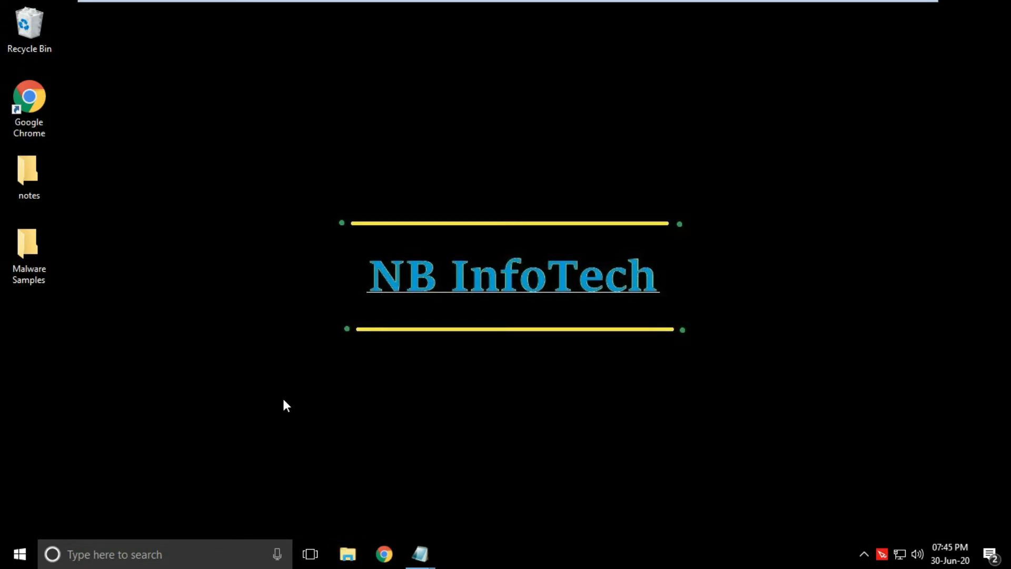
Browse in File Explorer to the Malware Samples folder holding Malware Samples.rar.
{"action": "left_click", "coordinate": [347, 554]}
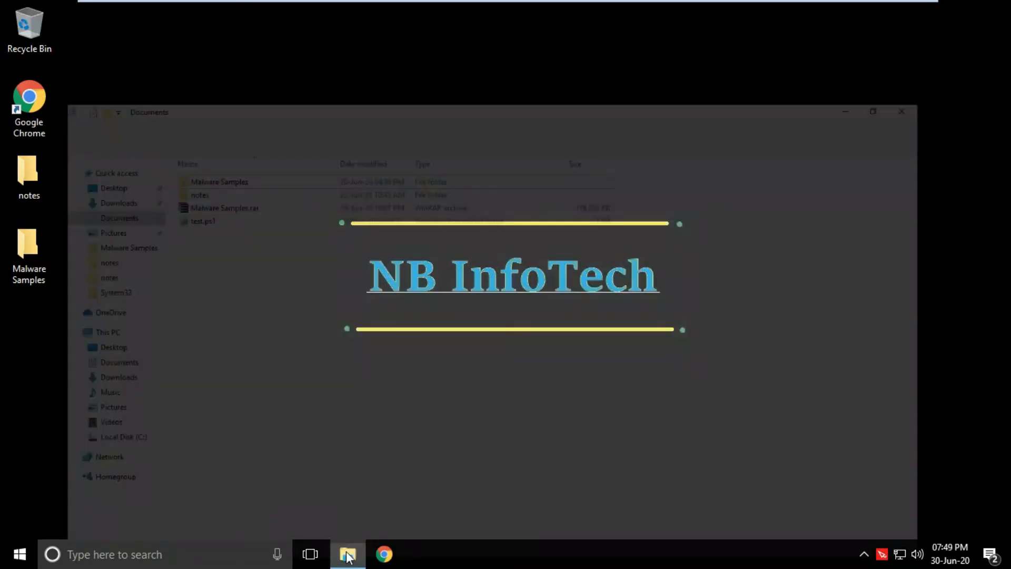
{"action": "left_click", "coordinate": [347, 553]}
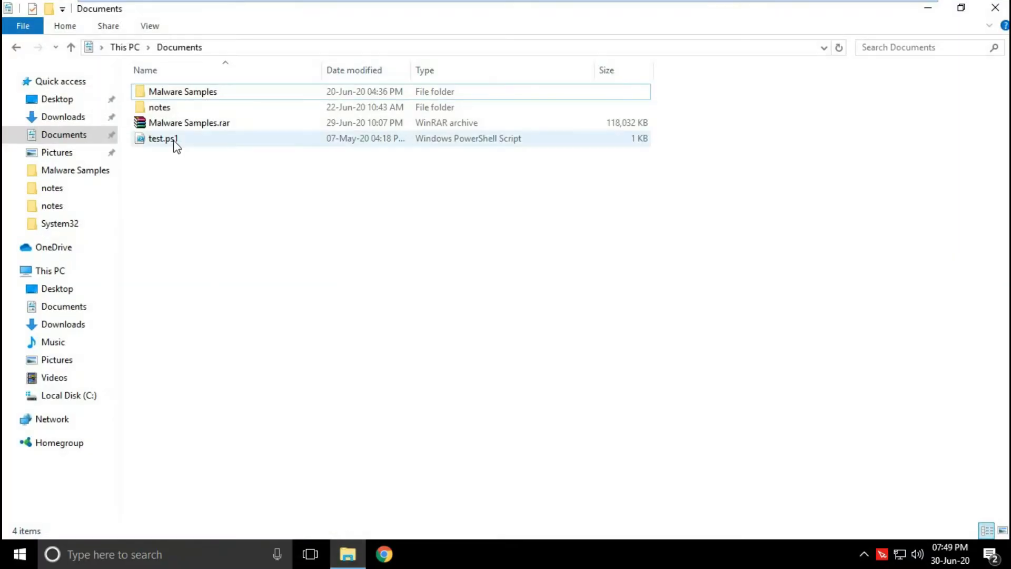
{"action": "left_click", "coordinate": [188, 122]}
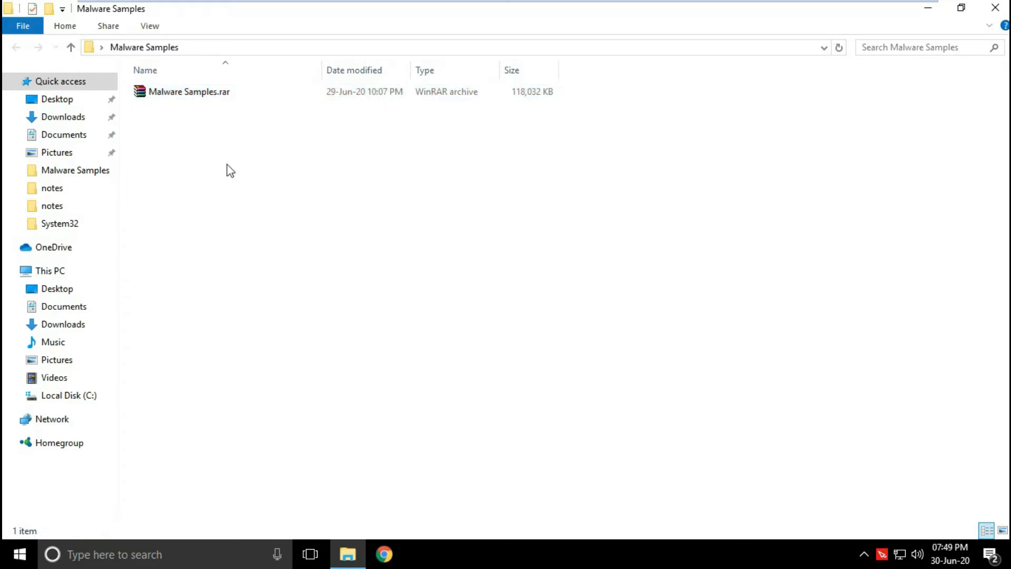
Extract Malware Samples.rar here with WinRAR, using the password 'infected'.
{"action": "right_click", "coordinate": [189, 90]}
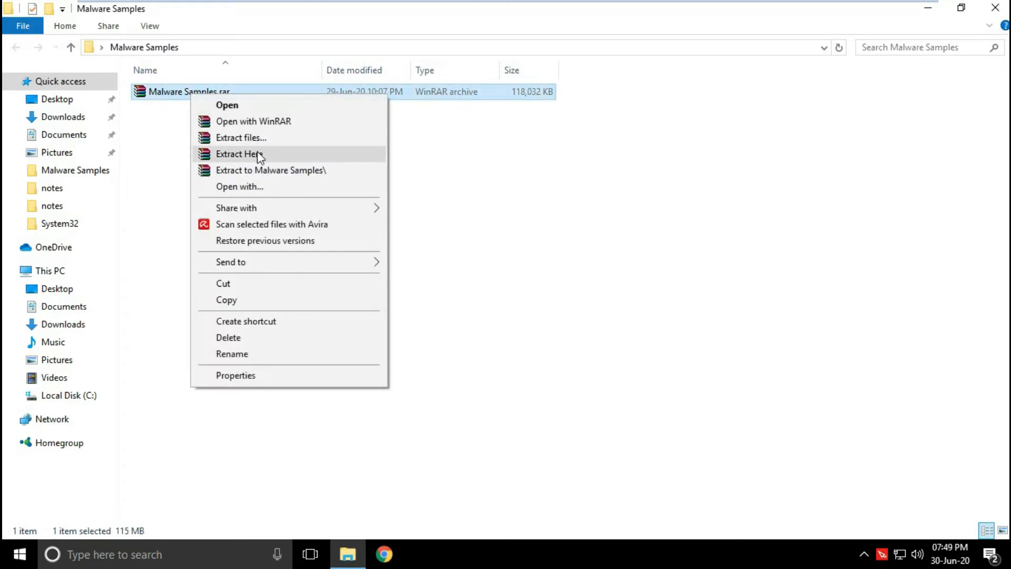
{"action": "left_click", "coordinate": [239, 154]}
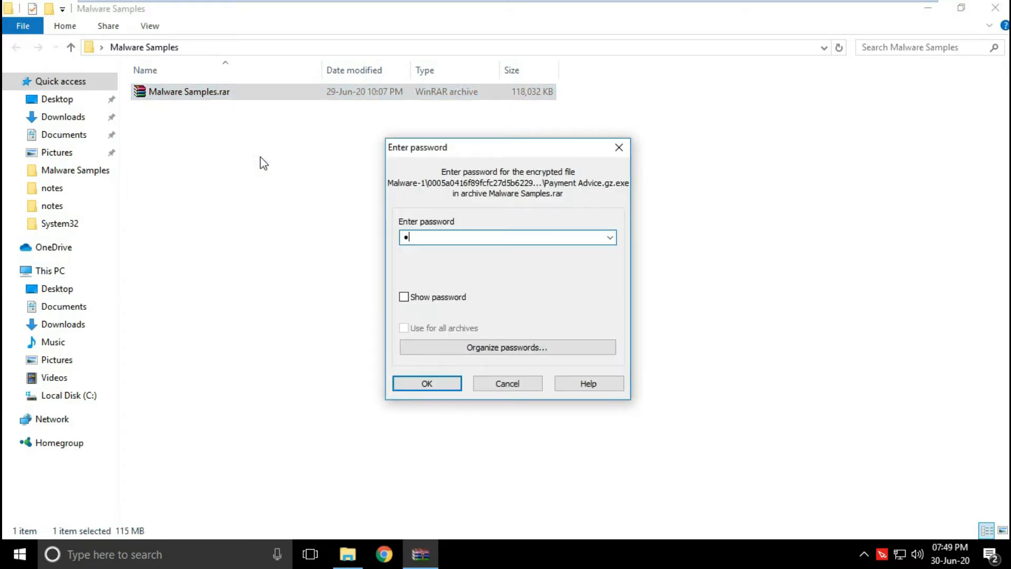
{"action": "type", "text": "infected"}
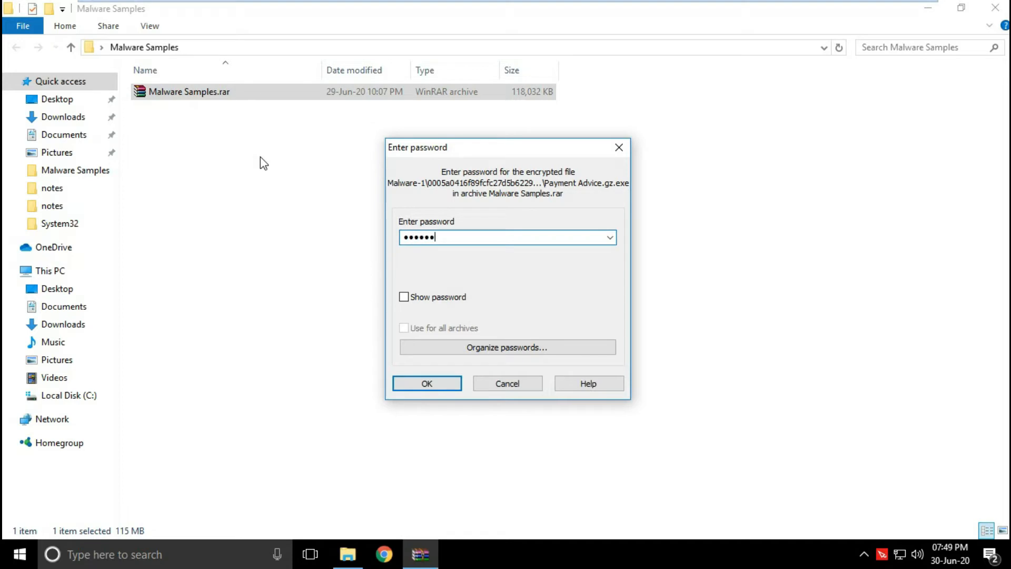
{"action": "left_click", "coordinate": [426, 383]}
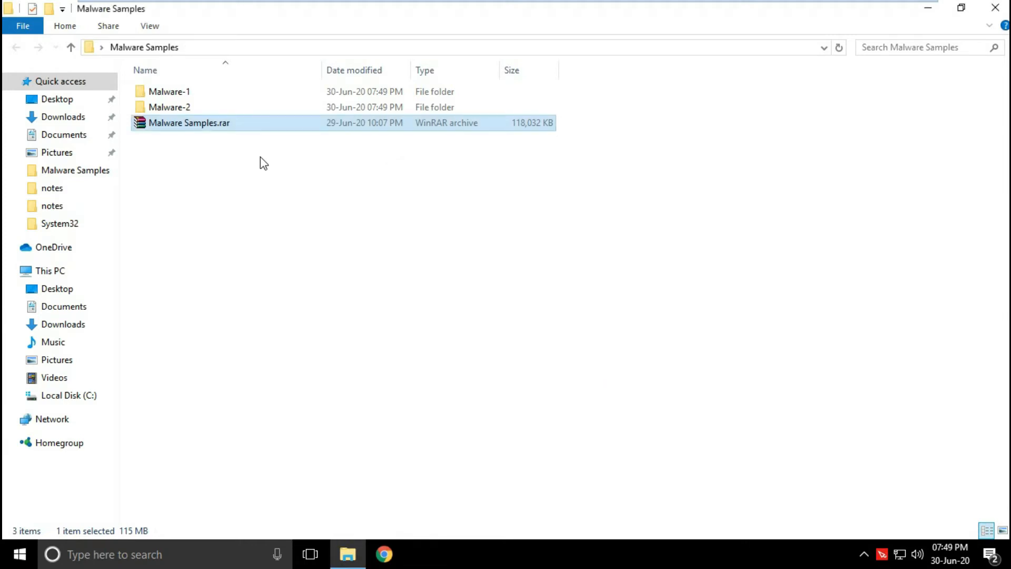
Browse Malware-1 as a detailed list and look inside its first sample folder.
{"action": "left_click", "coordinate": [170, 91]}
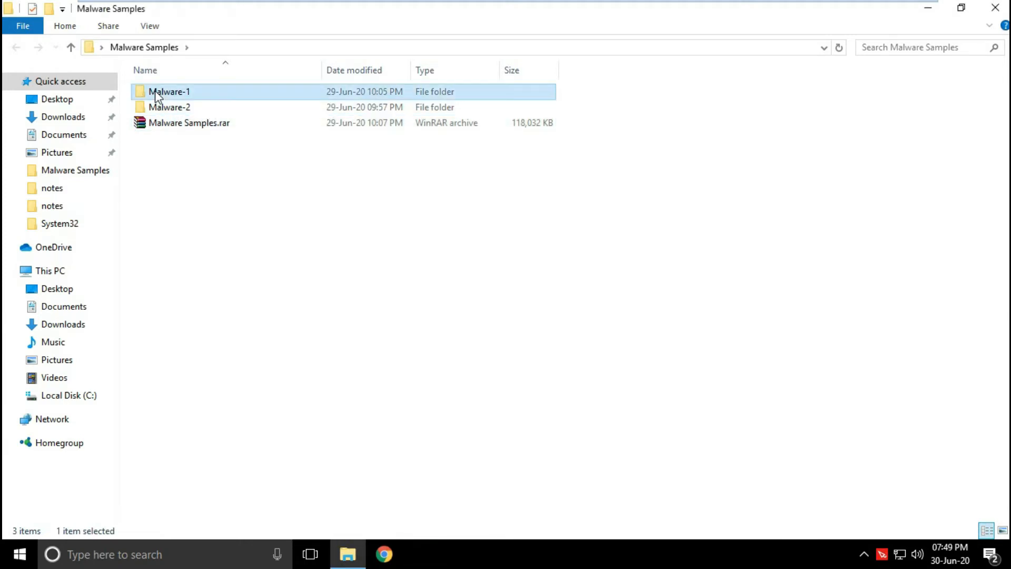
{"action": "double_click", "coordinate": [169, 91]}
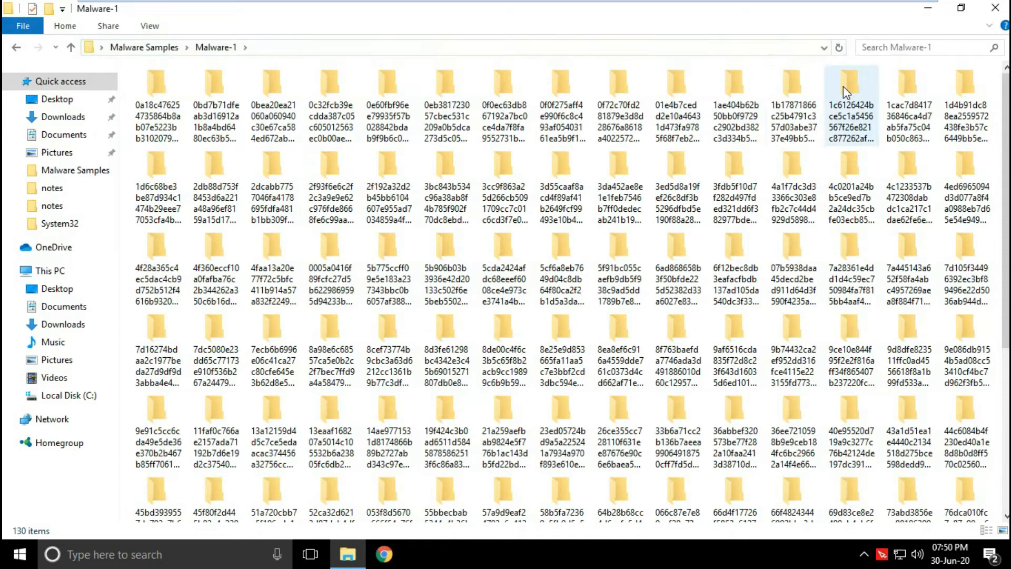
{"action": "mouse_move", "coordinate": [871, 63]}
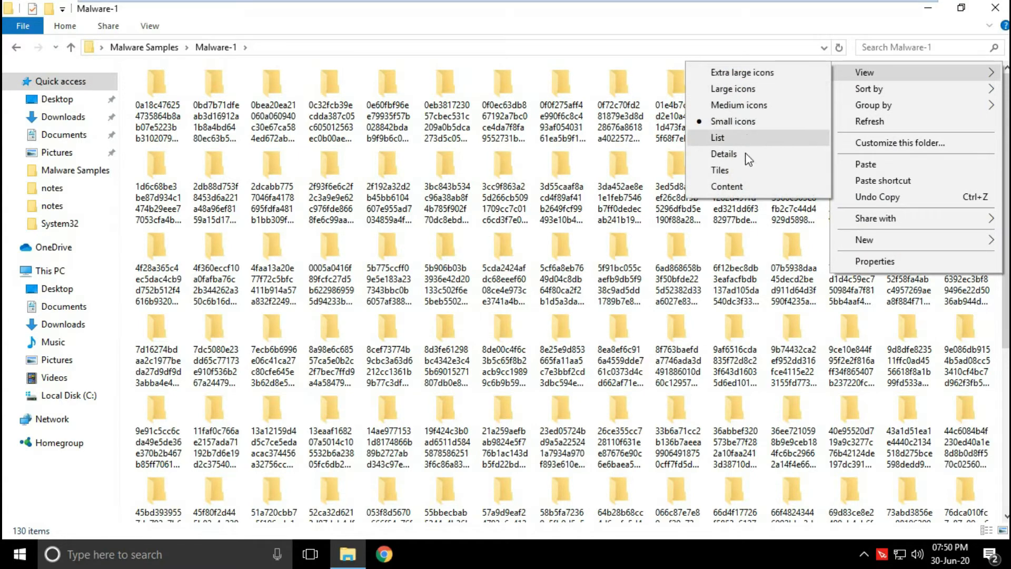
{"action": "left_click", "coordinate": [724, 154]}
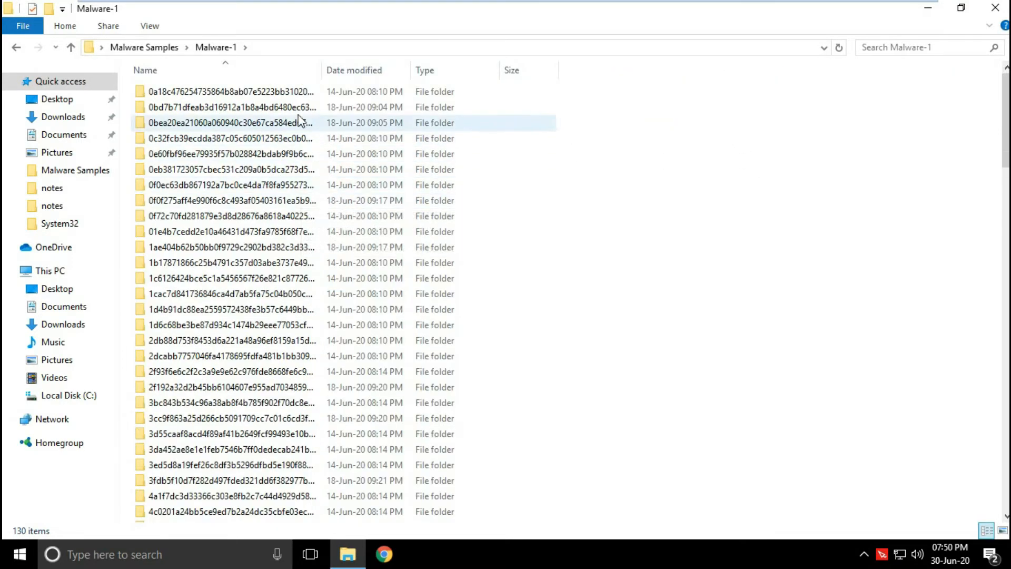
{"action": "double_click", "coordinate": [230, 91]}
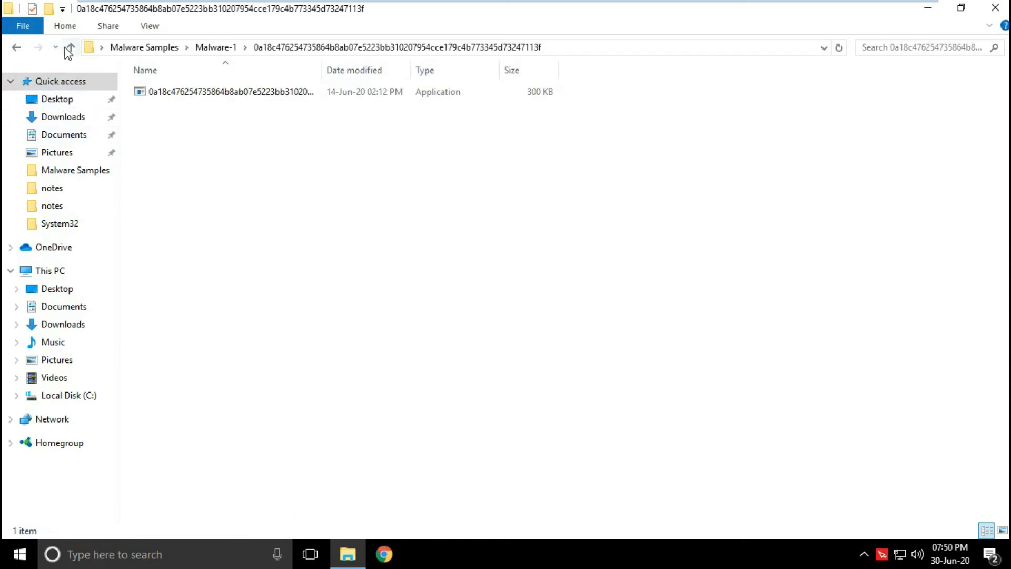
{"action": "left_click", "coordinate": [71, 48]}
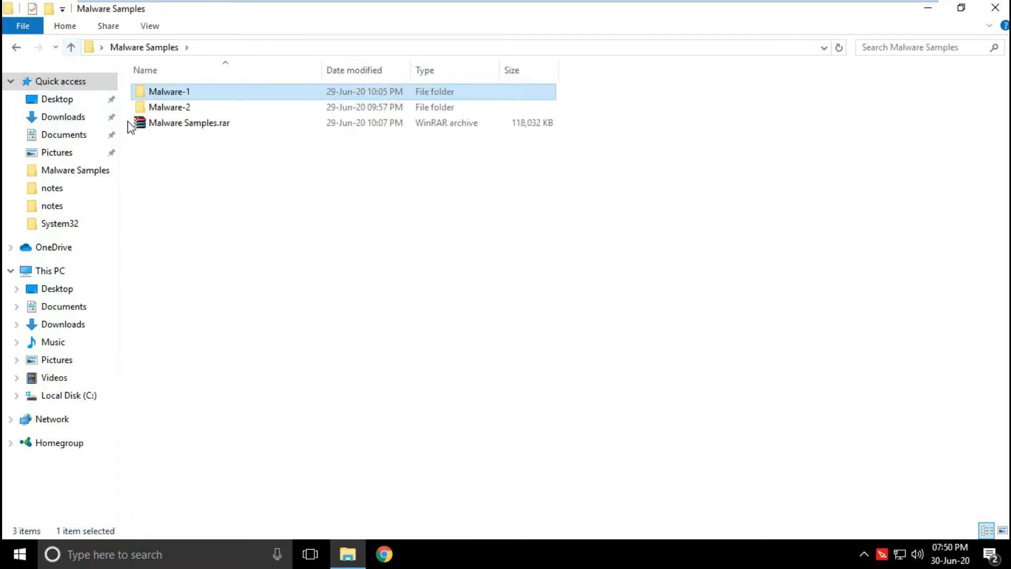
Show Malware-2's 145 sample folders as a compact list, return to Malware Samples and select the .rar.
{"action": "double_click", "coordinate": [169, 107]}
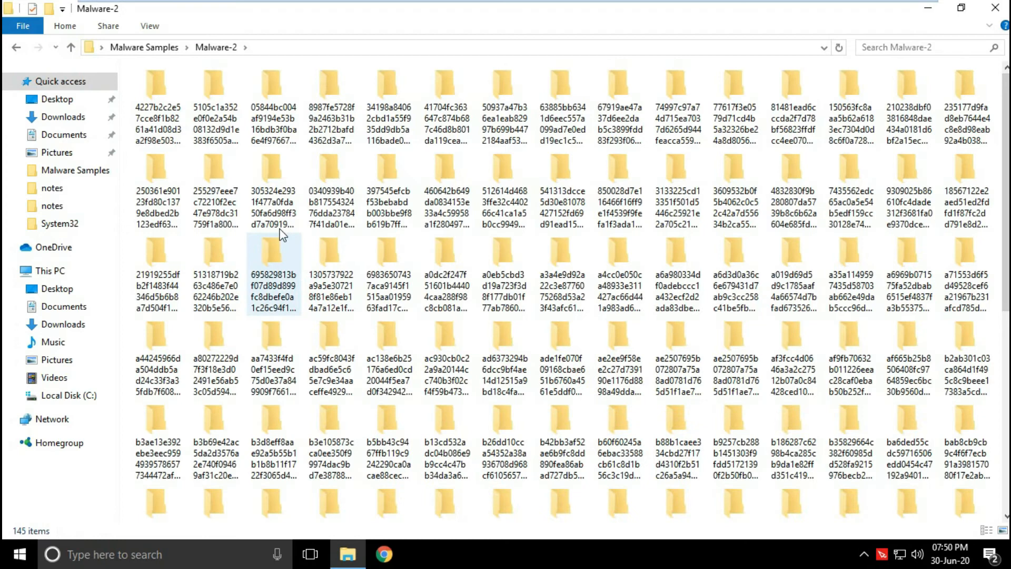
{"action": "mouse_move", "coordinate": [216, 97]}
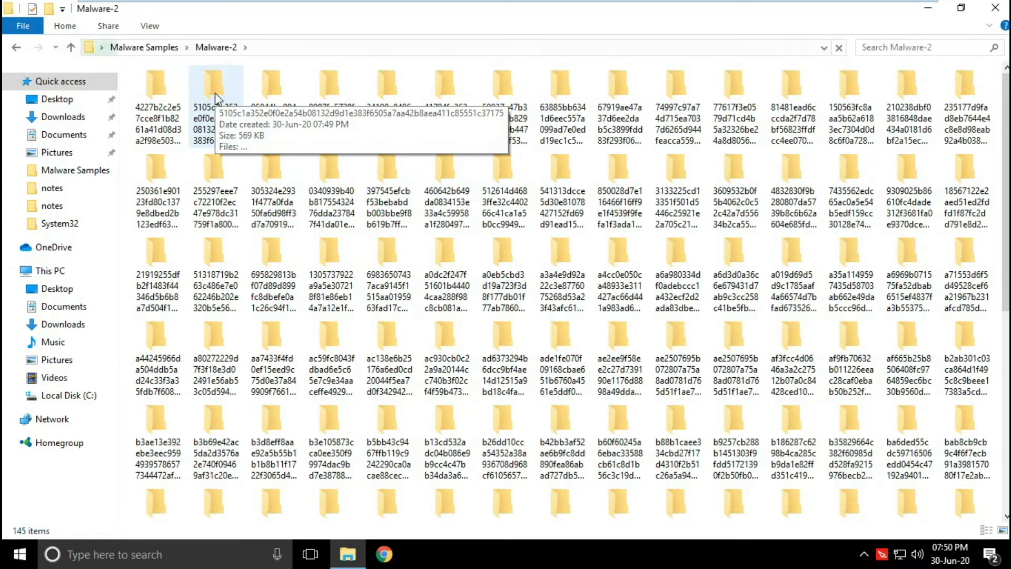
{"action": "double_click", "coordinate": [216, 88]}
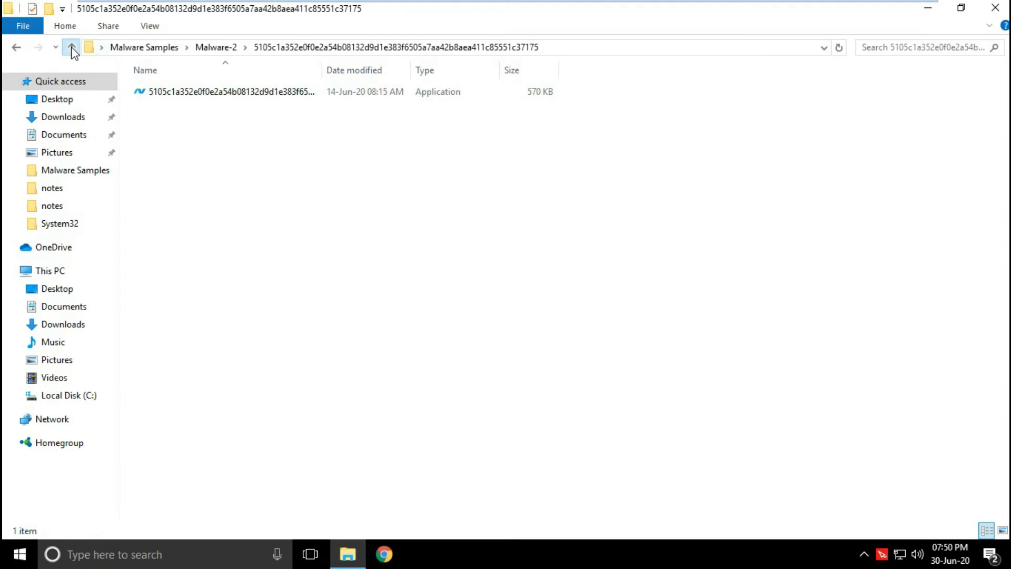
{"action": "left_click", "coordinate": [71, 47]}
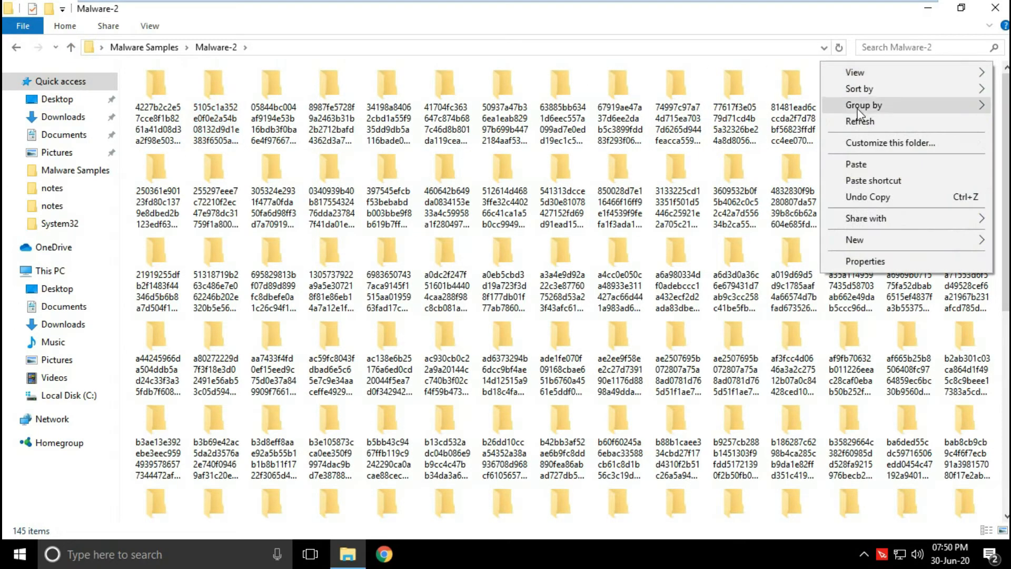
{"action": "left_click", "coordinate": [863, 104]}
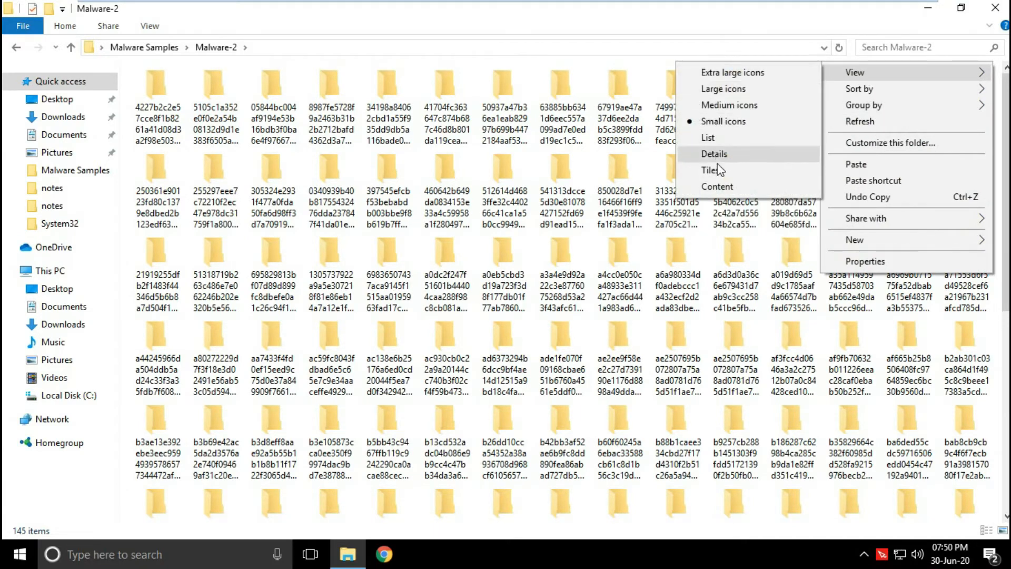
{"action": "left_click", "coordinate": [708, 137]}
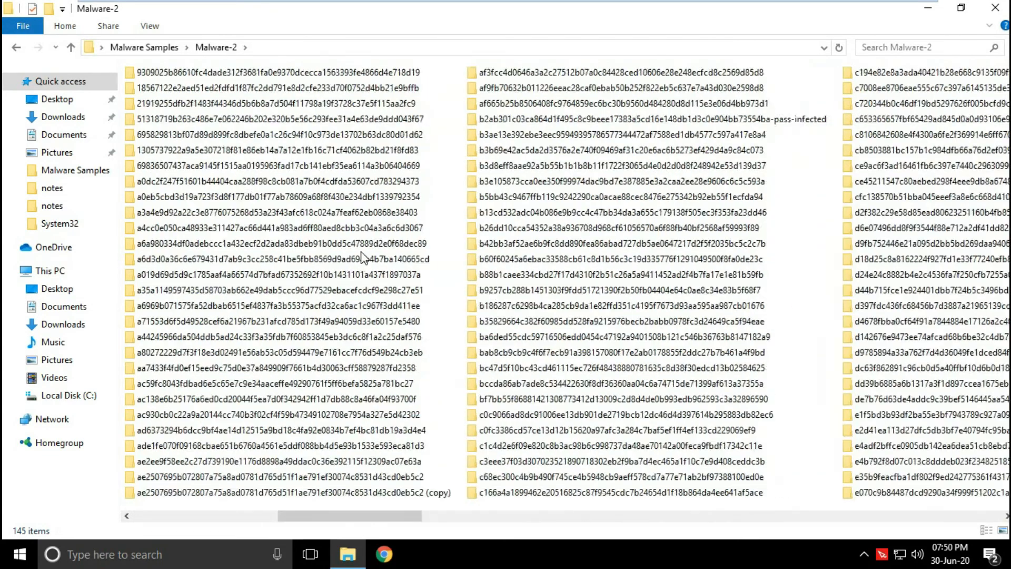
{"action": "left_click", "coordinate": [70, 47]}
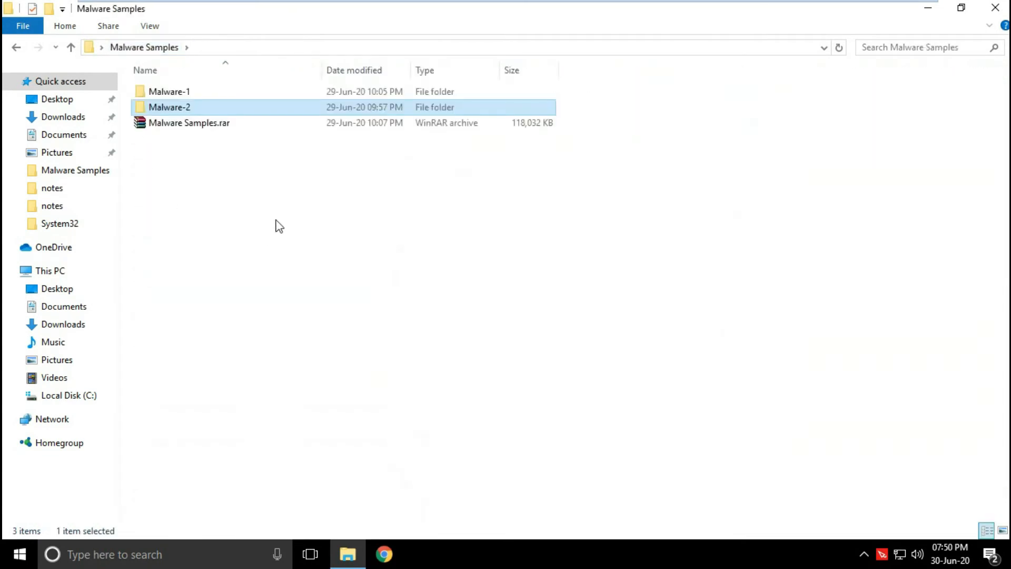
{"action": "left_click", "coordinate": [188, 123]}
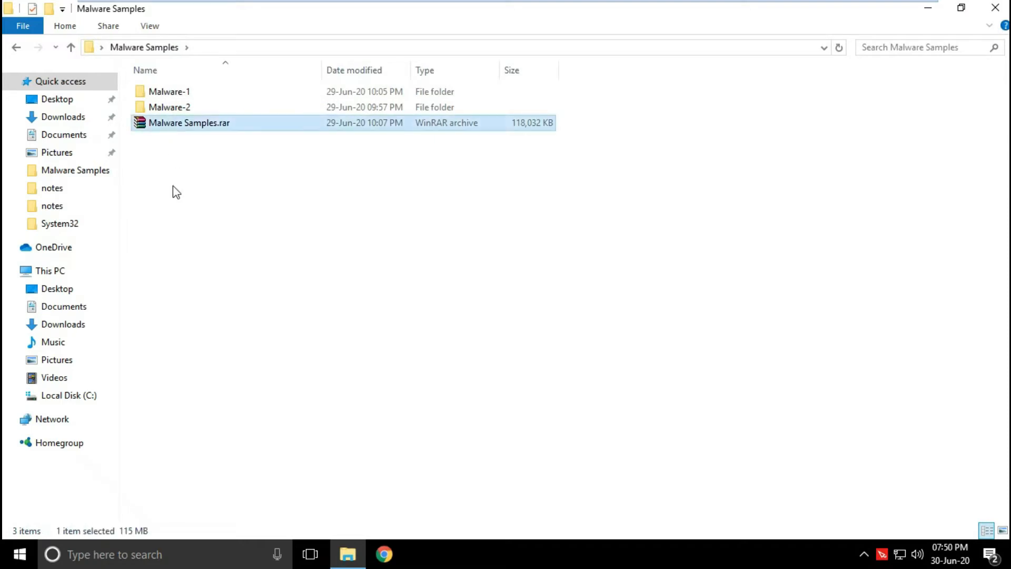
Permanently delete Malware Samples.rar, then open Malware-1 with its 130 sample folders.
{"action": "key", "text": "Delete"}
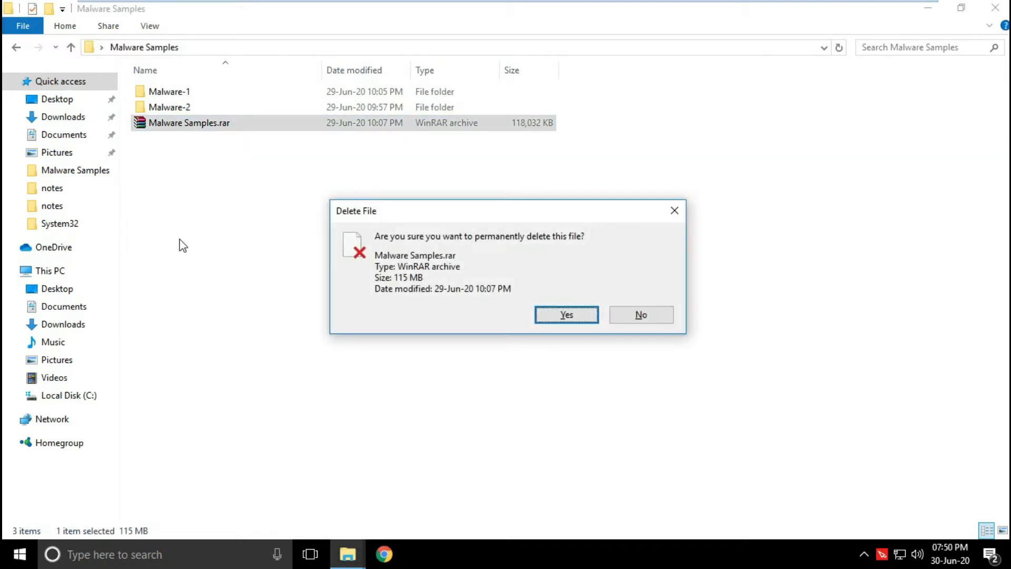
{"action": "left_click", "coordinate": [565, 315]}
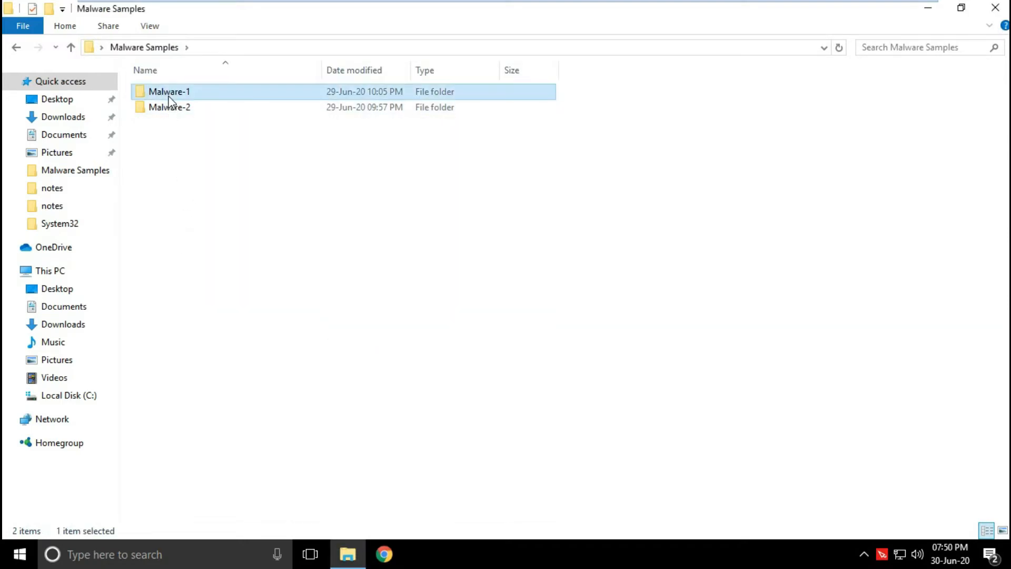
{"action": "double_click", "coordinate": [169, 91]}
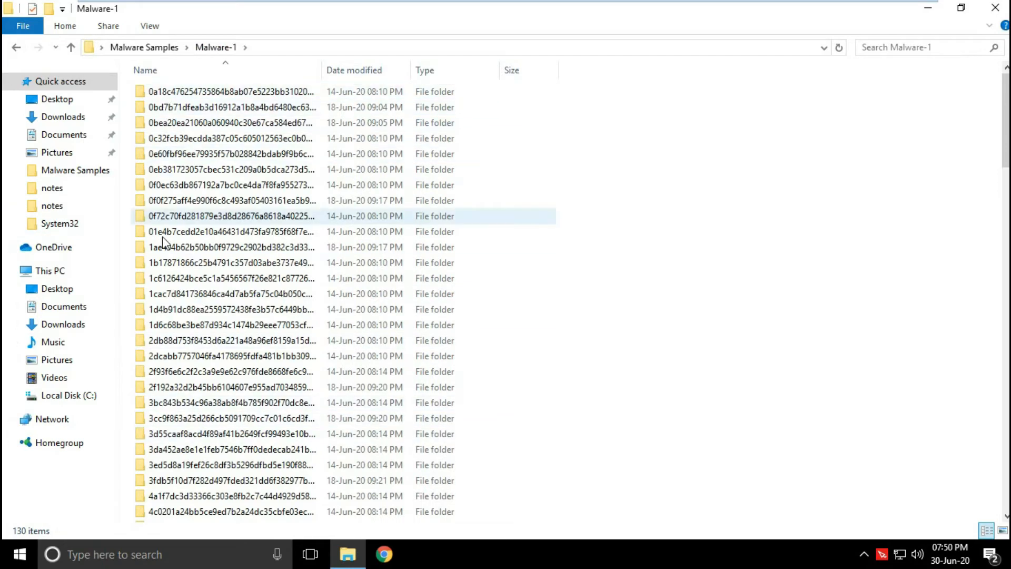
{"action": "mouse_move", "coordinate": [370, 535]}
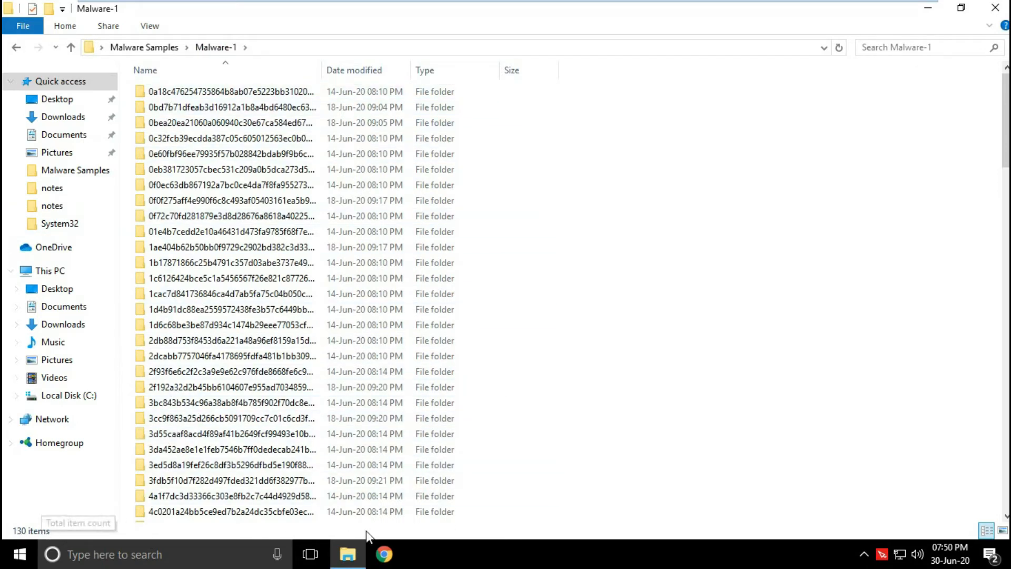
Launch Notepad from Run and note 'Malware 1 folder has 130 samples'.
{"action": "key", "text": "Win+r"}
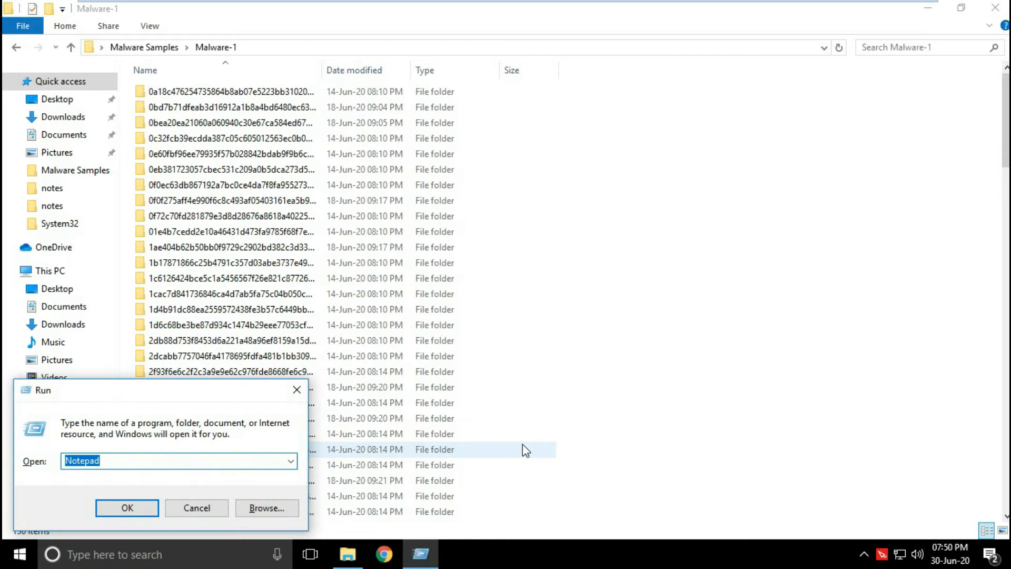
{"action": "left_click", "coordinate": [127, 507]}
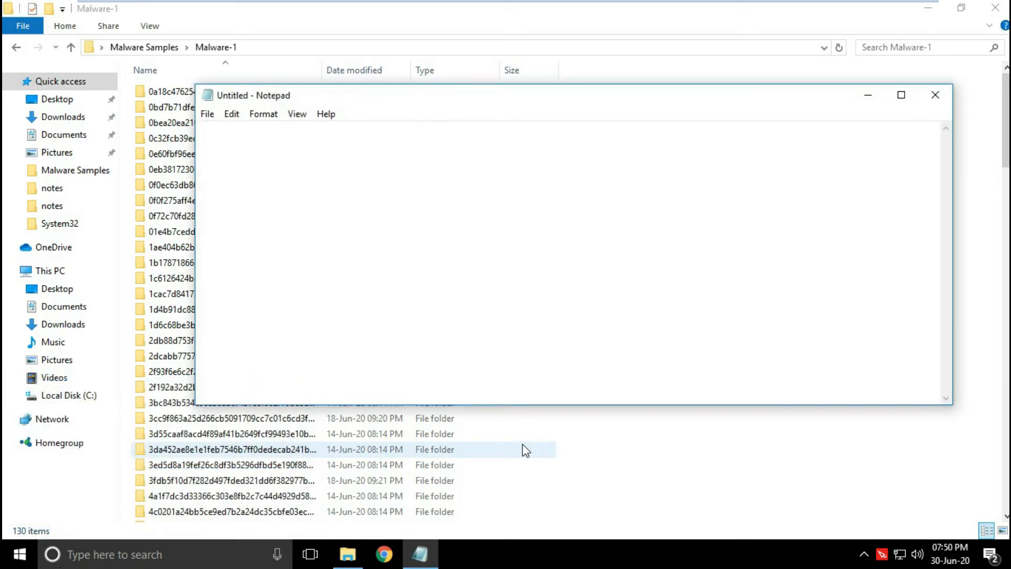
{"action": "type", "text": "Malwar"}
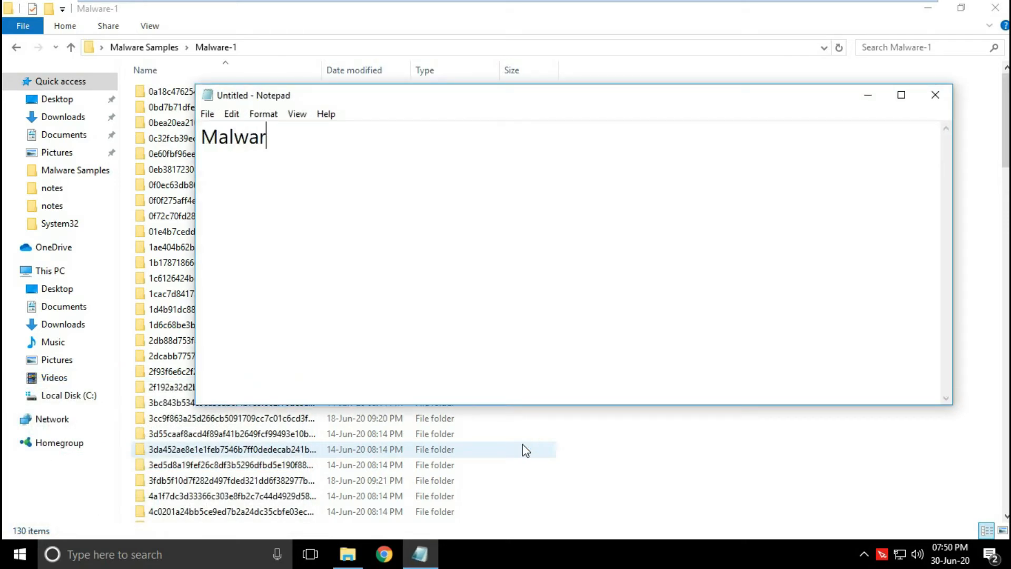
{"action": "type", "text": "e 1"}
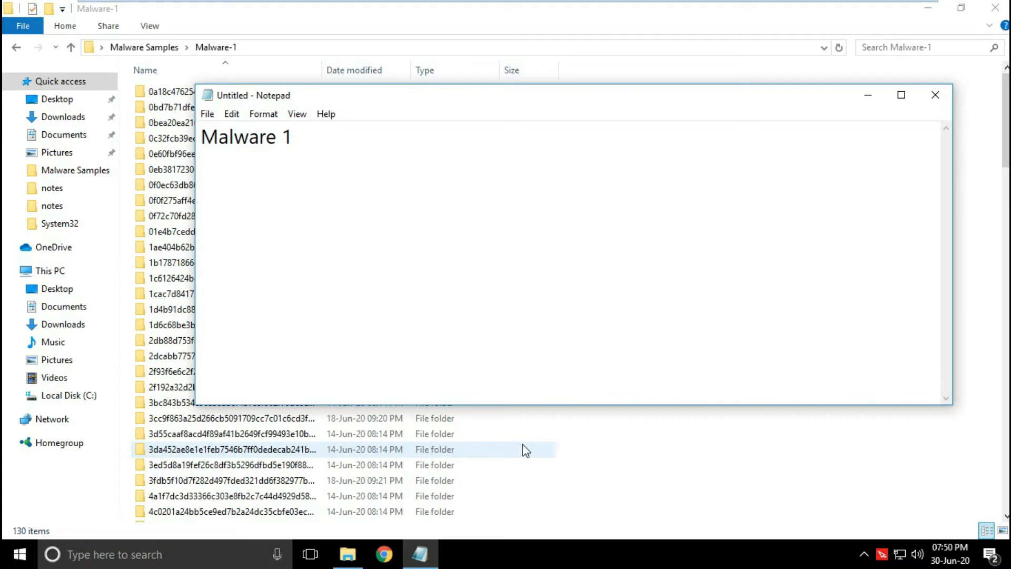
{"action": "type", "text": "folder"}
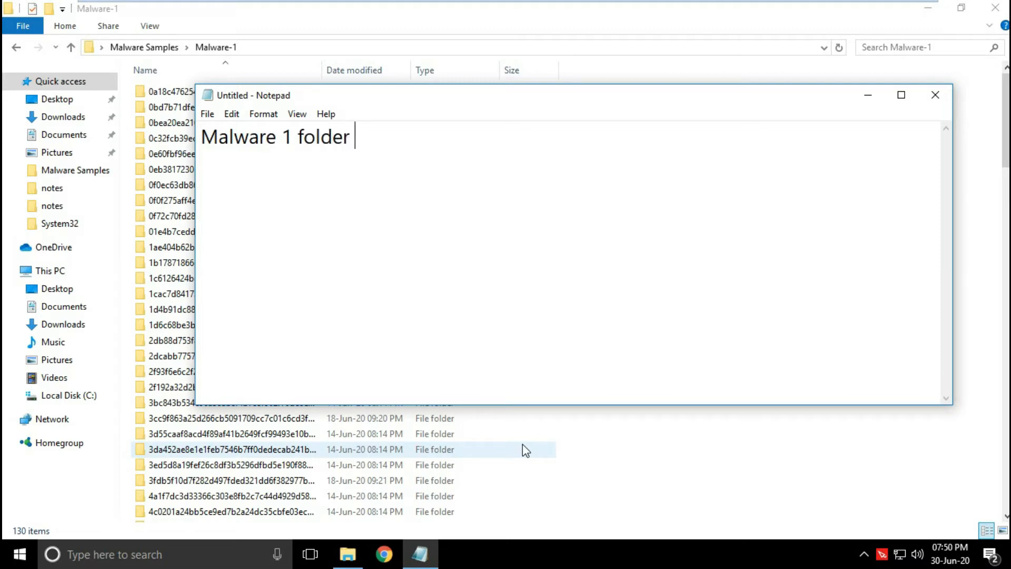
{"action": "type", "text": "has 1"}
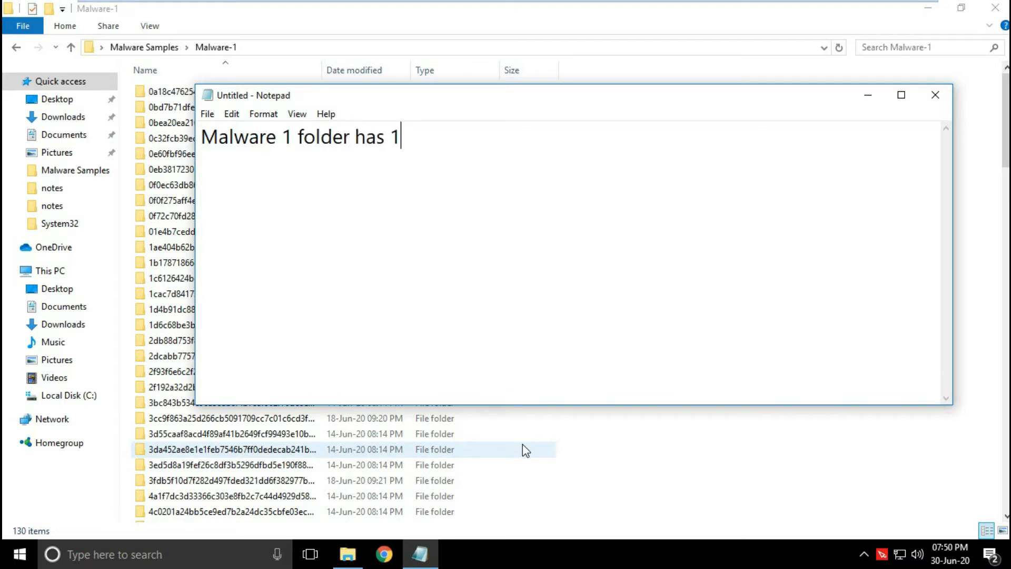
{"action": "type", "text": "30 sam"}
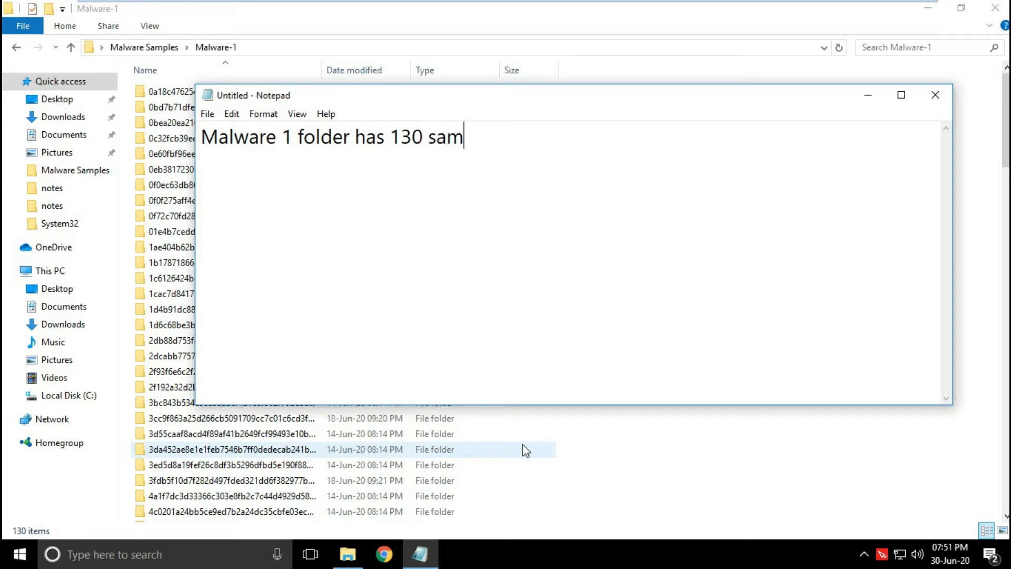
{"action": "type", "text": "ples"}
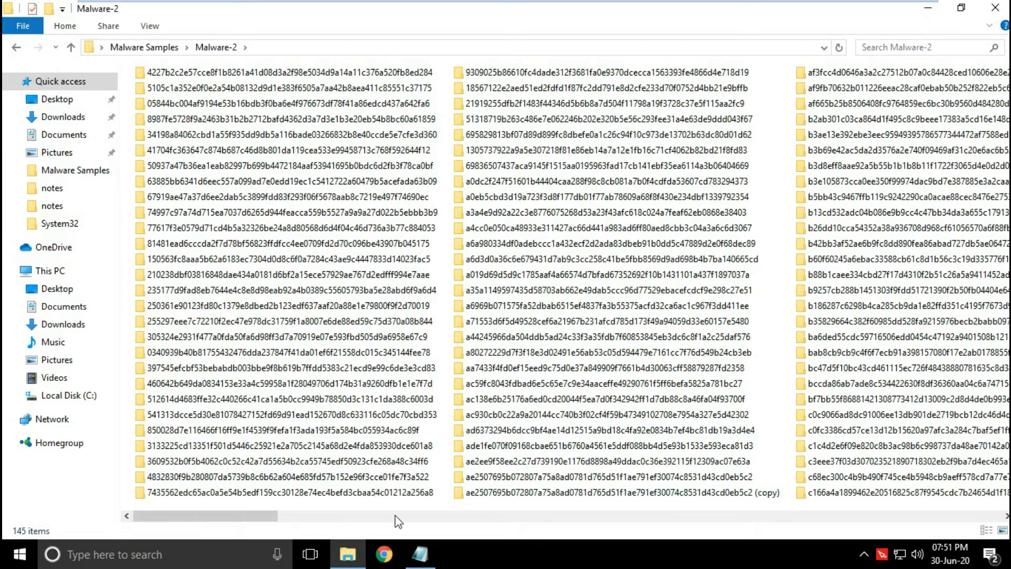
Add that Malware 2 folder has 145 samples and the total is 275, then minimize to the desktop.
{"action": "left_click", "coordinate": [419, 554]}
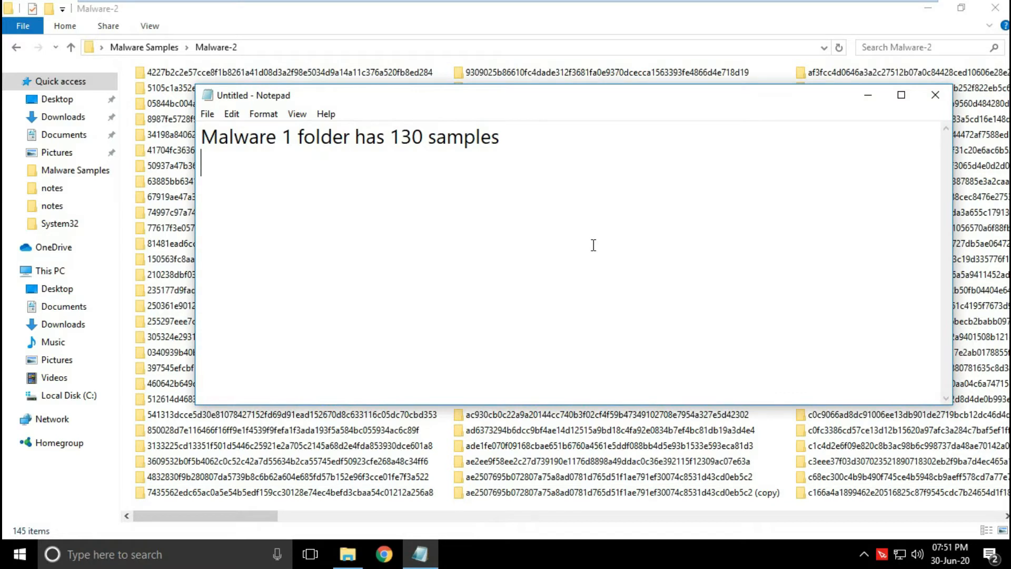
{"action": "type", "text": "Malware"}
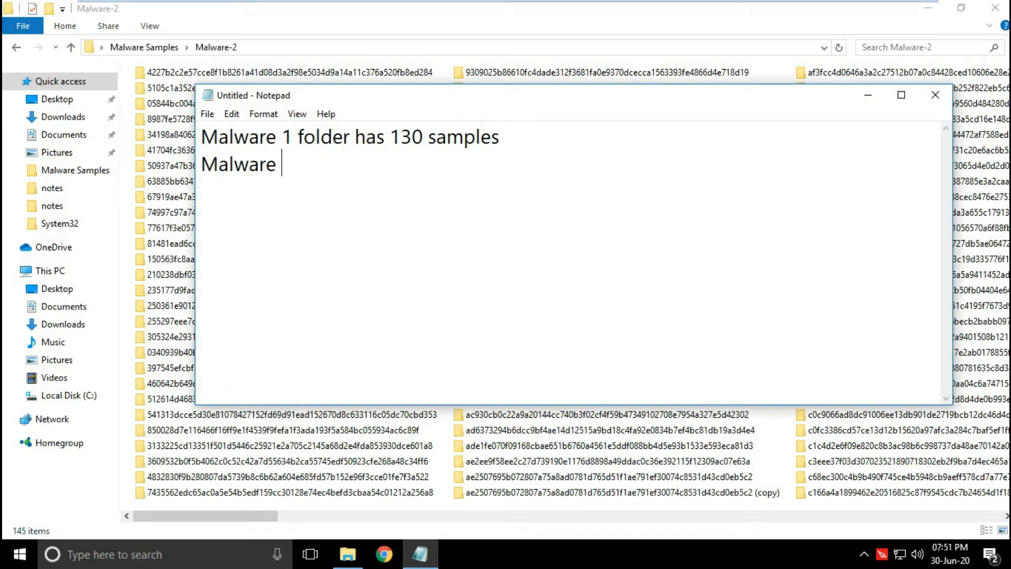
{"action": "type", "text": "2 folder has"}
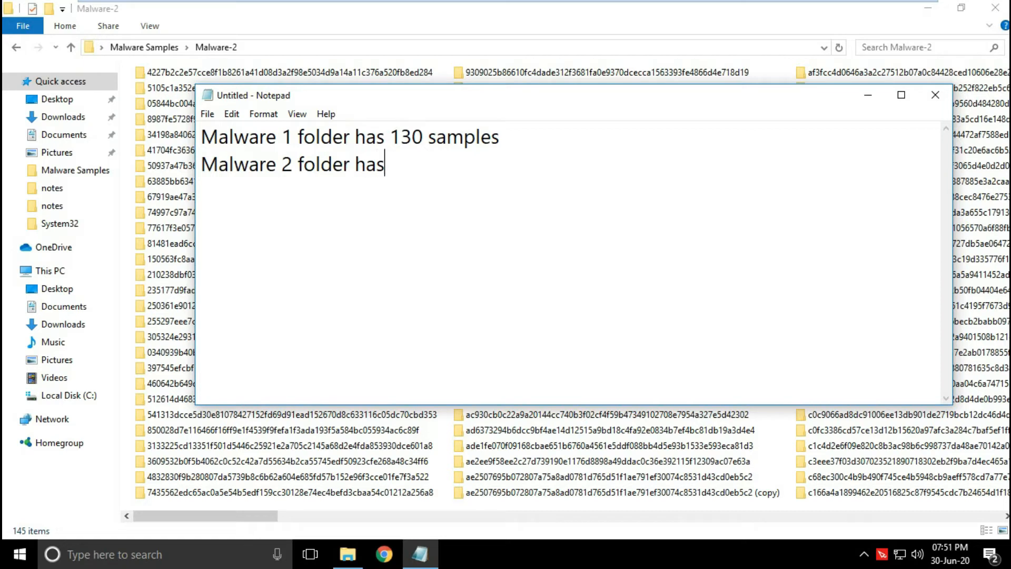
{"action": "type", "text": "145 sample"}
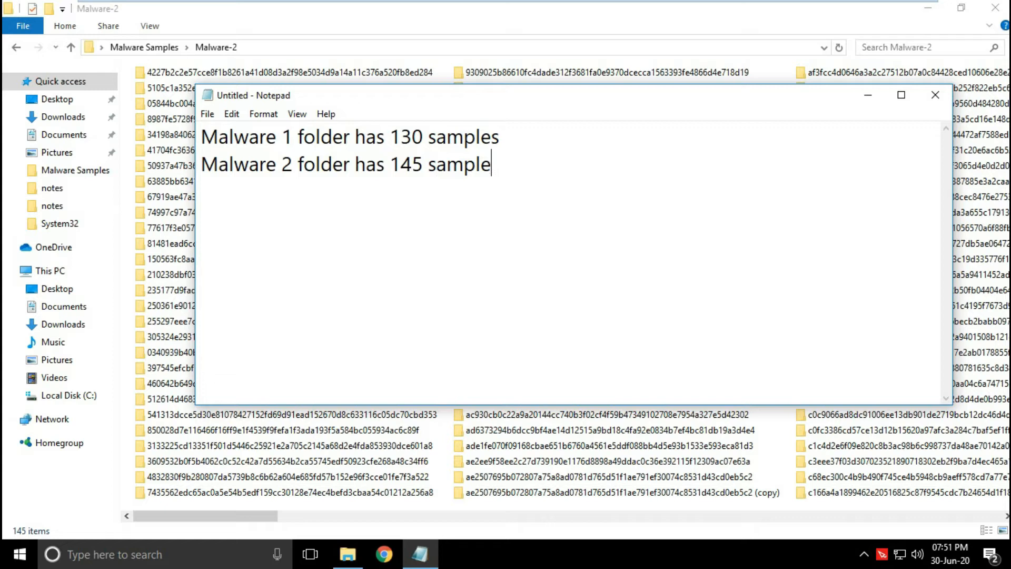
{"action": "type", "text": "s"}
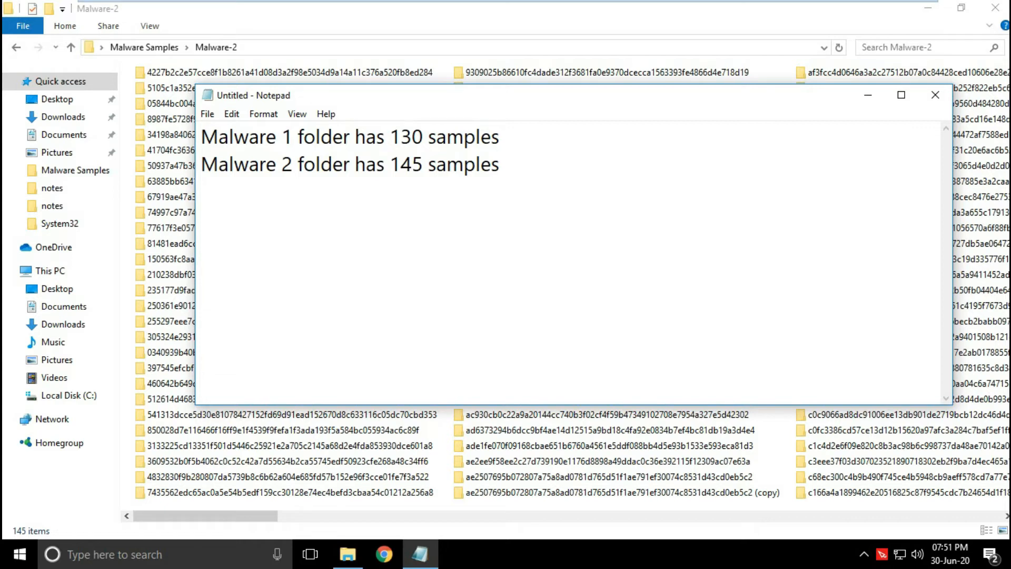
{"action": "type", "text": "T"}
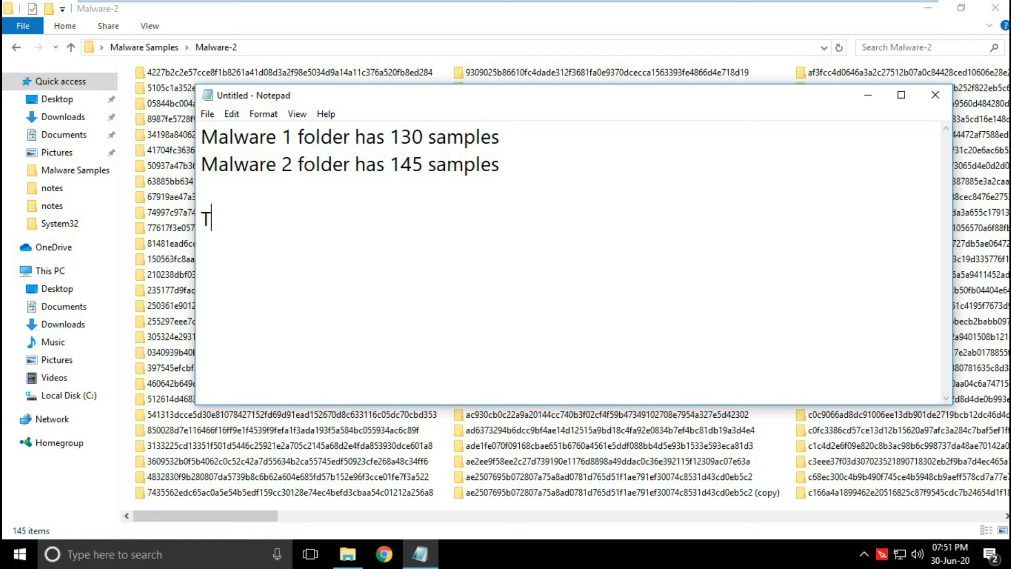
{"action": "type", "text": "otal"}
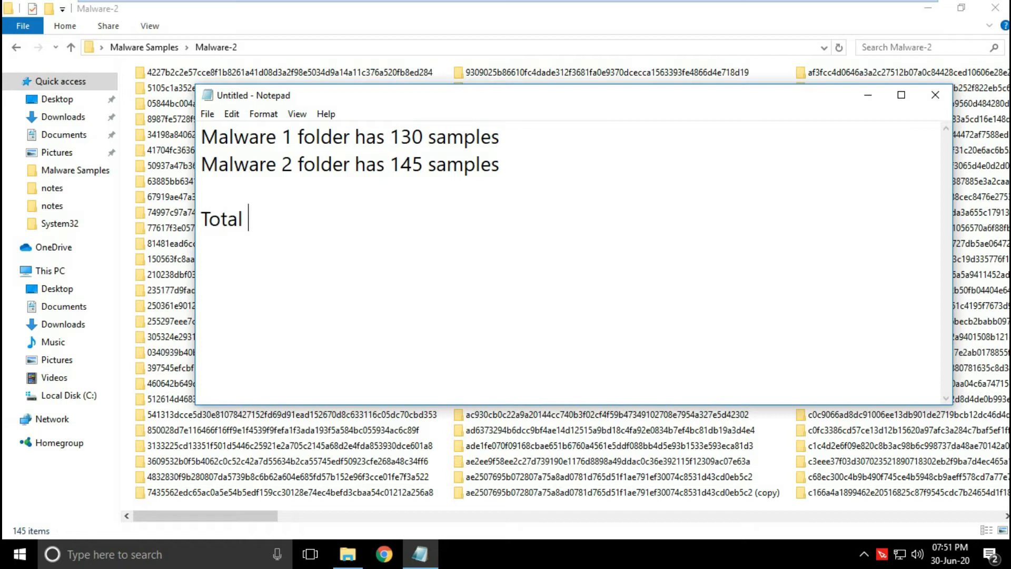
{"action": "type", "text": "275 sam"}
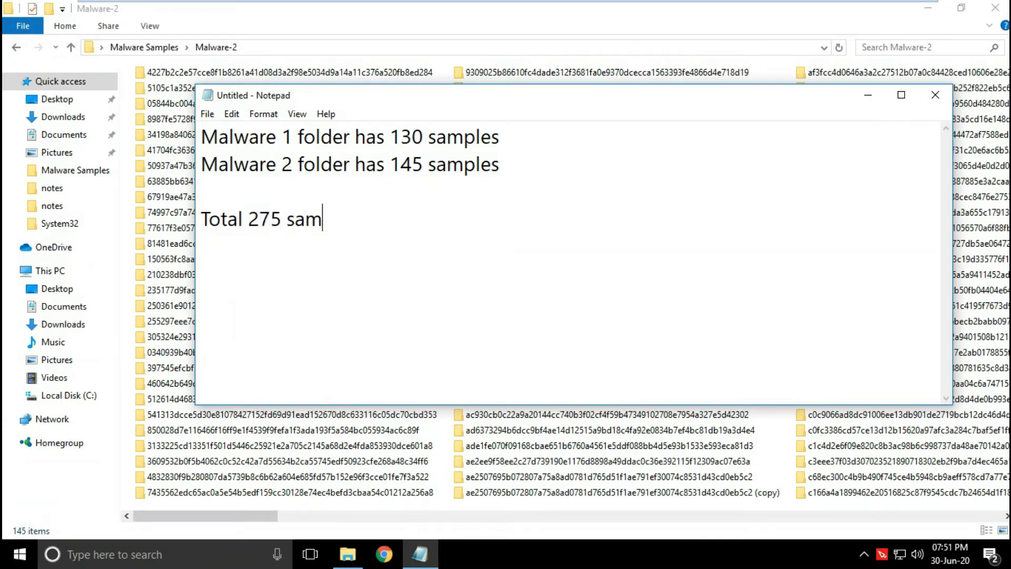
{"action": "type", "text": "p"}
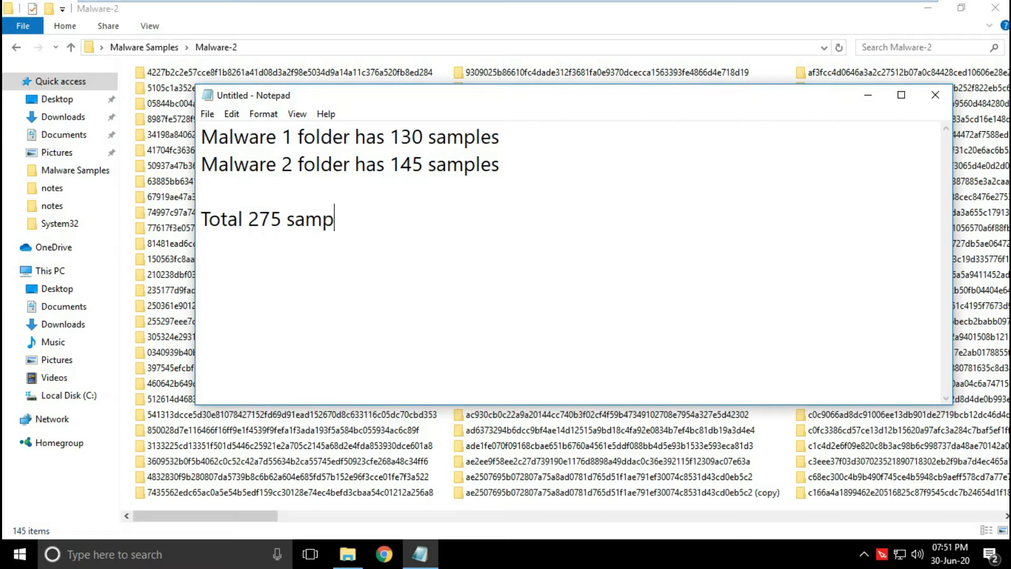
{"action": "type", "text": "les"}
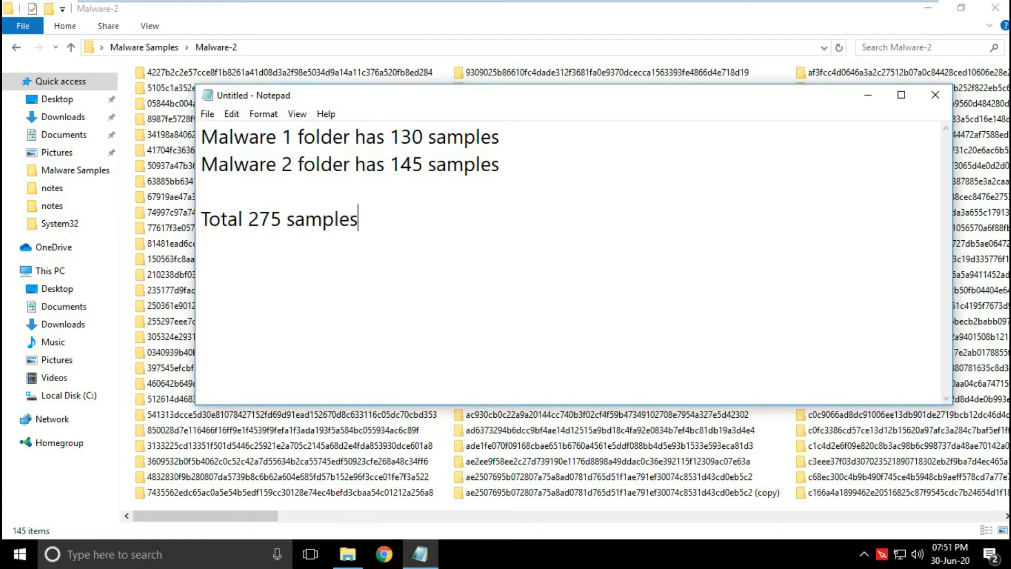
{"action": "left_click", "coordinate": [1004, 8]}
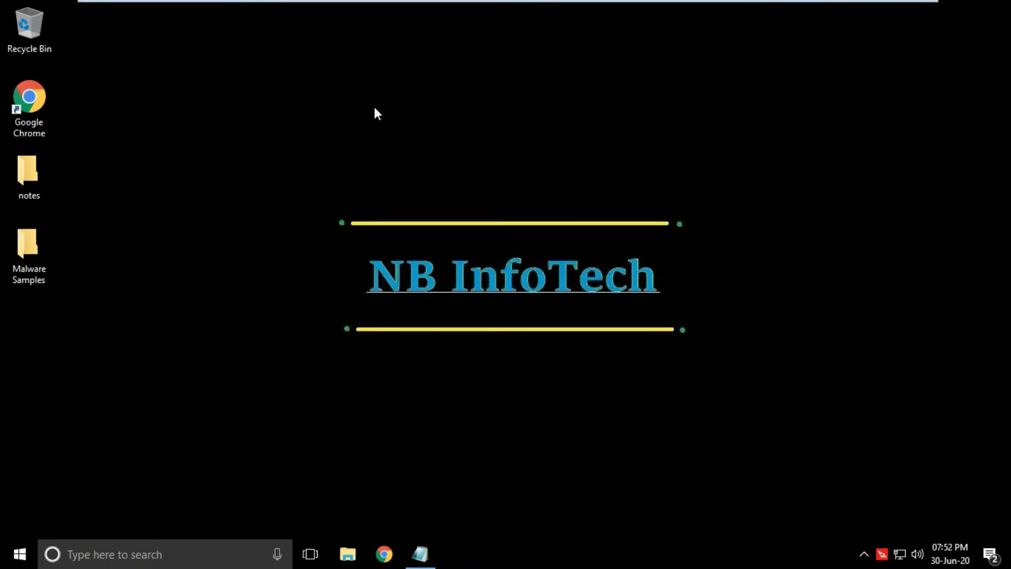
{"action": "mouse_move", "coordinate": [883, 552]}
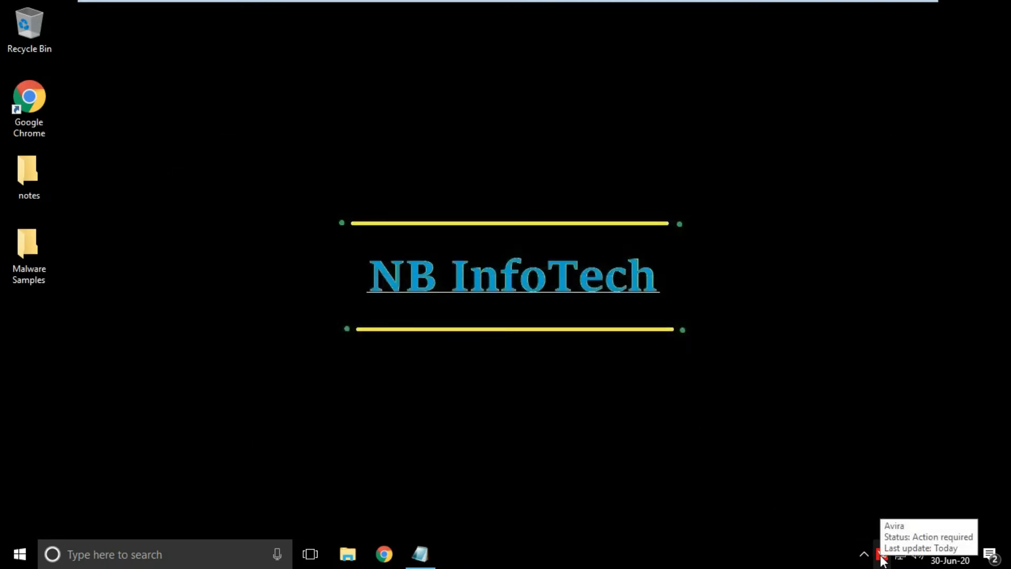
Scan the Malware Samples desktop folder with Avira from its context menu.
{"action": "right_click", "coordinate": [28, 252]}
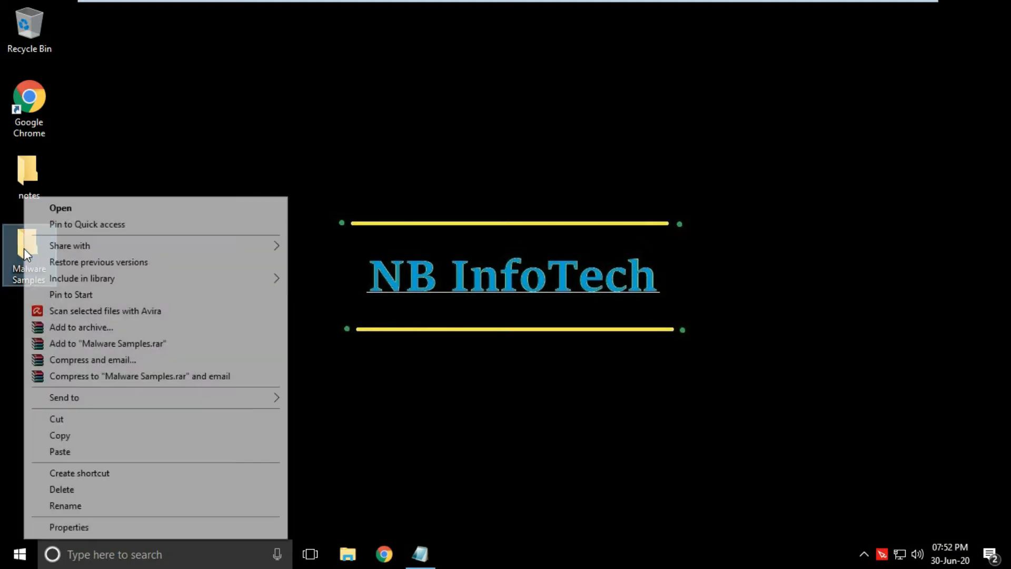
{"action": "mouse_move", "coordinate": [105, 311]}
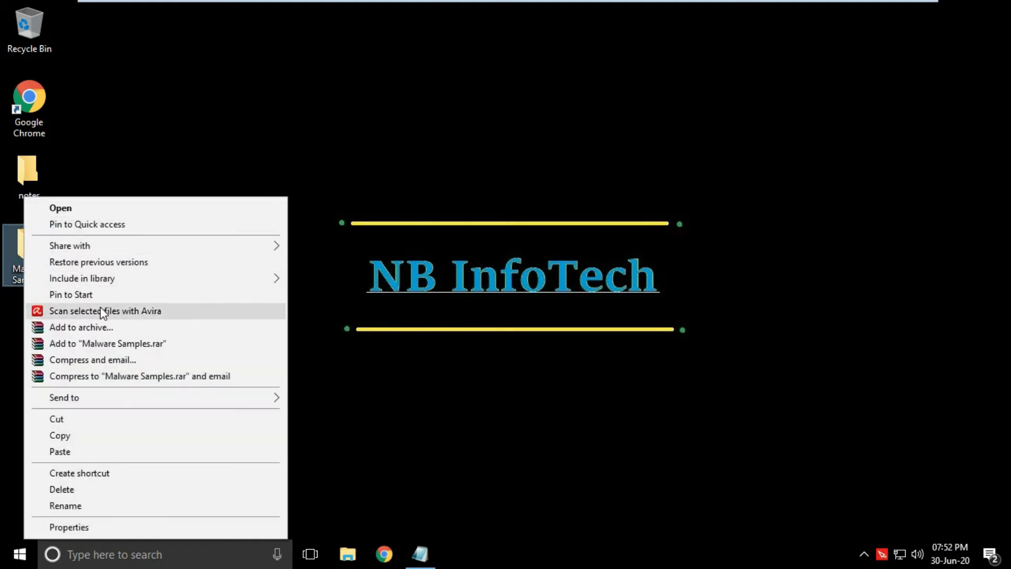
{"action": "left_click", "coordinate": [106, 311]}
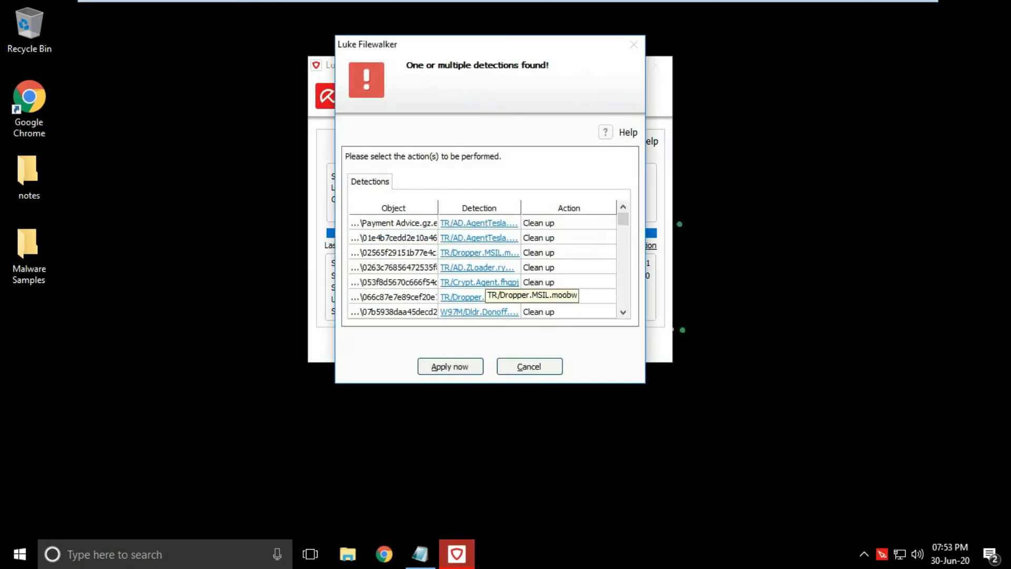
{"action": "mouse_move", "coordinate": [508, 176]}
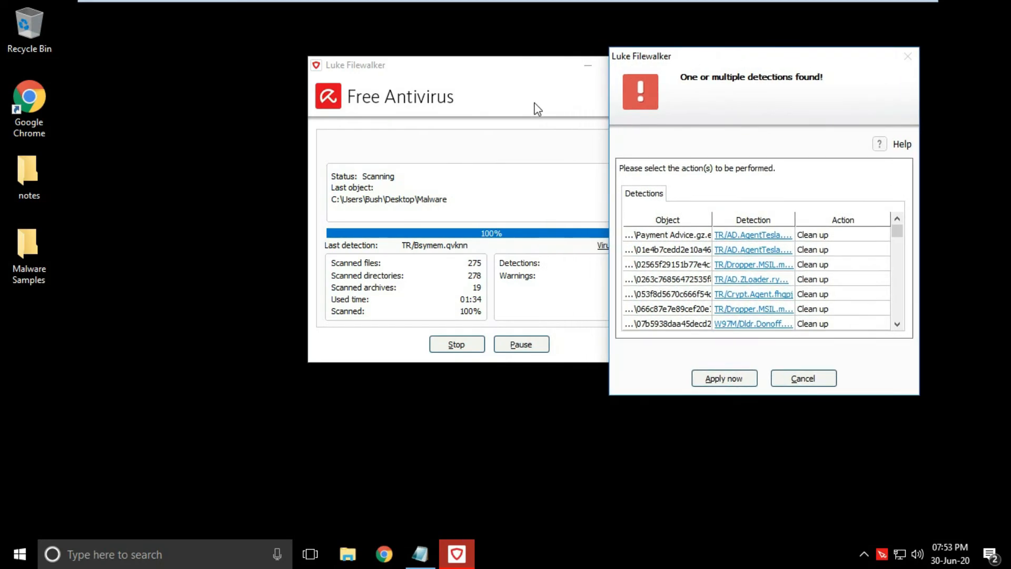
{"action": "mouse_move", "coordinate": [476, 68]}
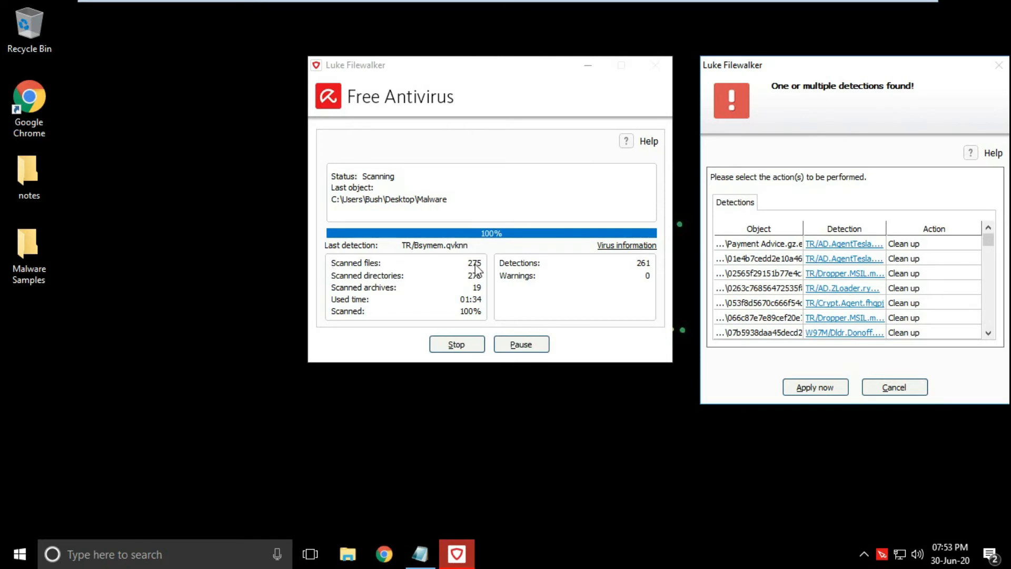
{"action": "mouse_move", "coordinate": [483, 267]}
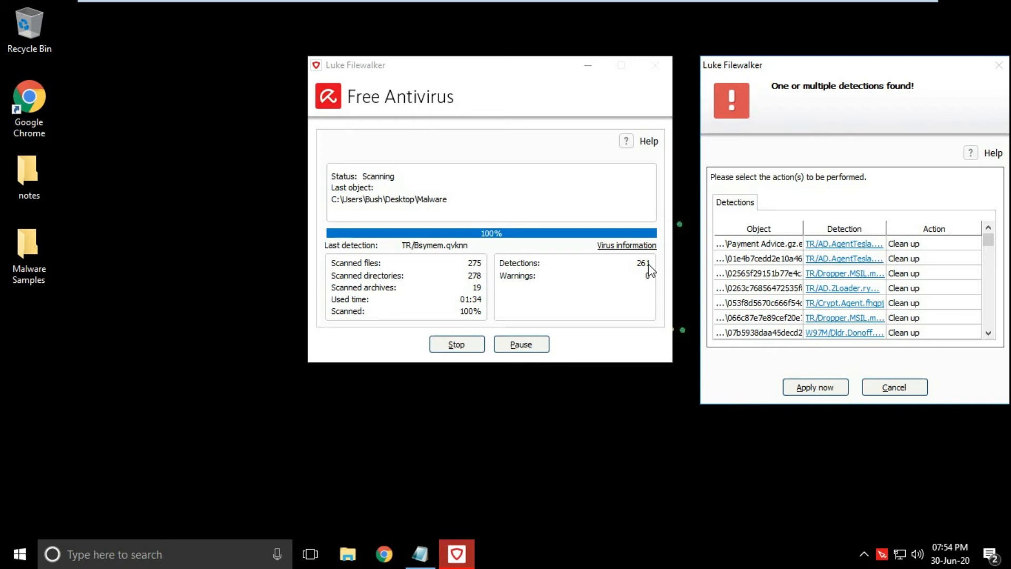
{"action": "mouse_move", "coordinate": [844, 73]}
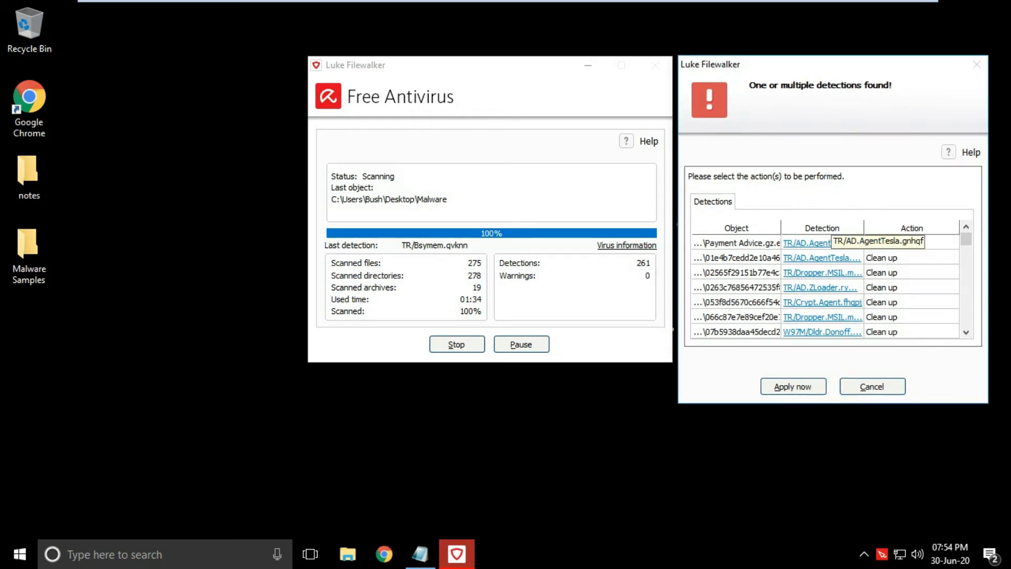
Scroll the Detections list to its end, reviewing 261 detections among 275 files, all set to clean up.
{"action": "scroll", "scroll_direction": "down", "scroll_amount": 3}
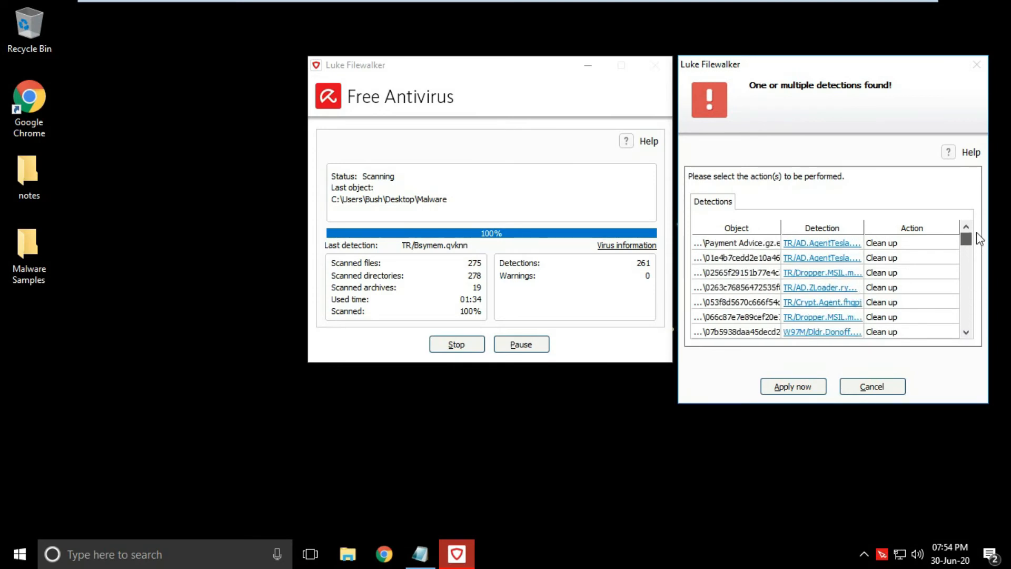
{"action": "mouse_move", "coordinate": [880, 243]}
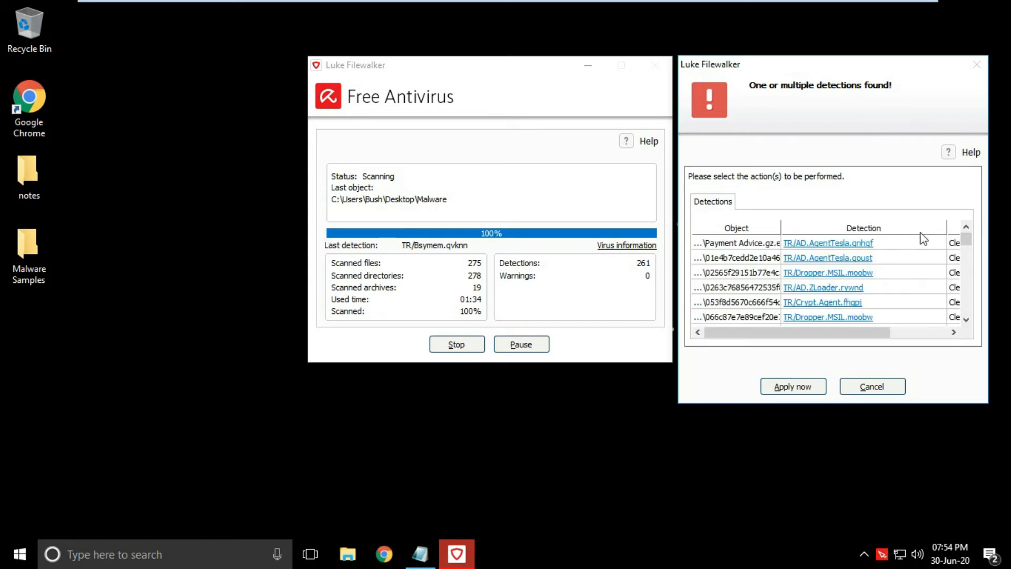
{"action": "mouse_move", "coordinate": [866, 323]}
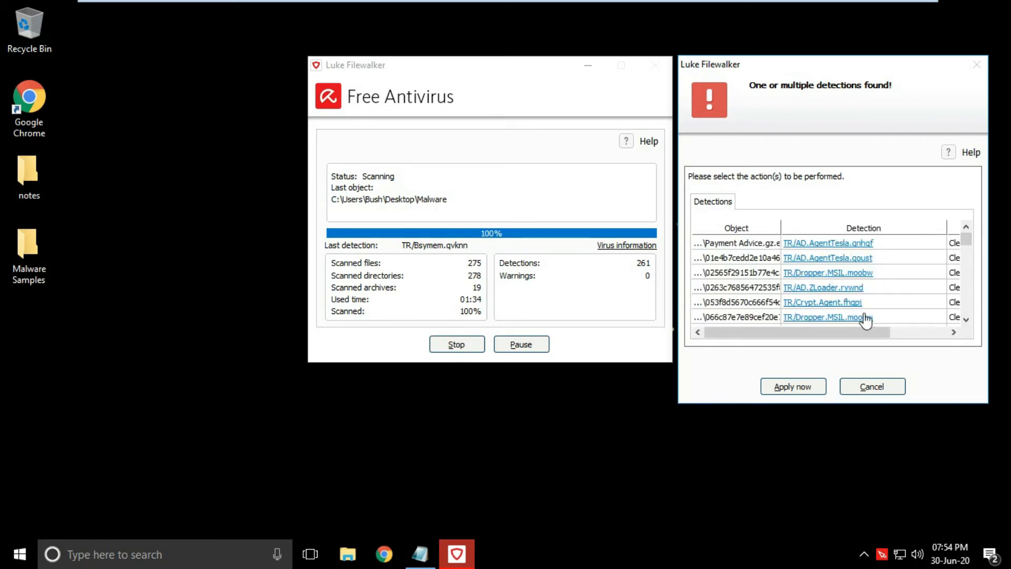
{"action": "scroll", "scroll_direction": "down", "scroll_amount": 3}
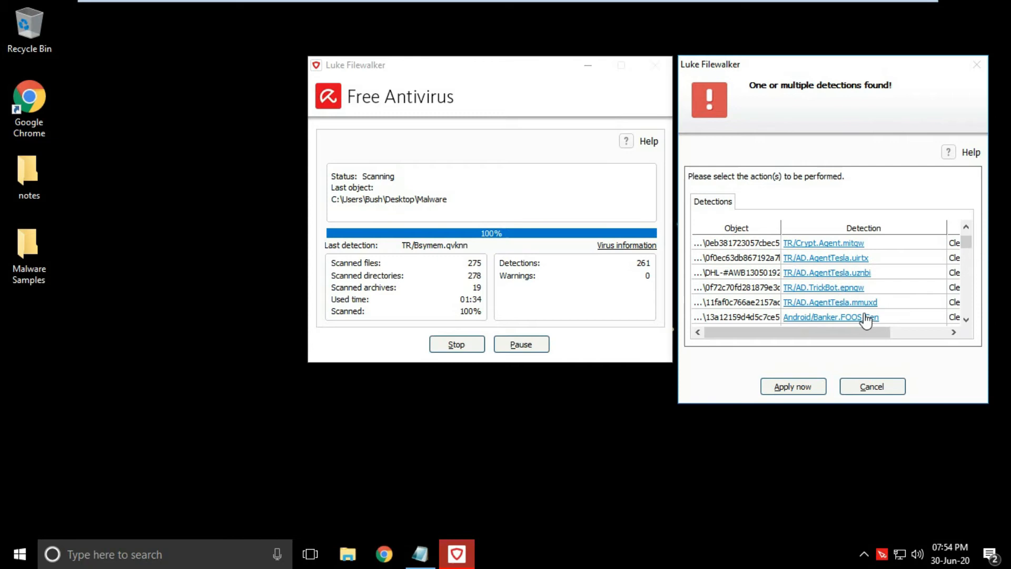
{"action": "scroll", "scroll_direction": "down", "scroll_amount": 3}
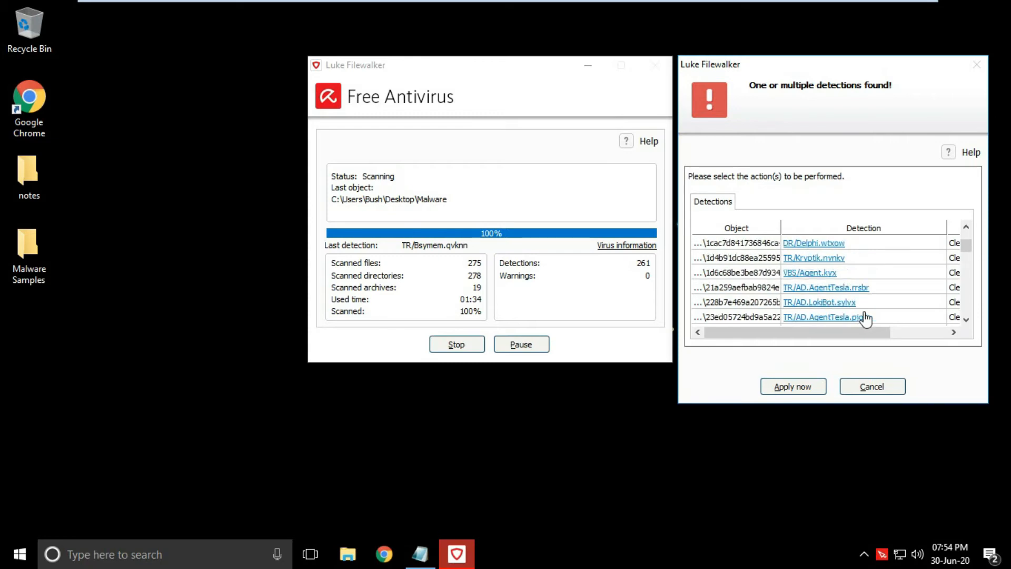
{"action": "scroll", "scroll_direction": "down", "scroll_amount": 3}
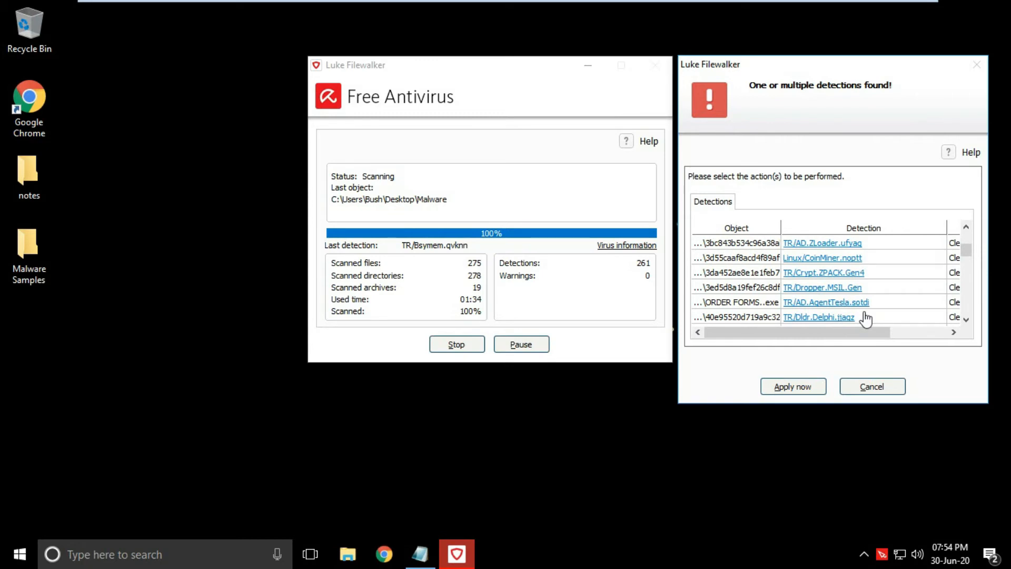
{"action": "scroll", "scroll_direction": "down", "scroll_amount": 3}
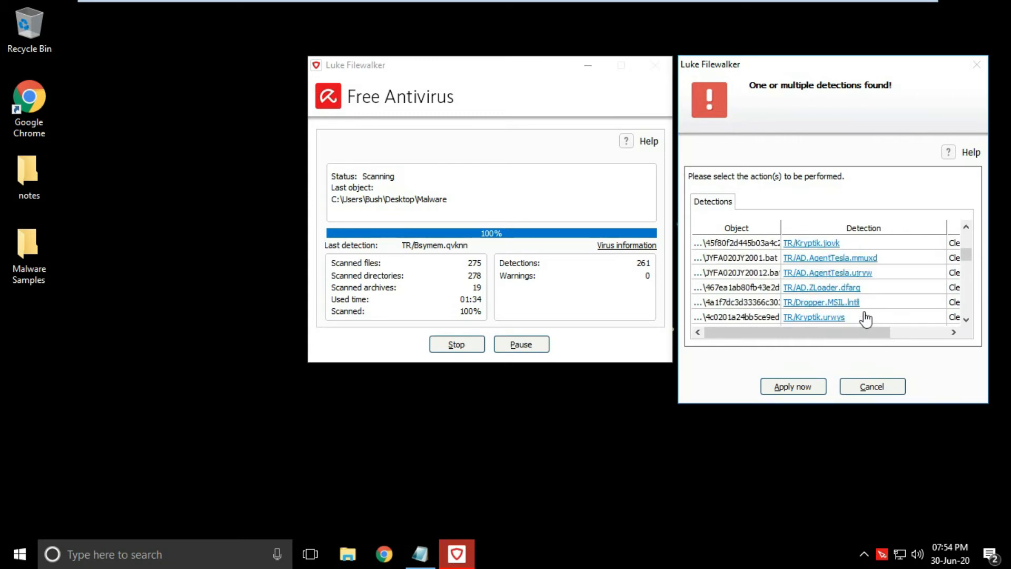
{"action": "scroll", "scroll_direction": "down", "scroll_amount": 3}
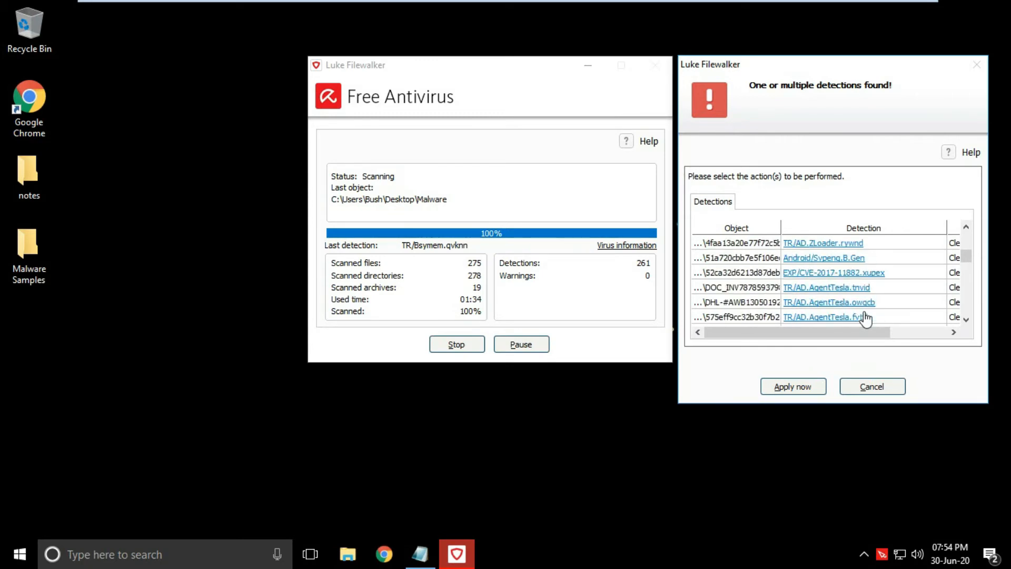
{"action": "scroll", "scroll_direction": "down", "scroll_amount": 3}
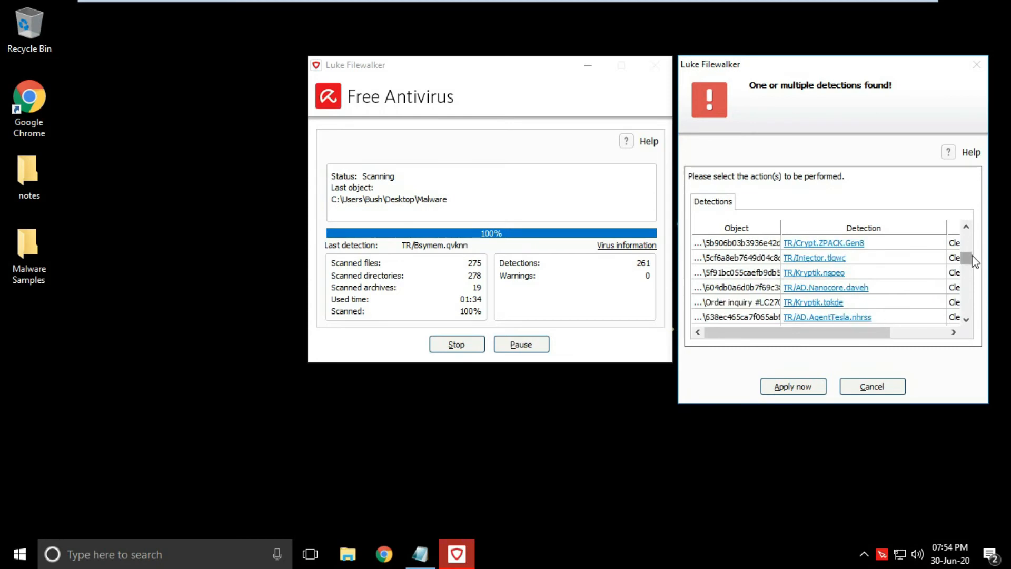
{"action": "scroll", "scroll_direction": "down", "scroll_amount": 3}
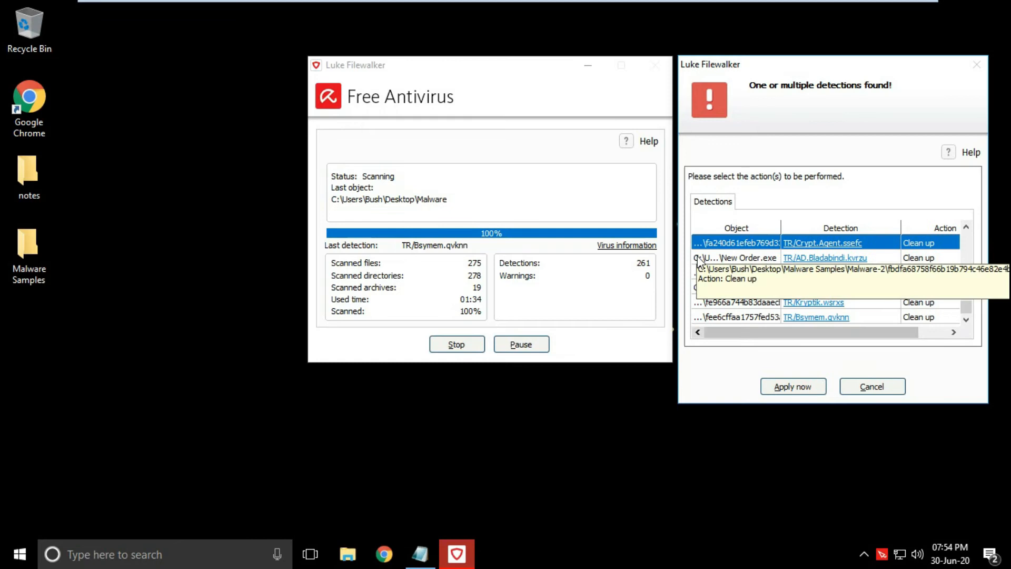
Apply clean-up to all 261 detections, move the scanner window aside and bring up the taskbar menu for Task Manager.
{"action": "left_click", "coordinate": [792, 386]}
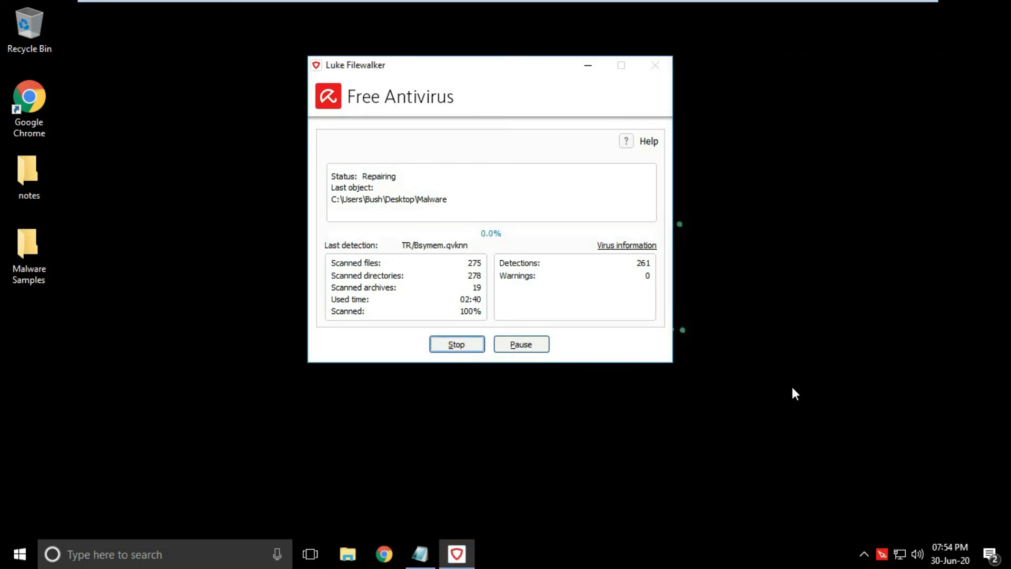
{"action": "mouse_move", "coordinate": [708, 309]}
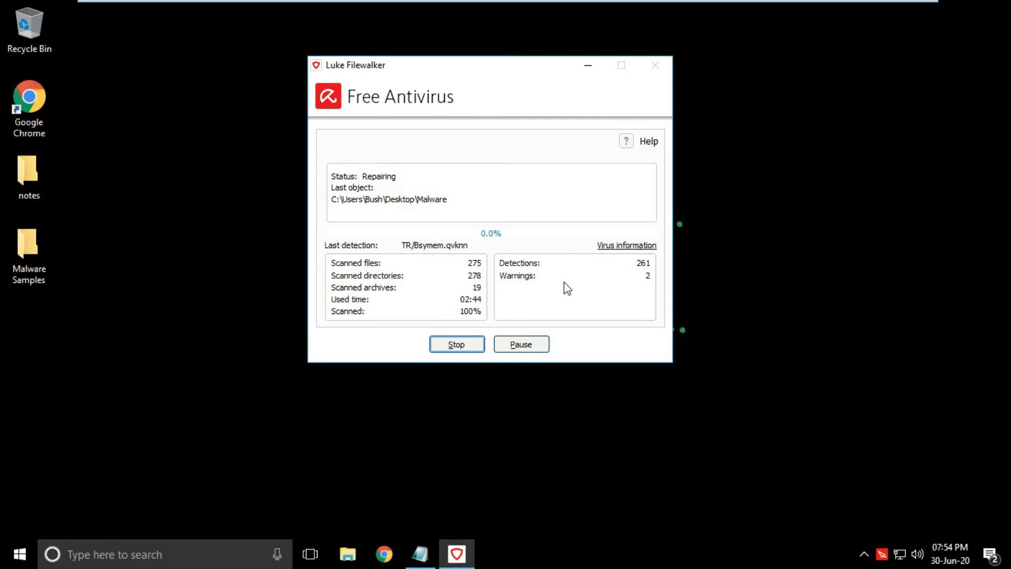
{"action": "mouse_move", "coordinate": [556, 108]}
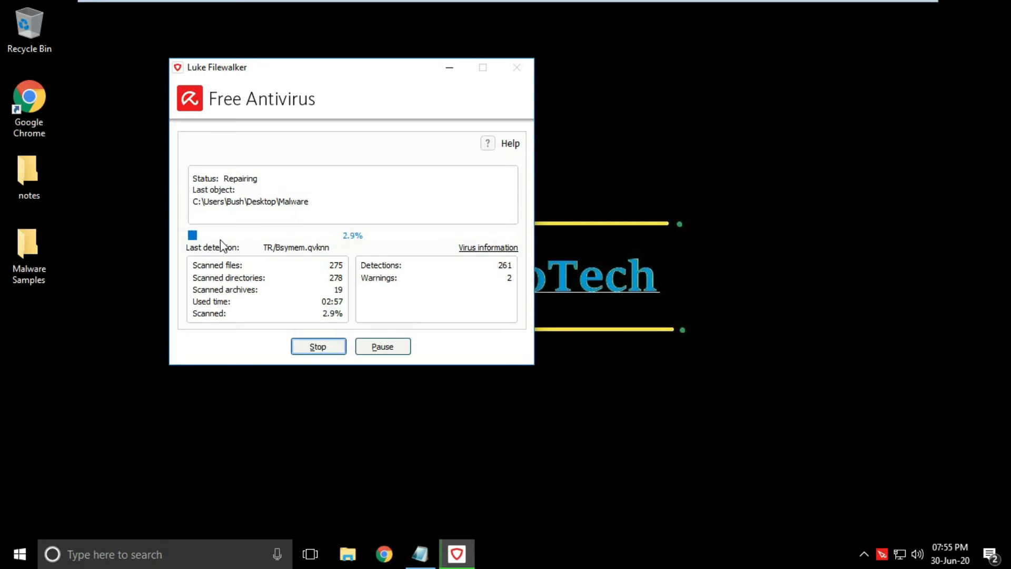
{"action": "mouse_move", "coordinate": [252, 187]}
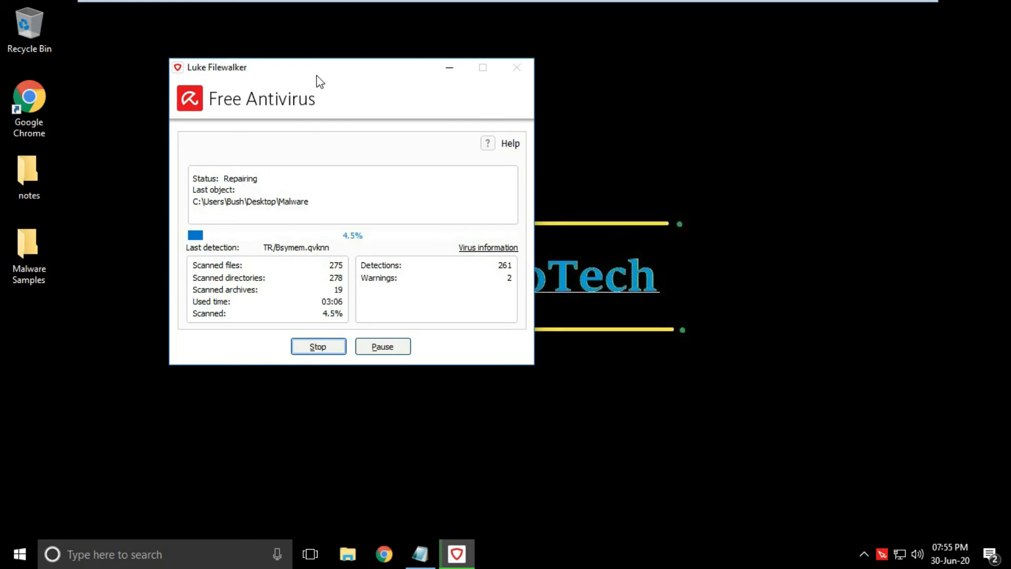
{"action": "left_click_drag", "start_coordinate": [316, 68], "coordinate": [342, 51]}
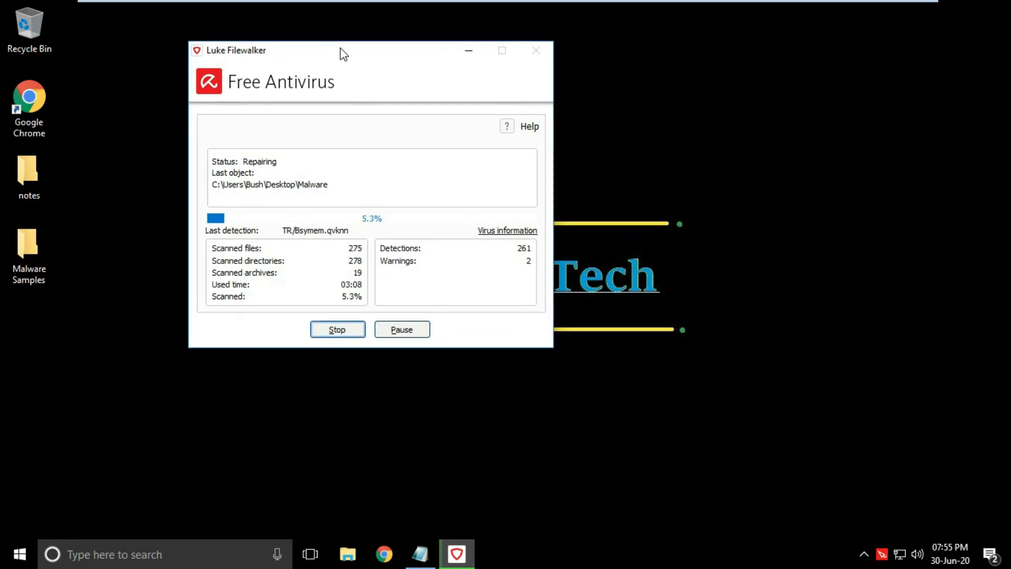
{"action": "right_click", "coordinate": [244, 381]}
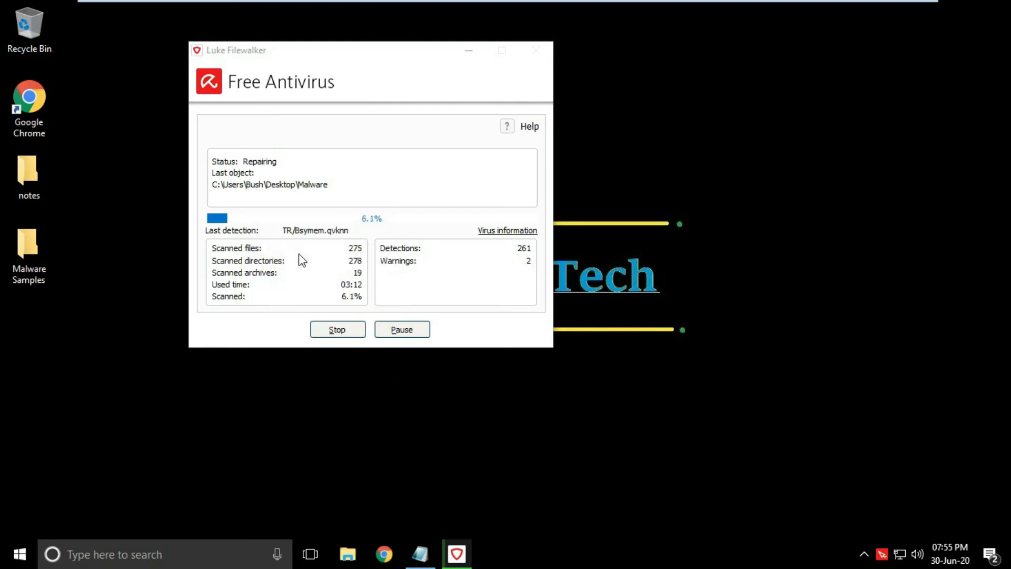
{"action": "mouse_move", "coordinate": [254, 435]}
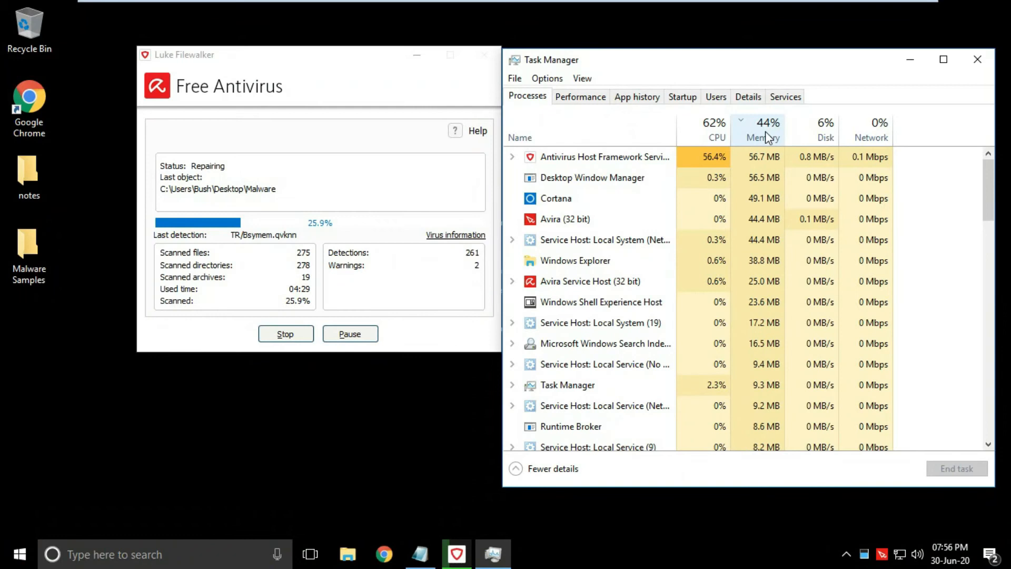
{"action": "left_click", "coordinate": [767, 122]}
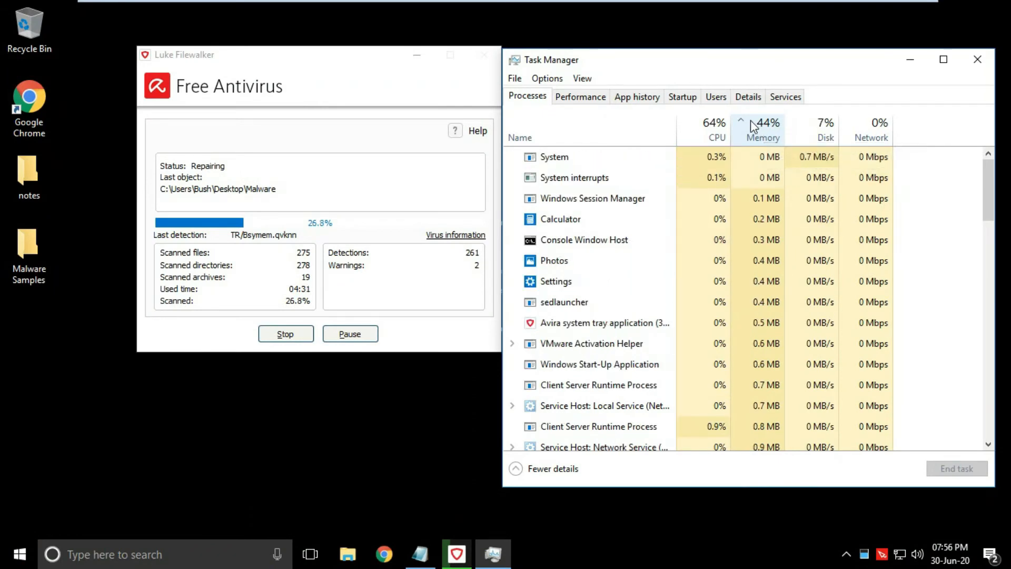
{"action": "left_click", "coordinate": [763, 137]}
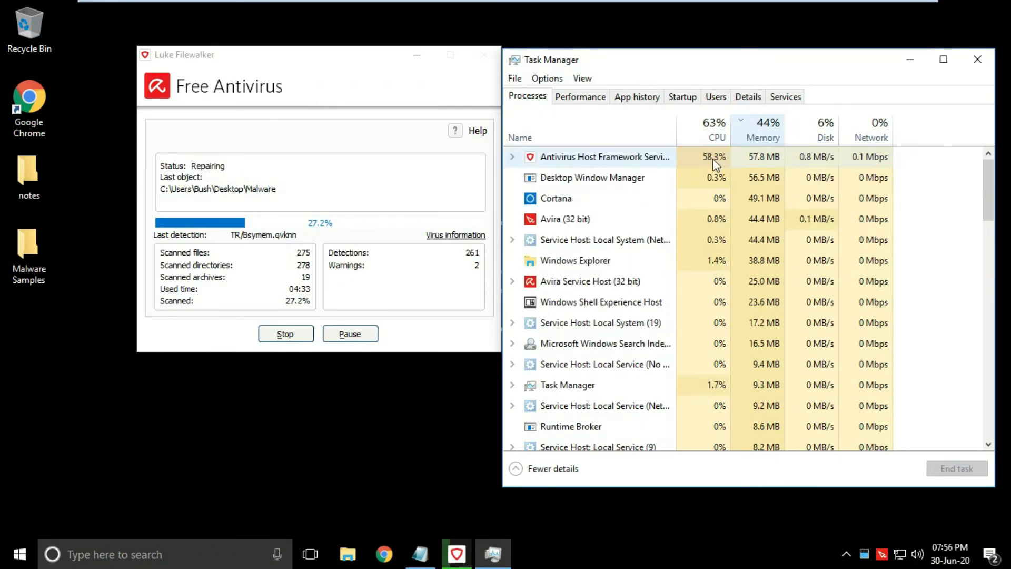
{"action": "mouse_move", "coordinate": [853, 164]}
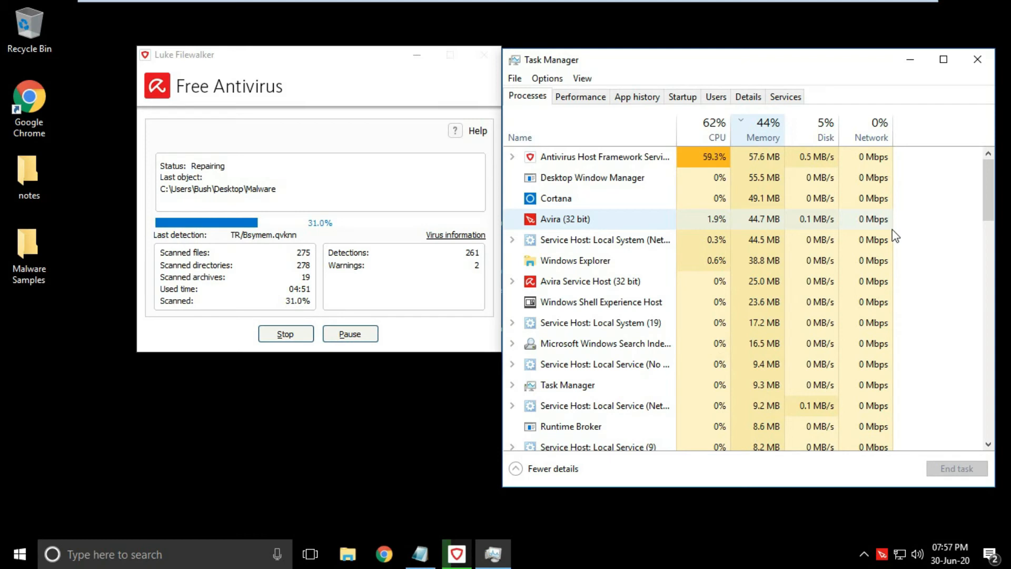
{"action": "left_click", "coordinate": [978, 59]}
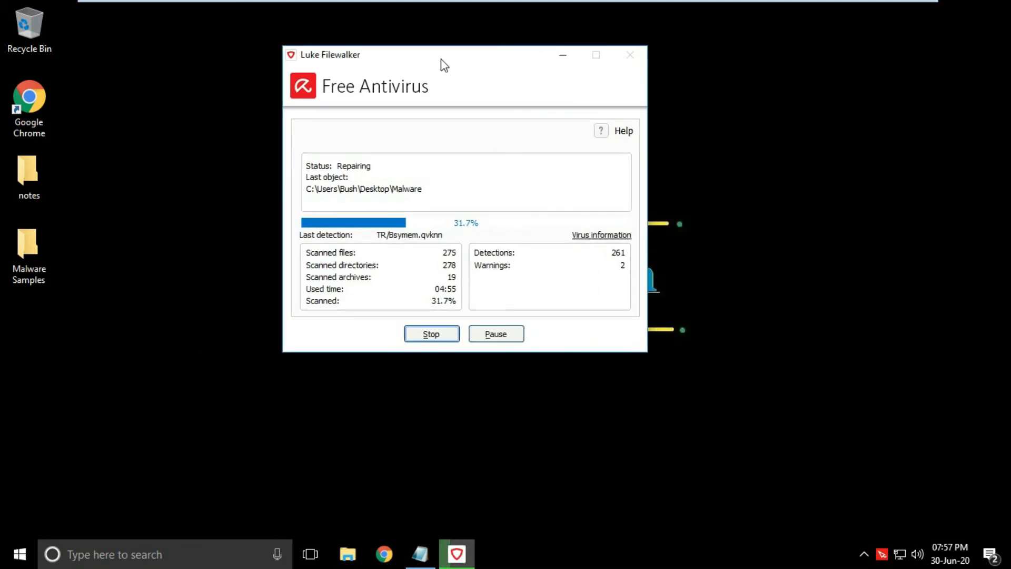
{"action": "mouse_move", "coordinate": [460, 206]}
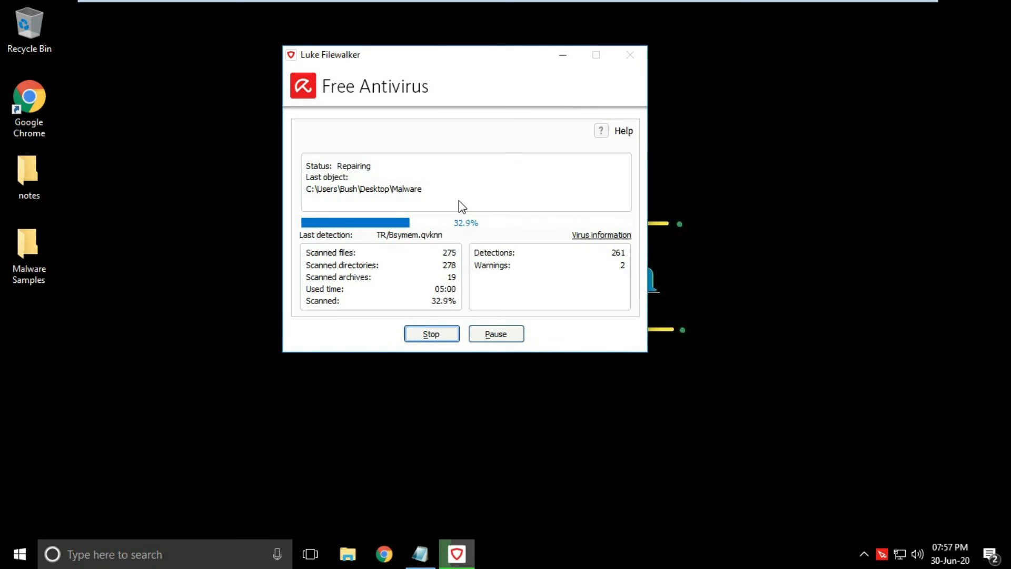
{"action": "mouse_move", "coordinate": [420, 554]}
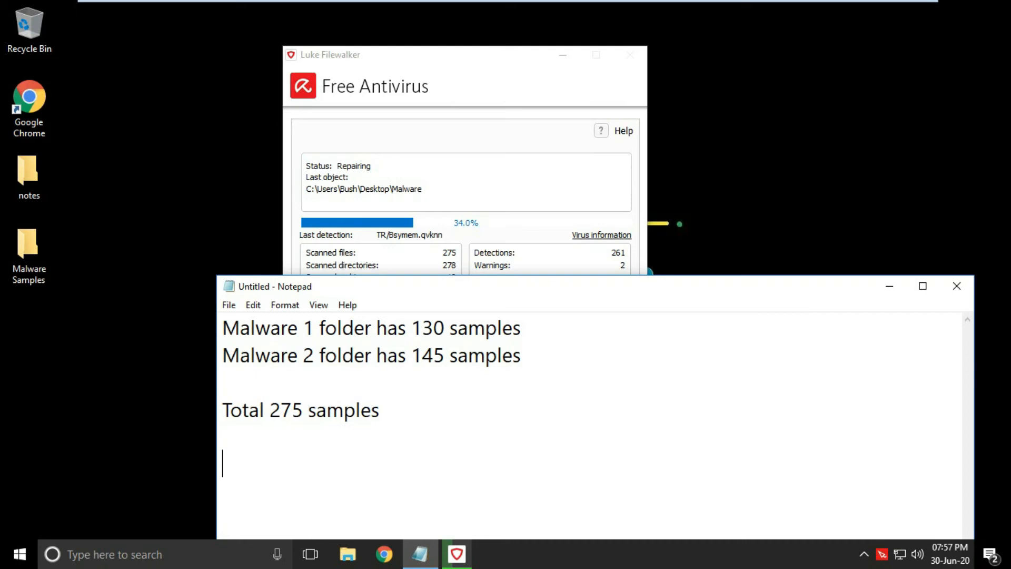
Add the line 'Detected 261' to the Notepad notes and bring up the Run box.
{"action": "type", "text": "Dete"}
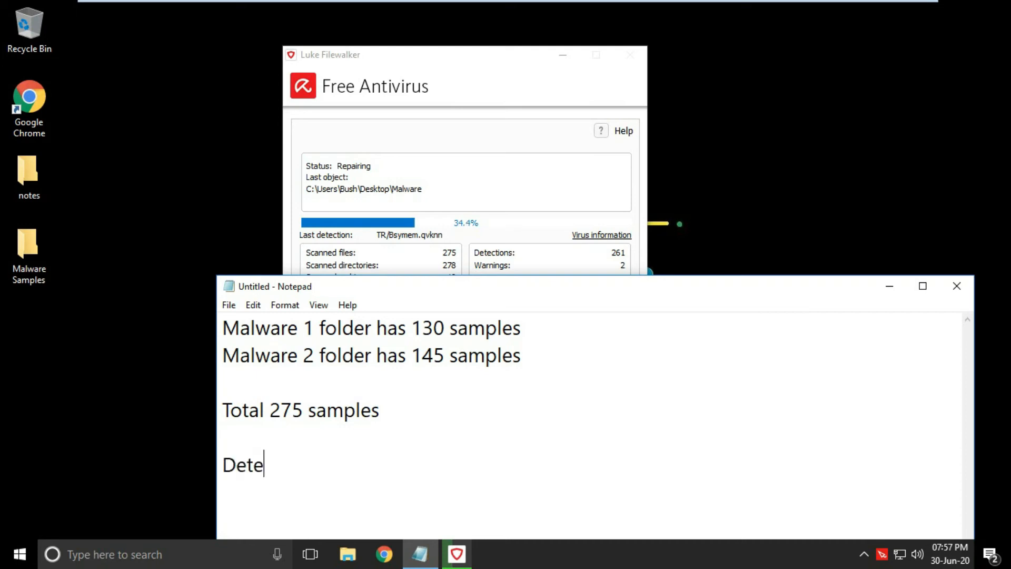
{"action": "type", "text": "cted"}
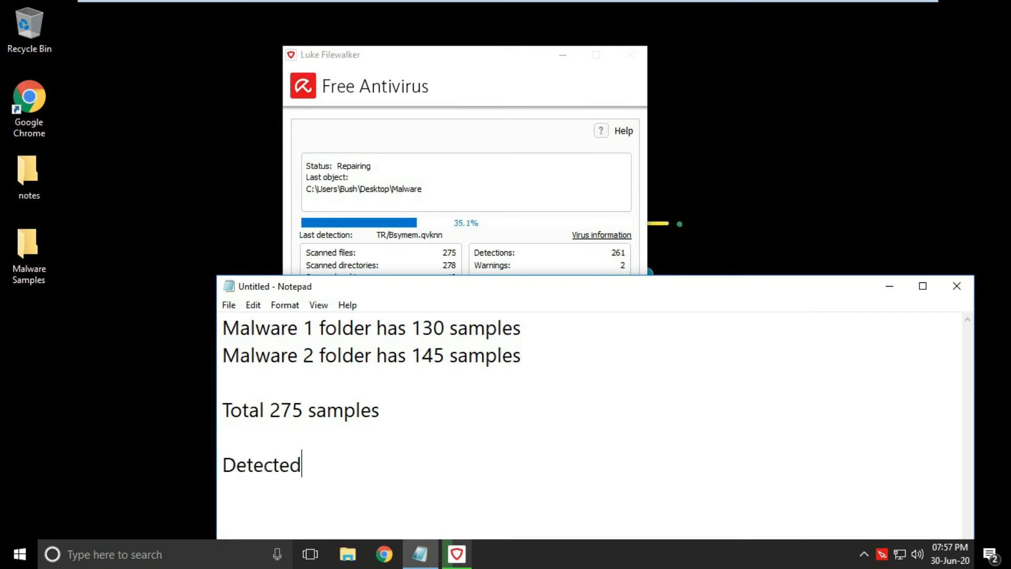
{"action": "type", "text": "26"}
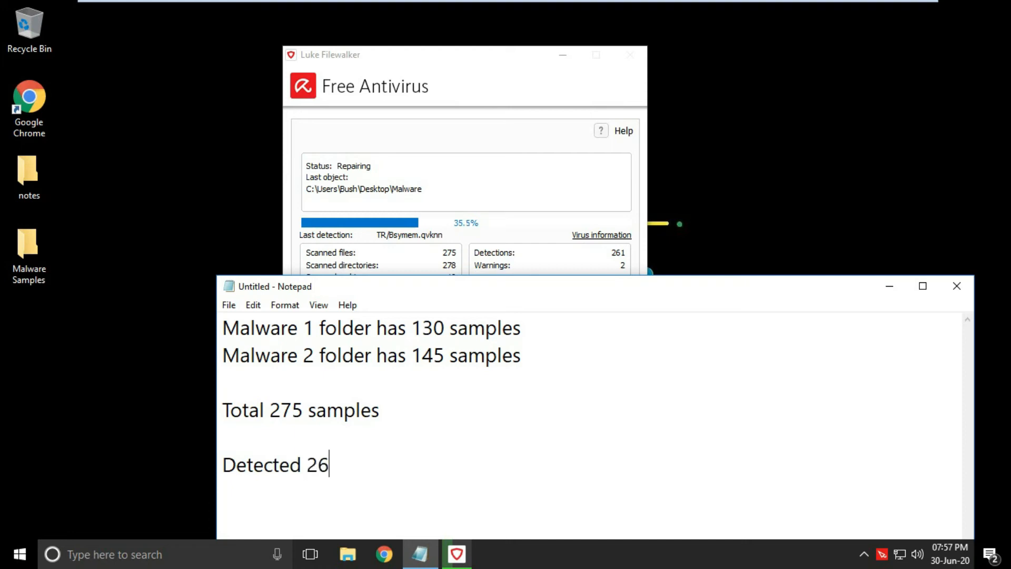
{"action": "type", "text": "1"}
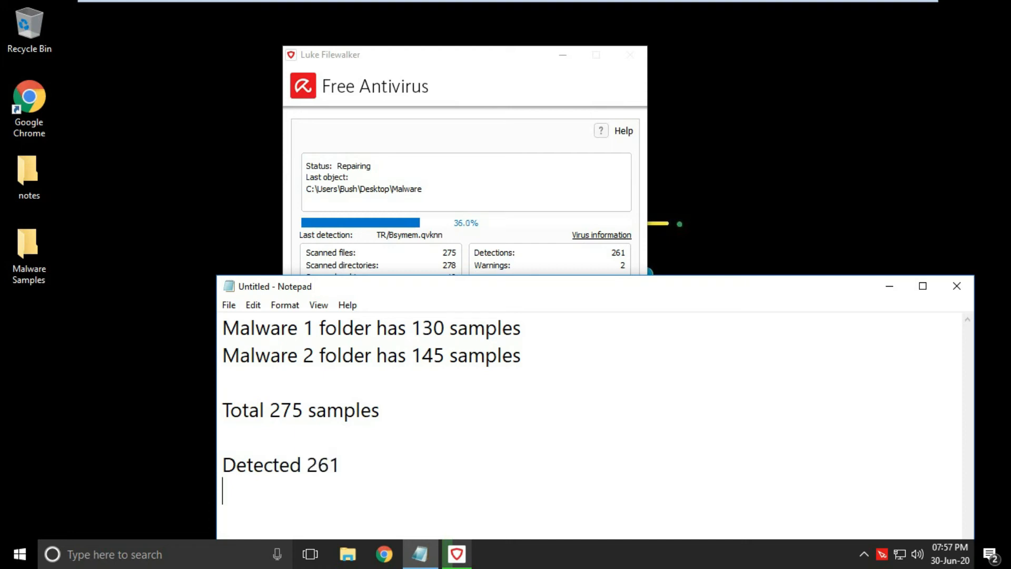
{"action": "key", "text": "Win+r"}
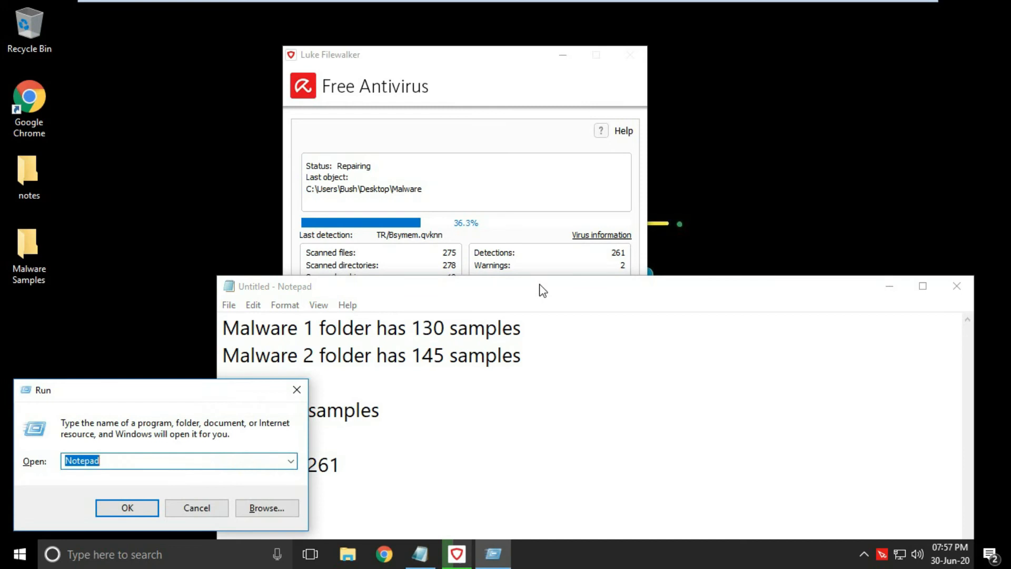
Launch Calculator via 'calc' and compute 261 × 100 ÷ 275, about 94.9 percent.
{"action": "type", "text": "calc"}
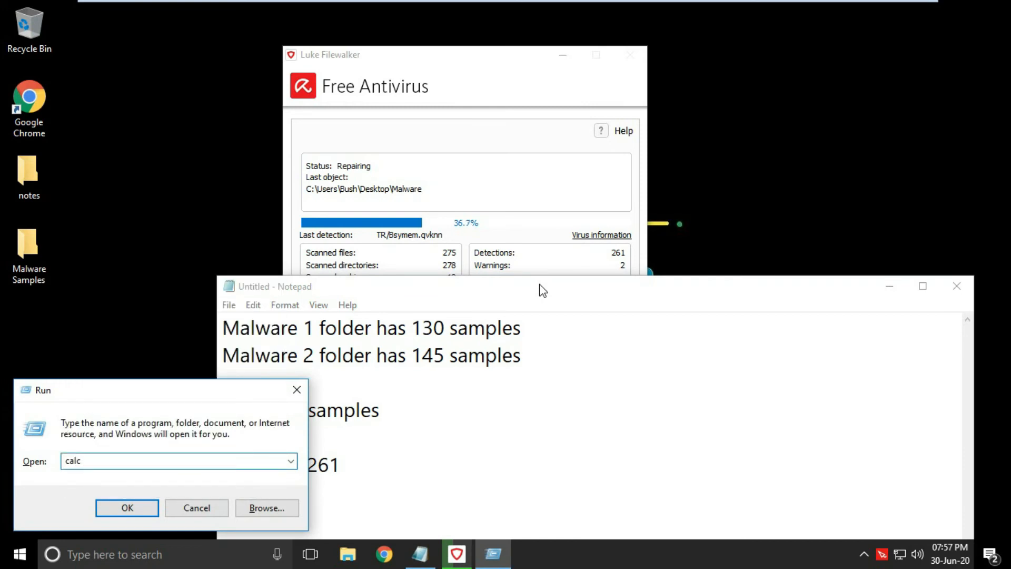
{"action": "left_click", "coordinate": [126, 508]}
{"action": "type", "text": "26"}
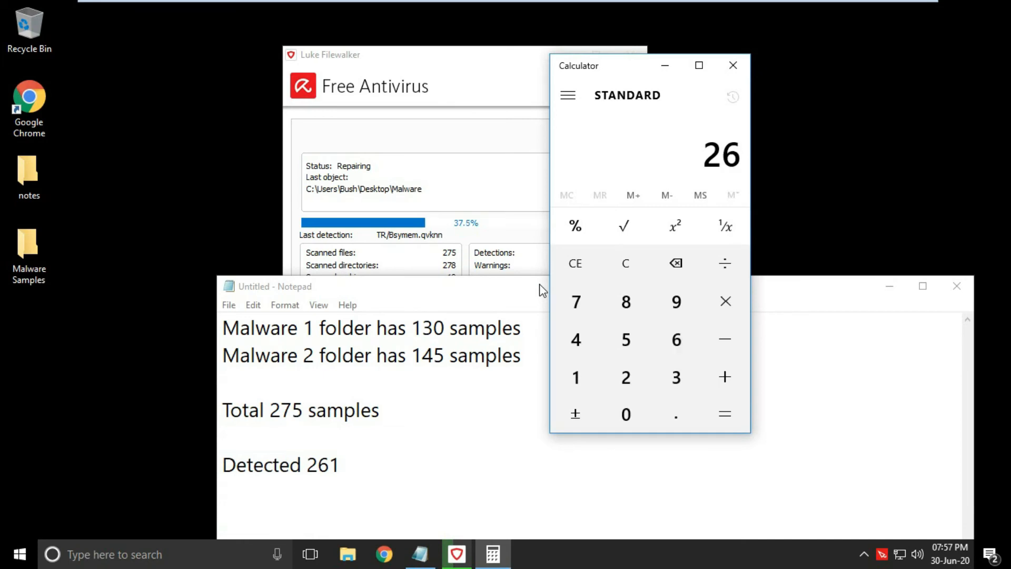
{"action": "left_click", "coordinate": [725, 301]}
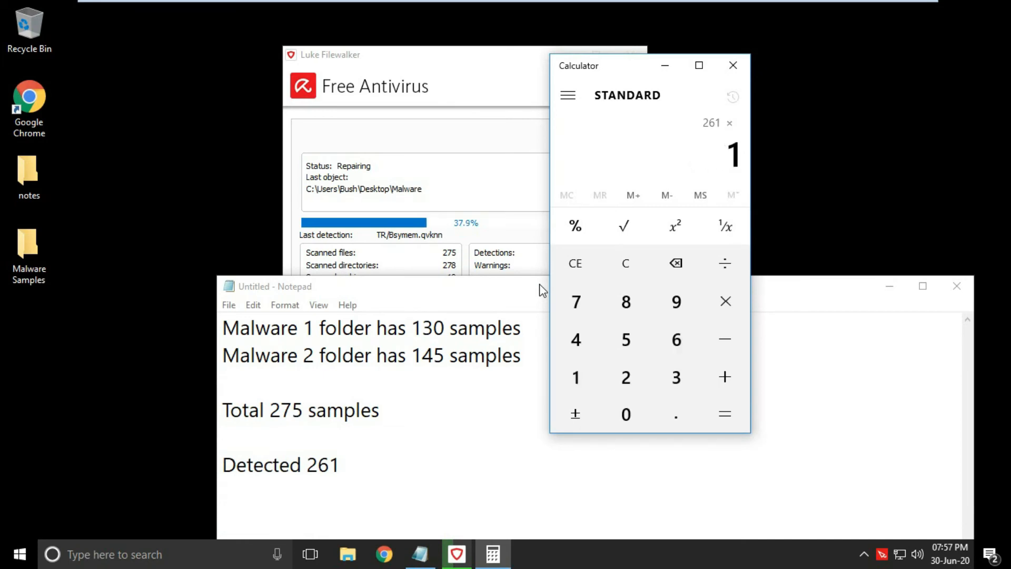
{"action": "left_click", "coordinate": [724, 263]}
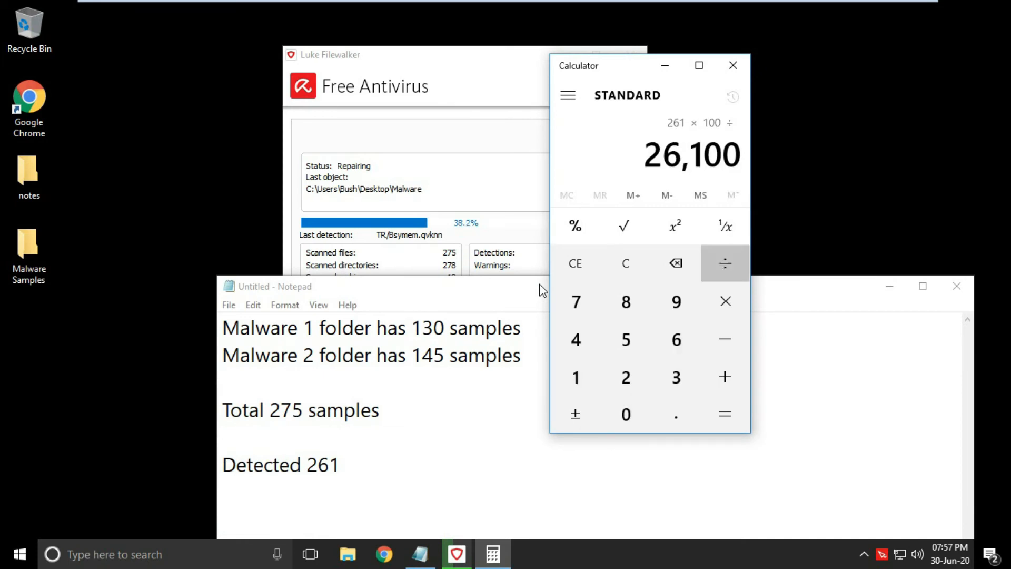
{"action": "left_click", "coordinate": [725, 414]}
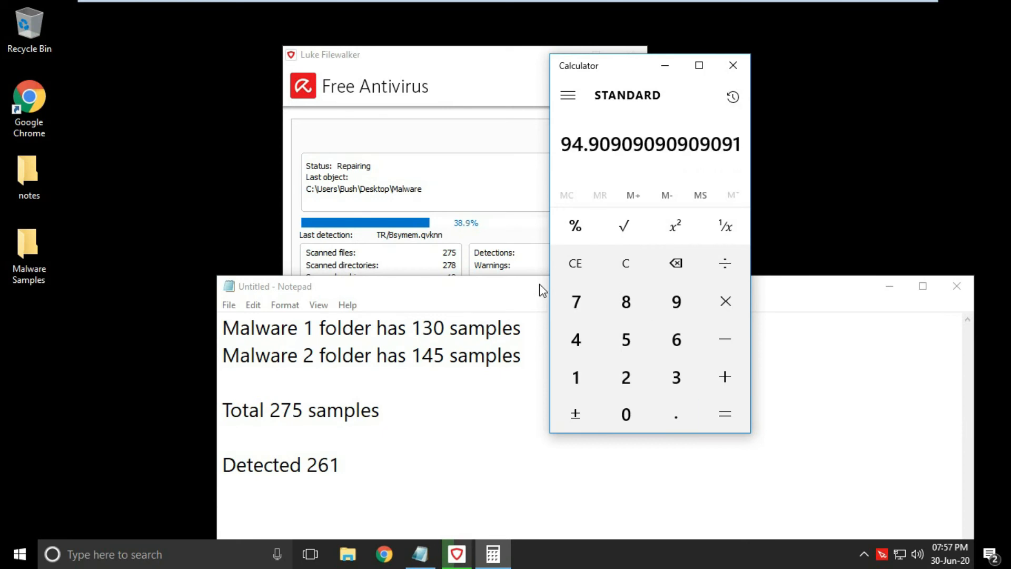
{"action": "mouse_move", "coordinate": [573, 155]}
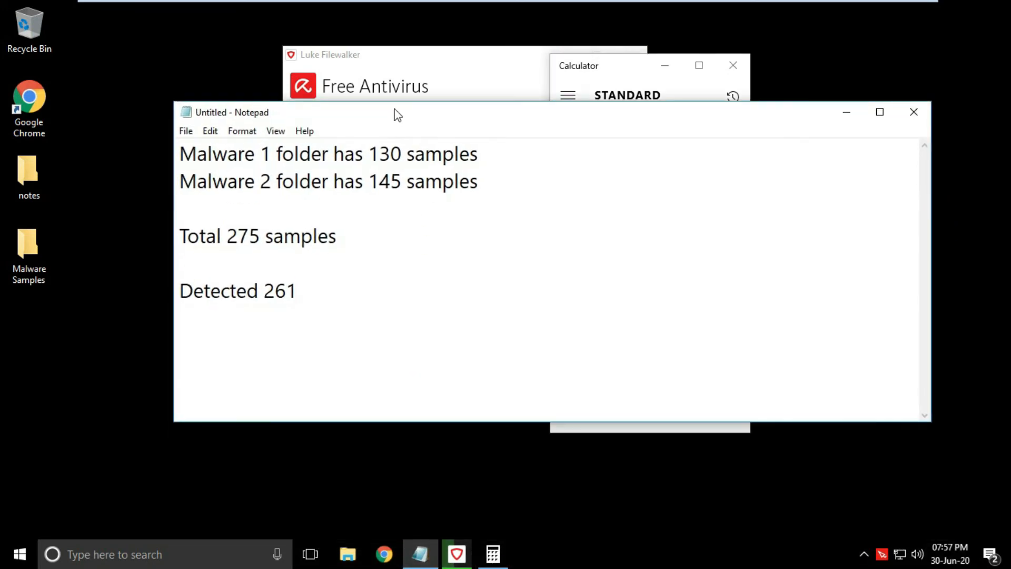
Note 'Detection % is 94 which is good' in Notepad and close the calculator.
{"action": "type", "text": "Det"}
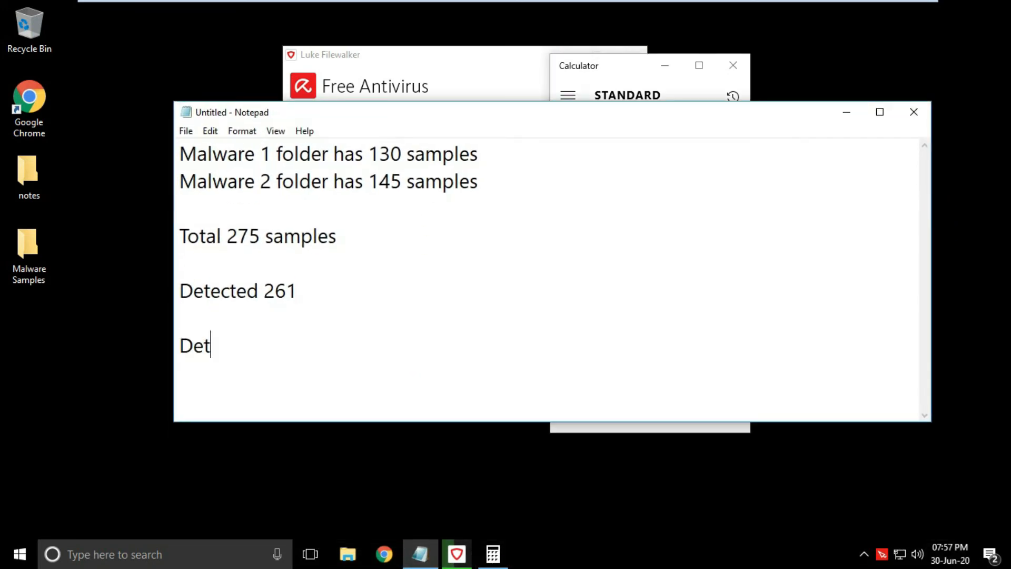
{"action": "type", "text": "ection"}
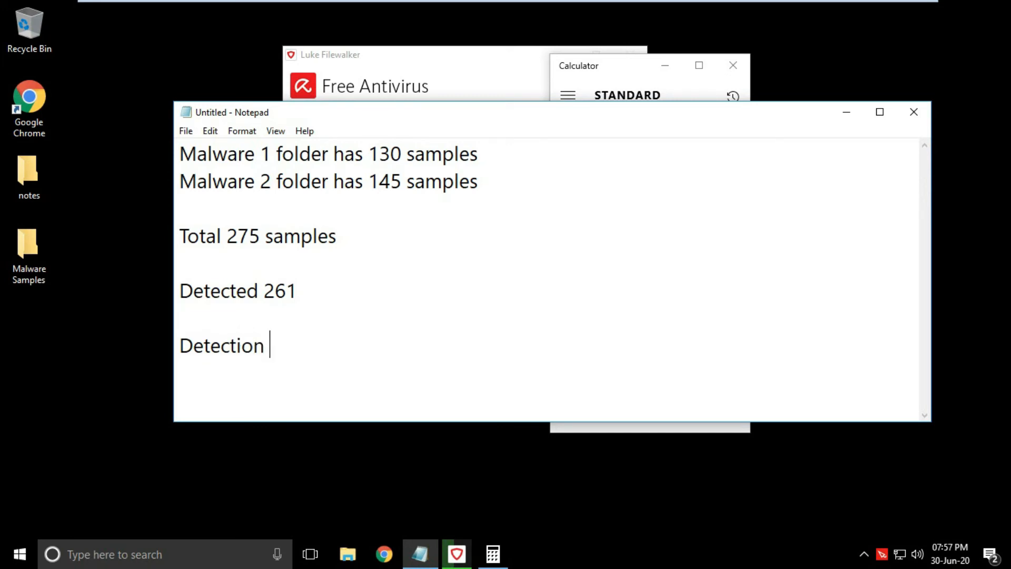
{"action": "type", "text": "% is"}
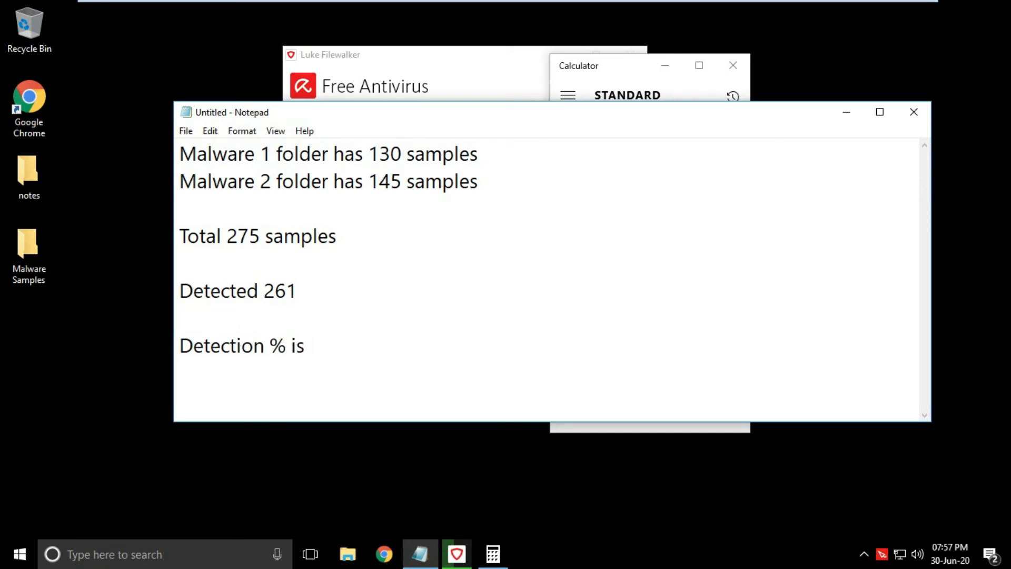
{"action": "type", "text": "94"}
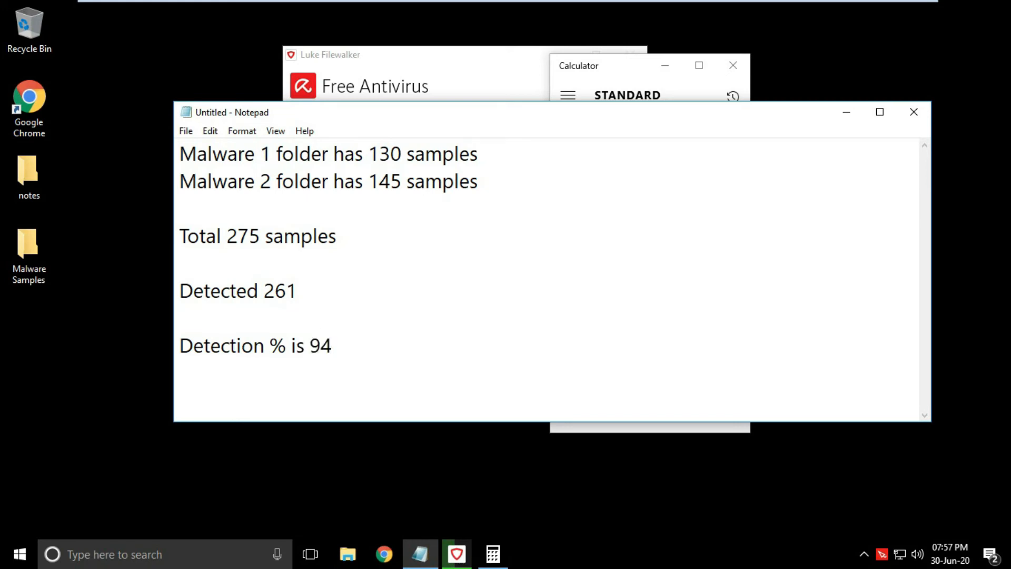
{"action": "type", "text": "w"}
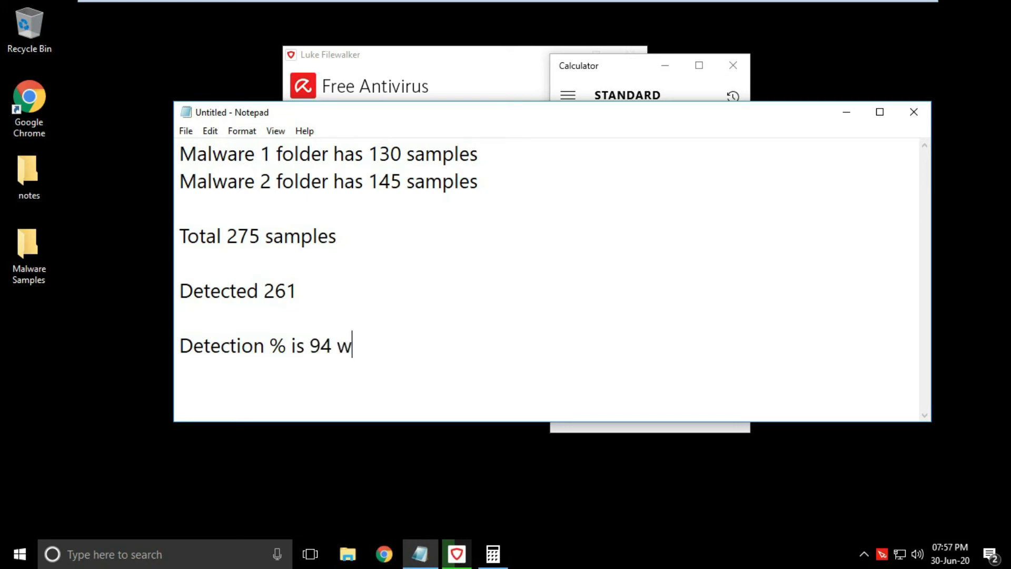
{"action": "type", "text": "hich i"}
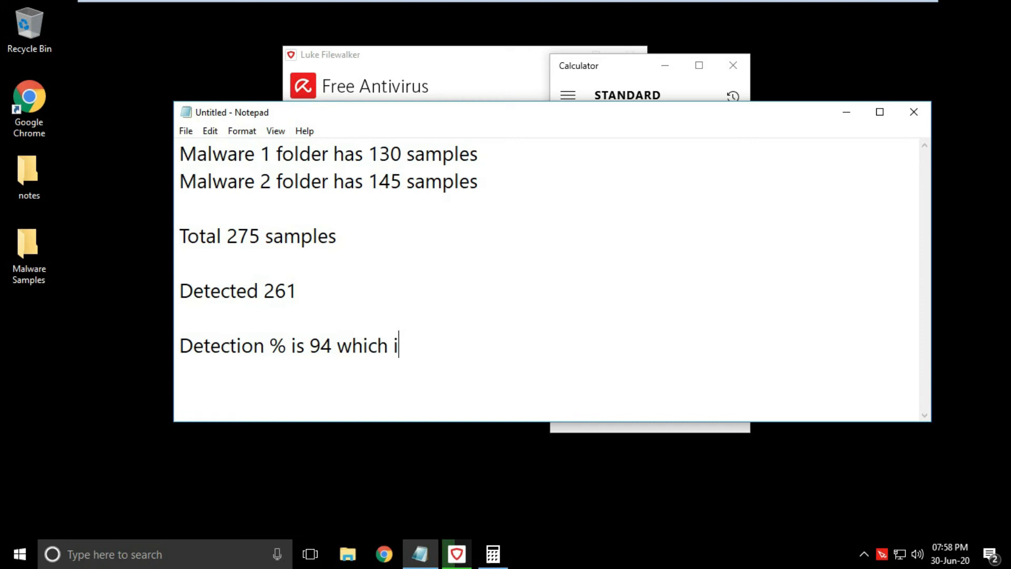
{"action": "type", "text": "s goo"}
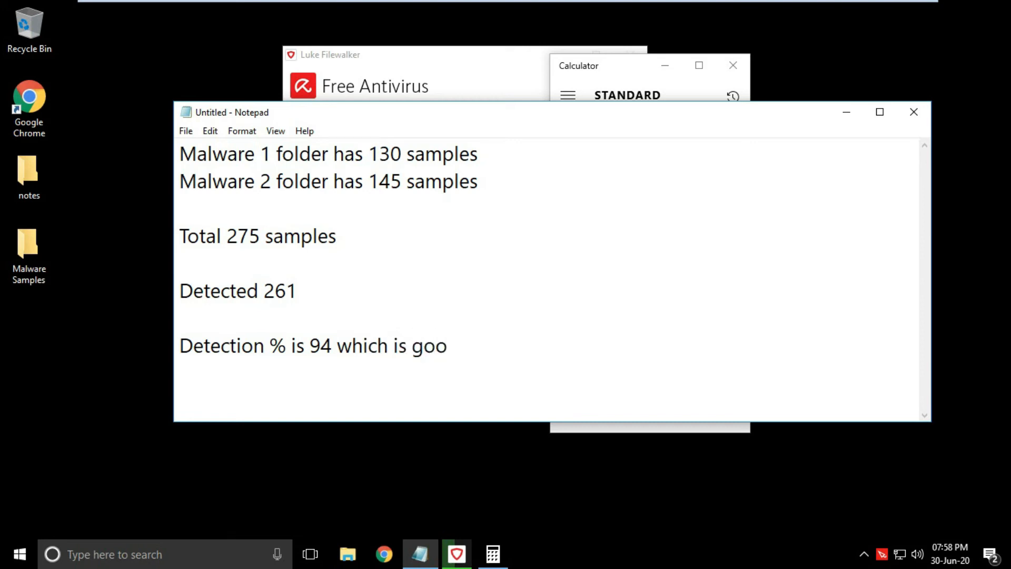
{"action": "type", "text": "d"}
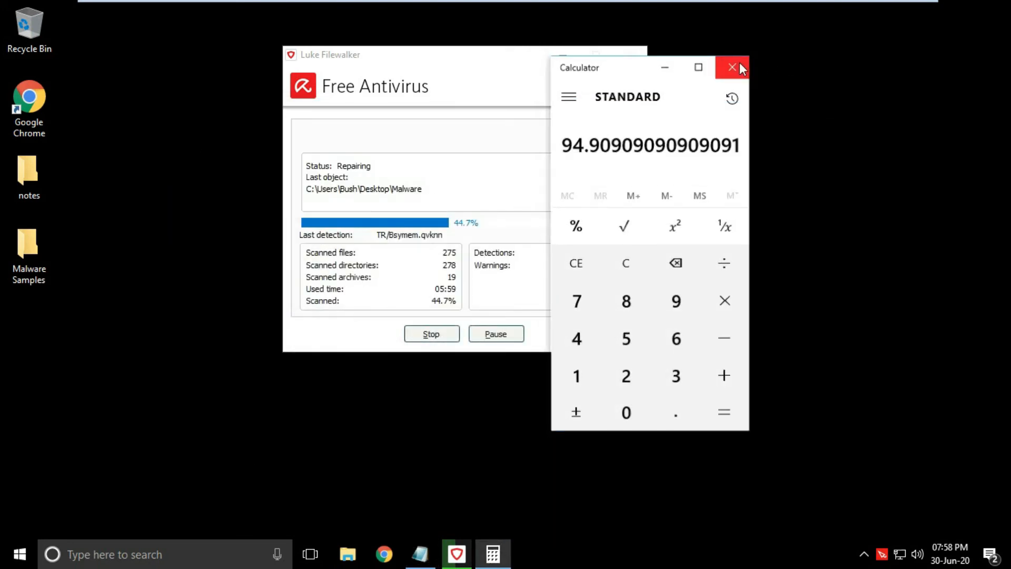
{"action": "left_click", "coordinate": [732, 67]}
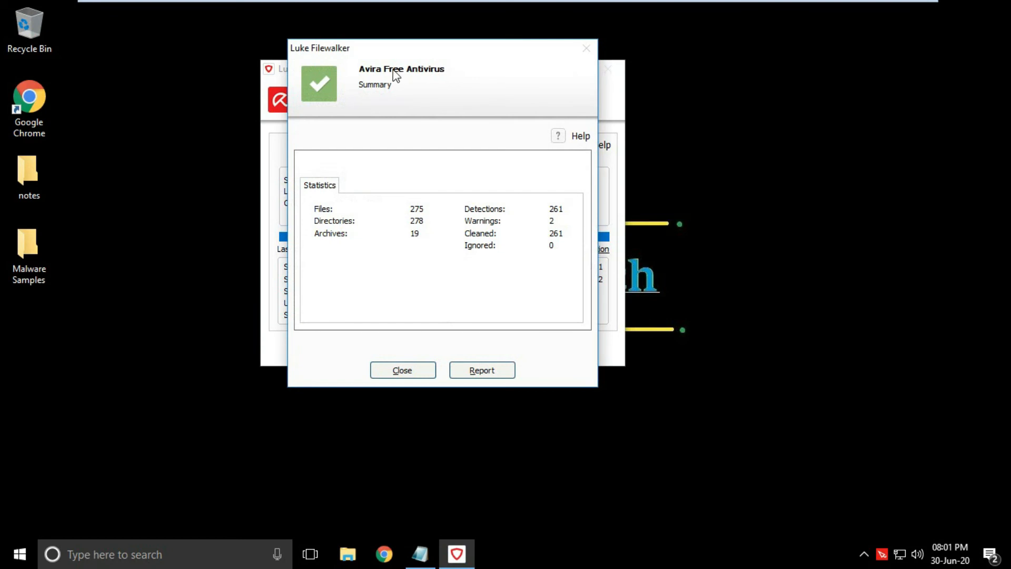
{"action": "mouse_move", "coordinate": [390, 81]}
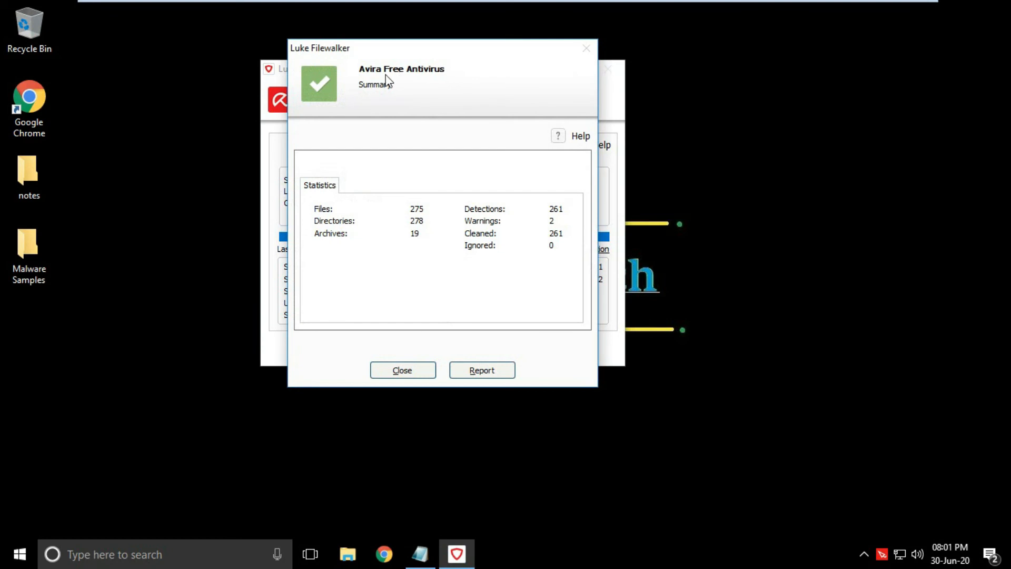
{"action": "mouse_move", "coordinate": [425, 217]}
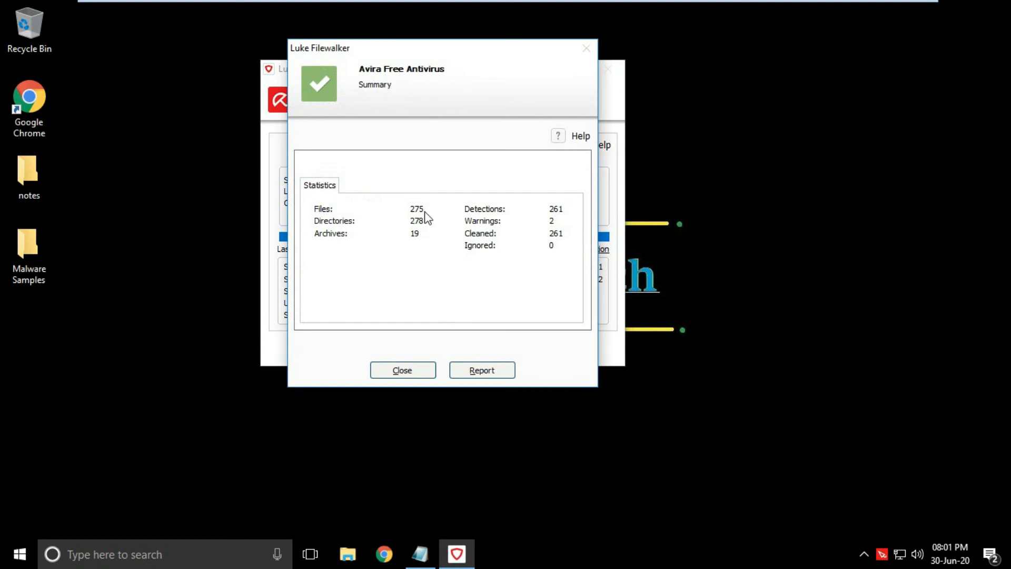
{"action": "mouse_move", "coordinate": [419, 232]}
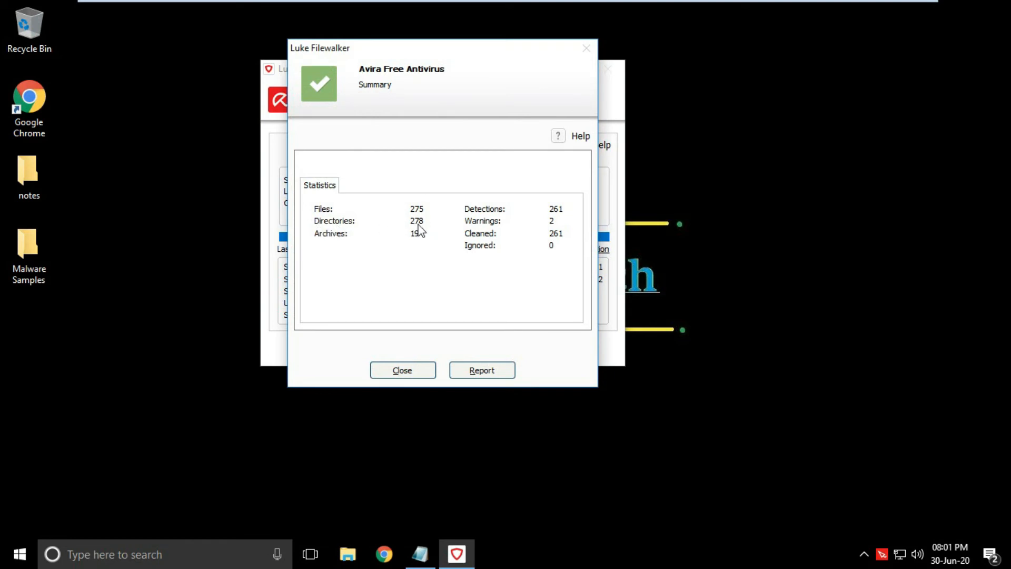
{"action": "mouse_move", "coordinate": [558, 222]}
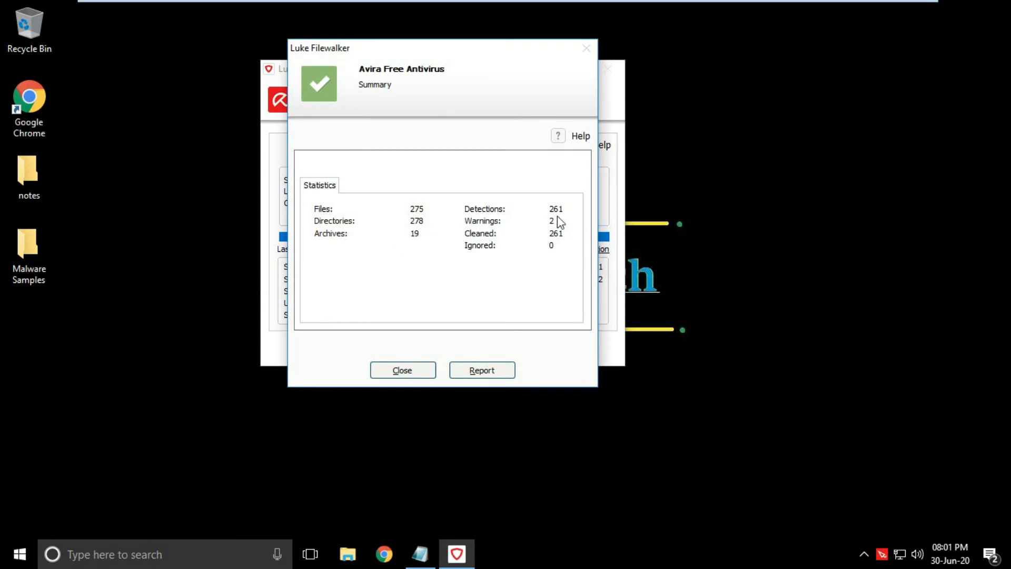
{"action": "mouse_move", "coordinate": [489, 228]}
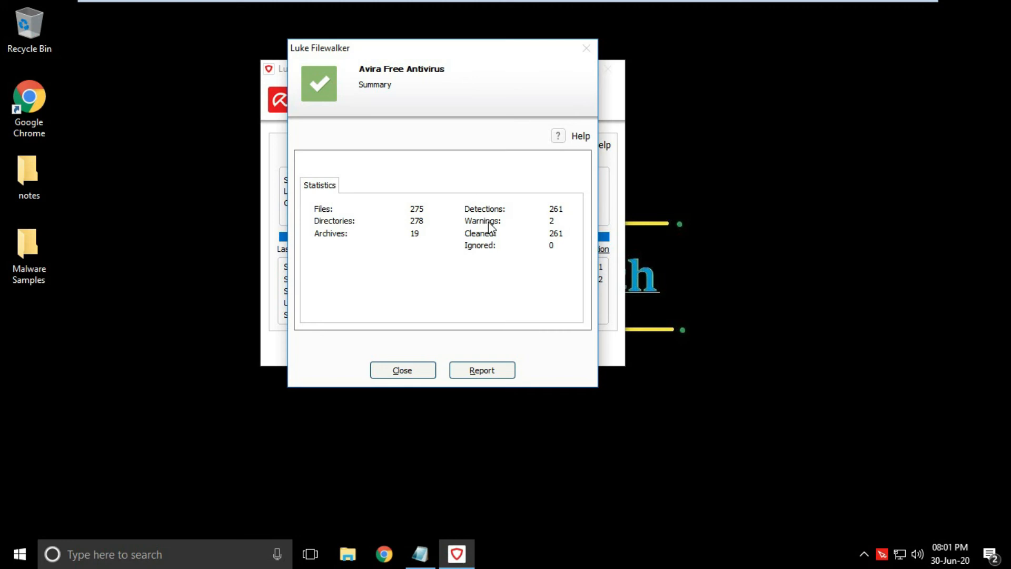
{"action": "mouse_move", "coordinate": [509, 242]}
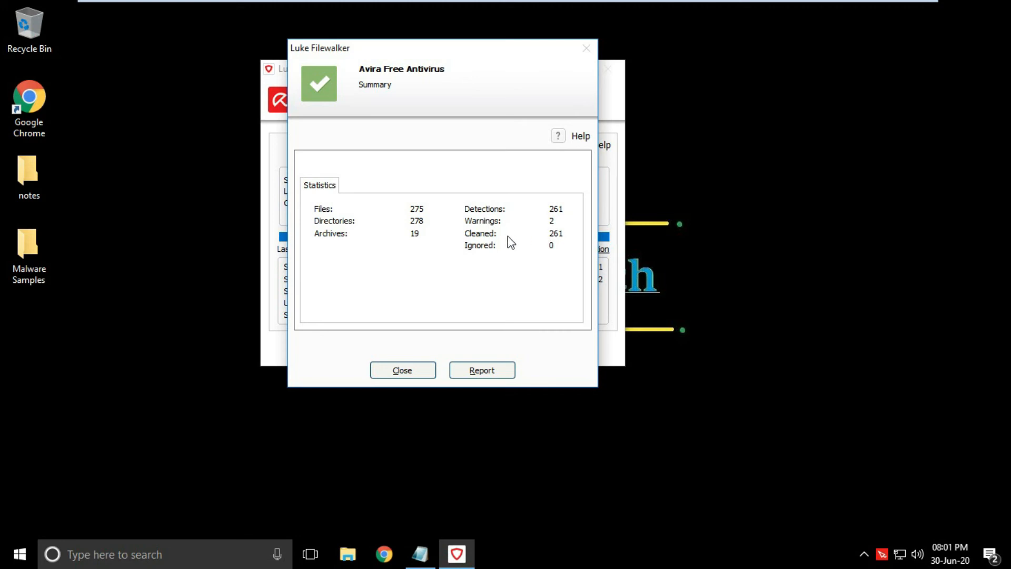
{"action": "mouse_move", "coordinate": [556, 244]}
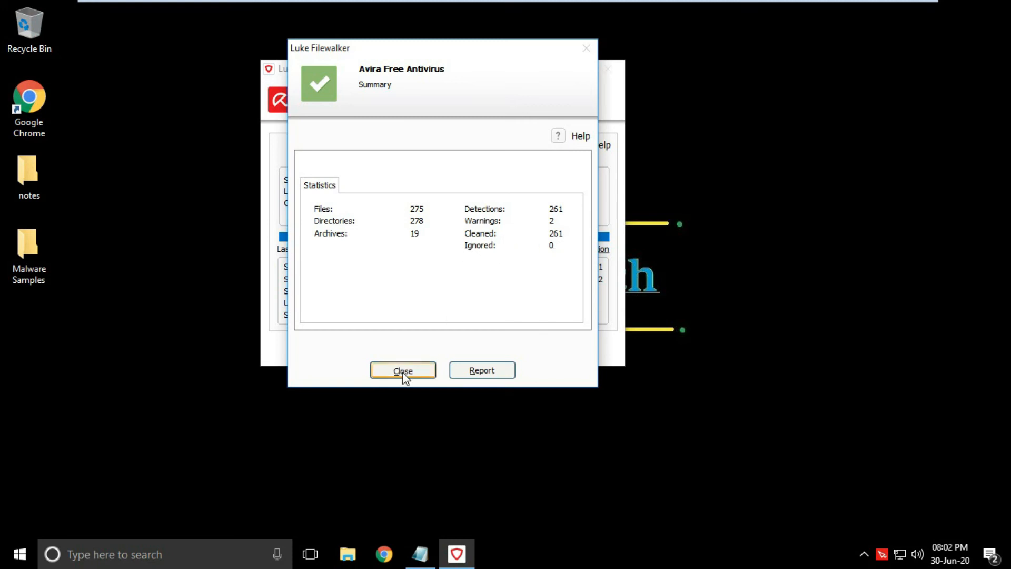
End the completed Luke Filewalker scan report of 275 files and 261 detections.
{"action": "left_click", "coordinate": [402, 369]}
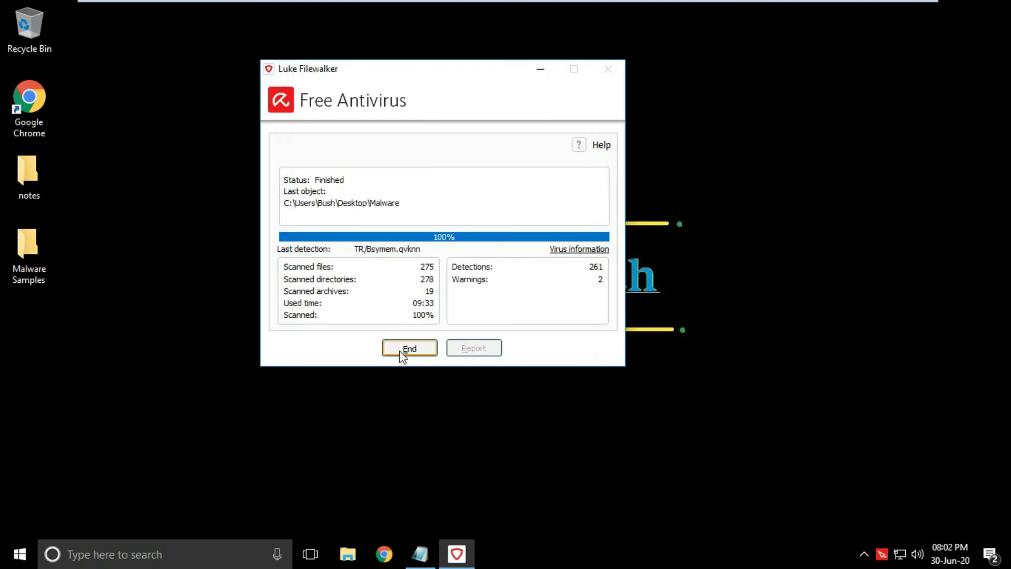
{"action": "left_click", "coordinate": [409, 348]}
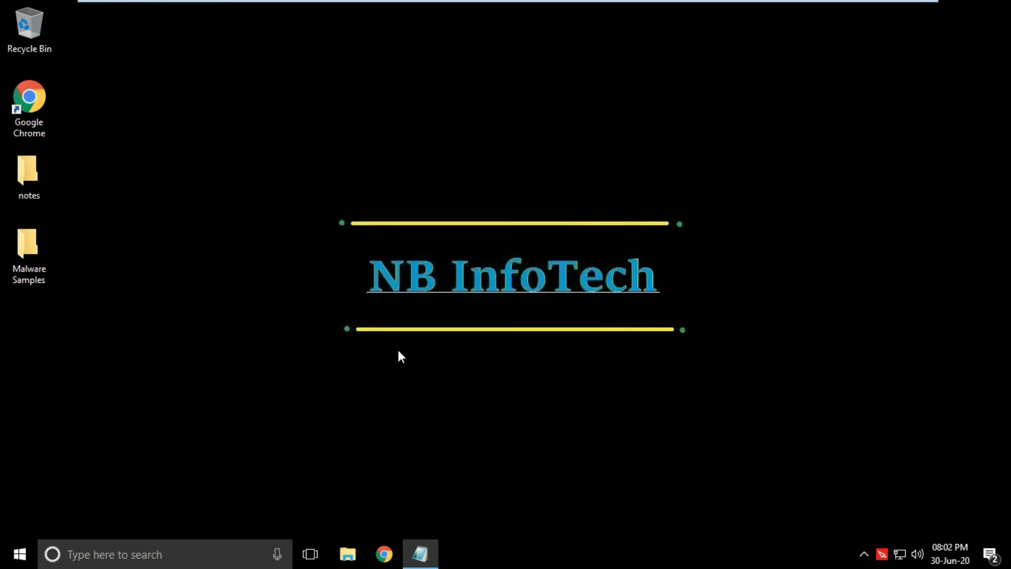
Browse into Malware Samples › Malware-2's hash-named folder and select its full path in the address bar.
{"action": "left_click", "coordinate": [29, 252]}
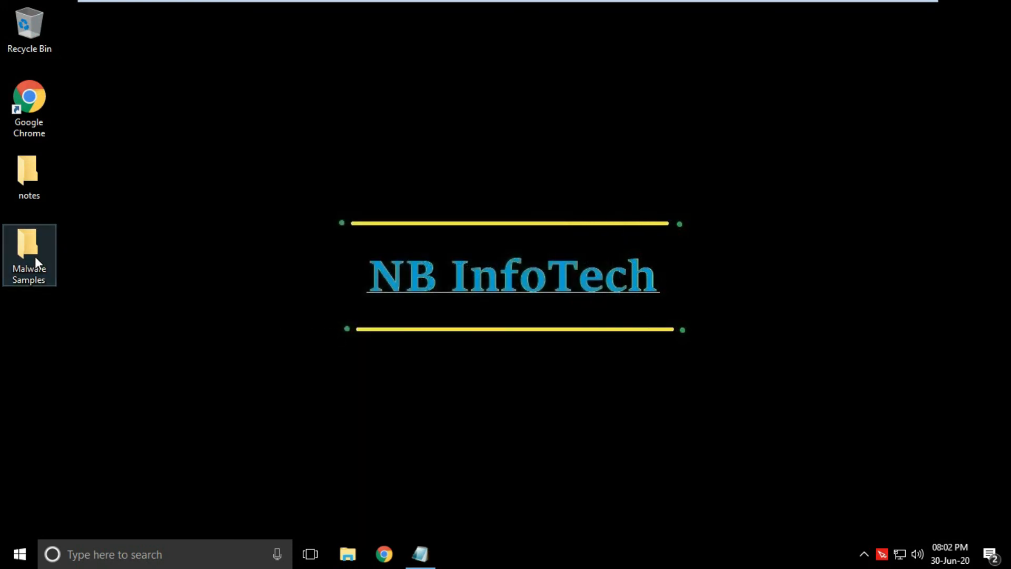
{"action": "double_click", "coordinate": [29, 246]}
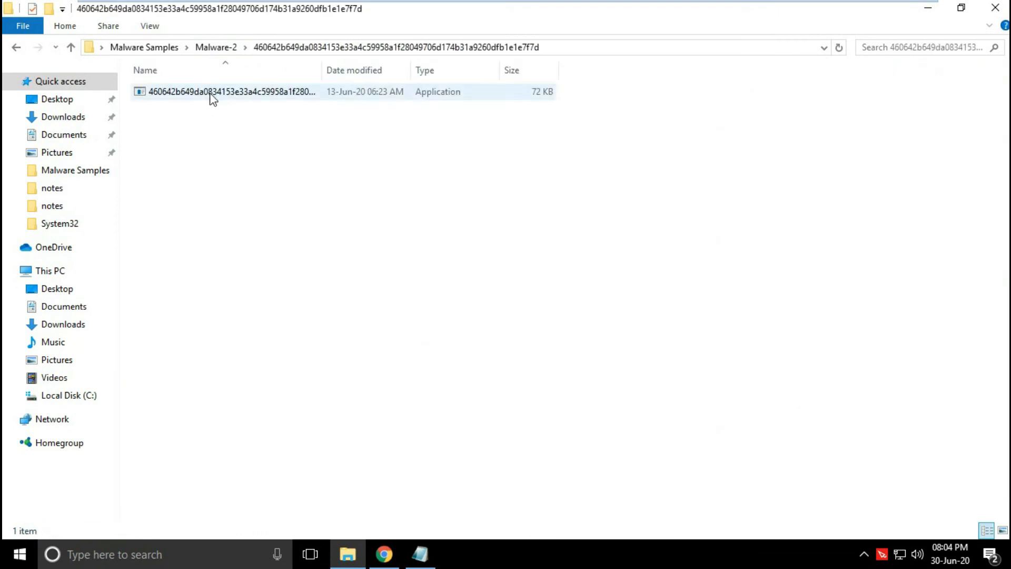
{"action": "left_click", "coordinate": [229, 91]}
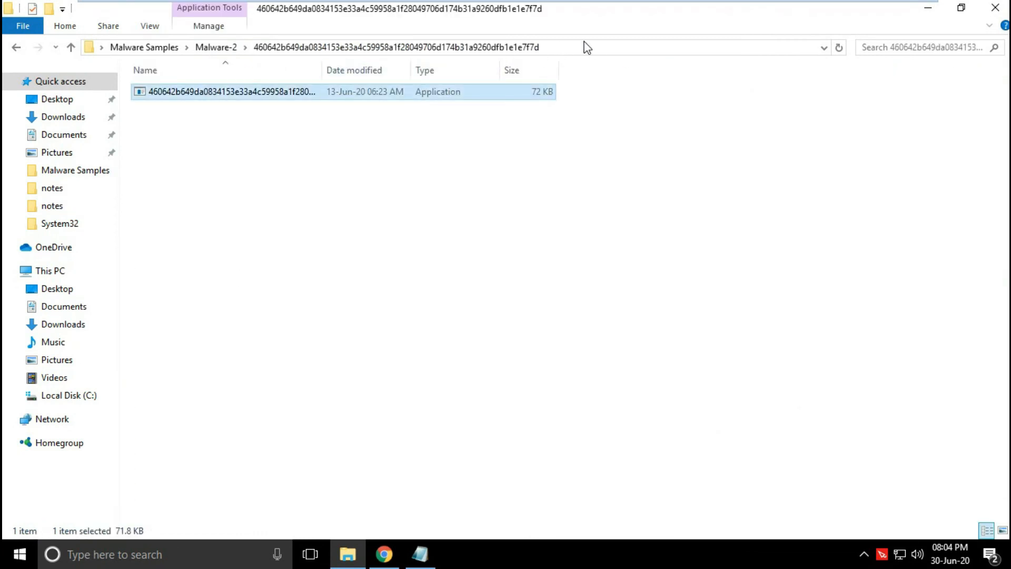
{"action": "mouse_move", "coordinate": [540, 100]}
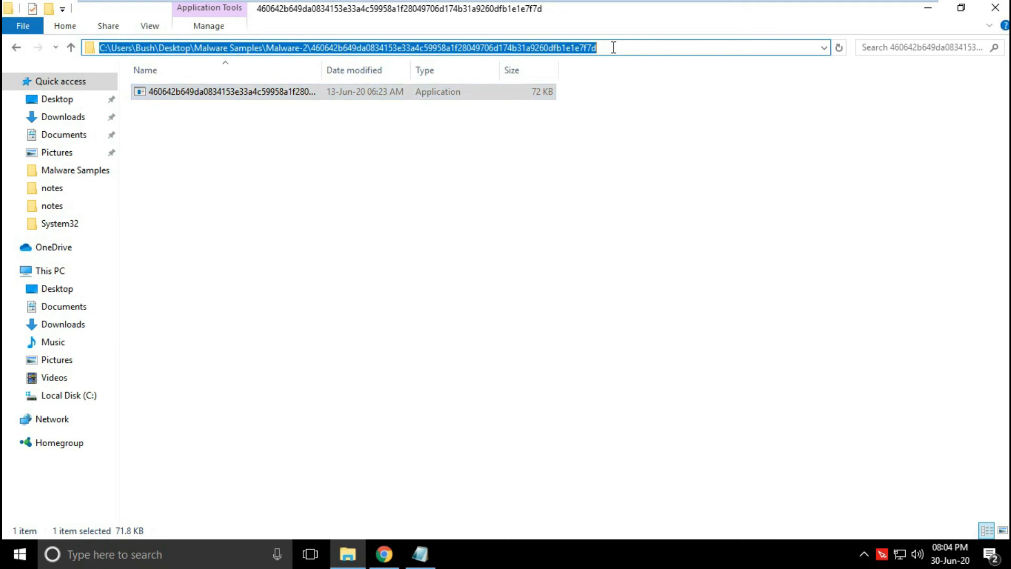
{"action": "left_click", "coordinate": [384, 554]}
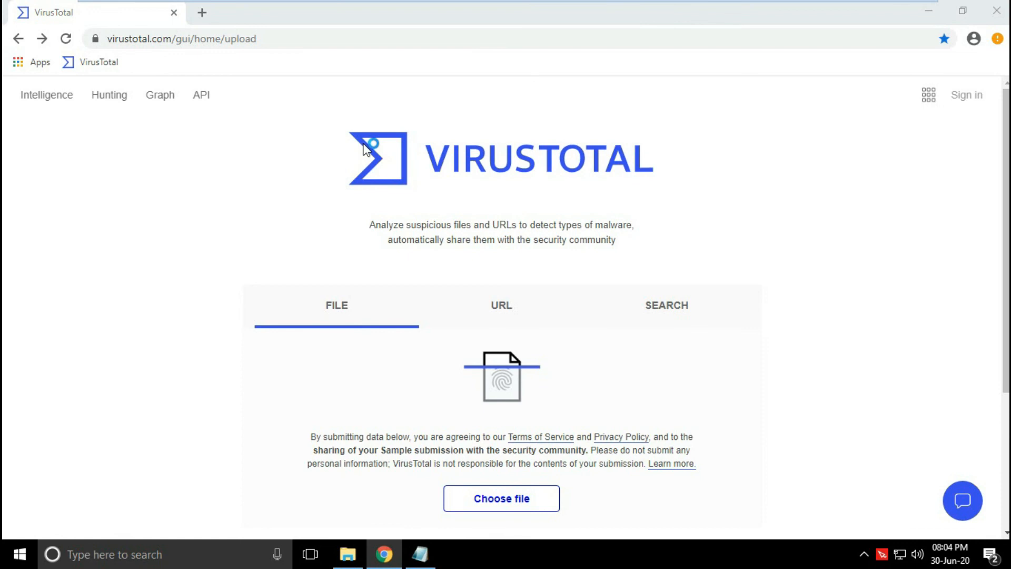
Submit the Malware-2 sample .exe to VirusTotal via the pasted folder path.
{"action": "left_click", "coordinate": [501, 498]}
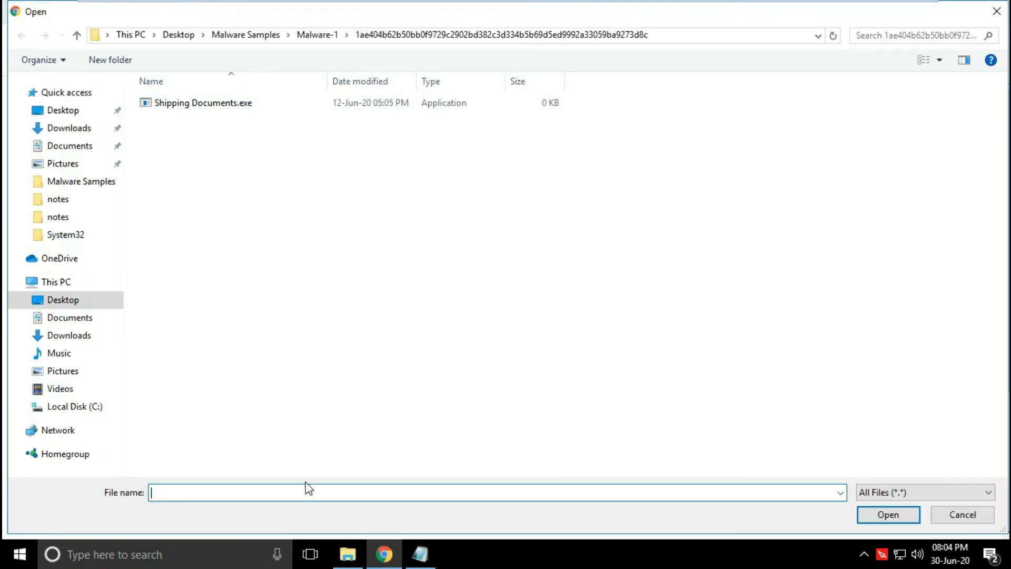
{"action": "type", "text": "C:\\Users\\Bush\\Desktop\\Malware Samples\\Malware-2\\460642b649da0834153e33a4c59958a1f28049706d174b31a9260dfb1e1e7f7d"}
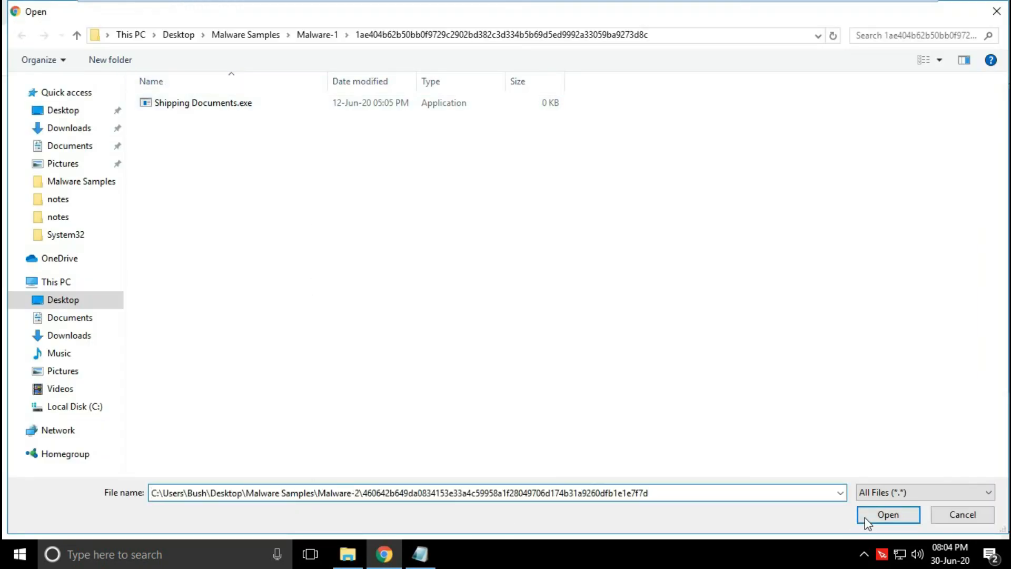
{"action": "left_click", "coordinate": [887, 514]}
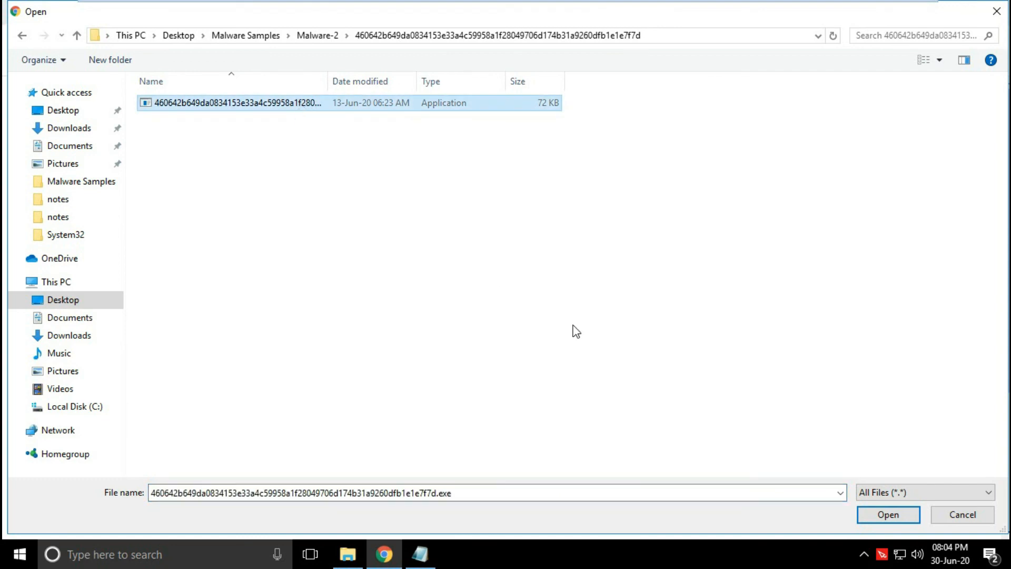
{"action": "left_click", "coordinate": [887, 514]}
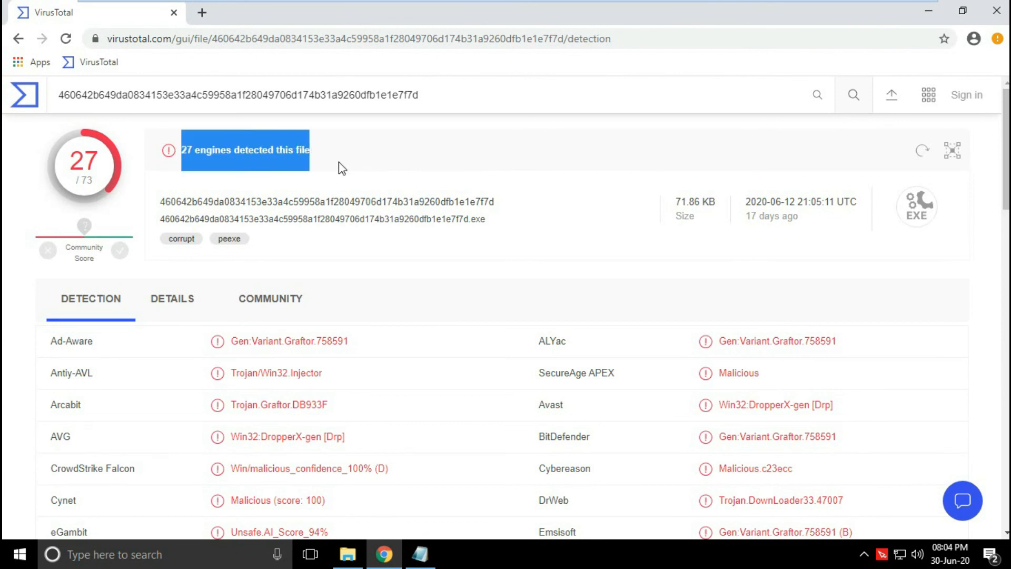
Scroll the 27/73 detection list and highlight Microsoft's detection name for the sample.
{"action": "scroll", "scroll_direction": "down", "scroll_amount": 3}
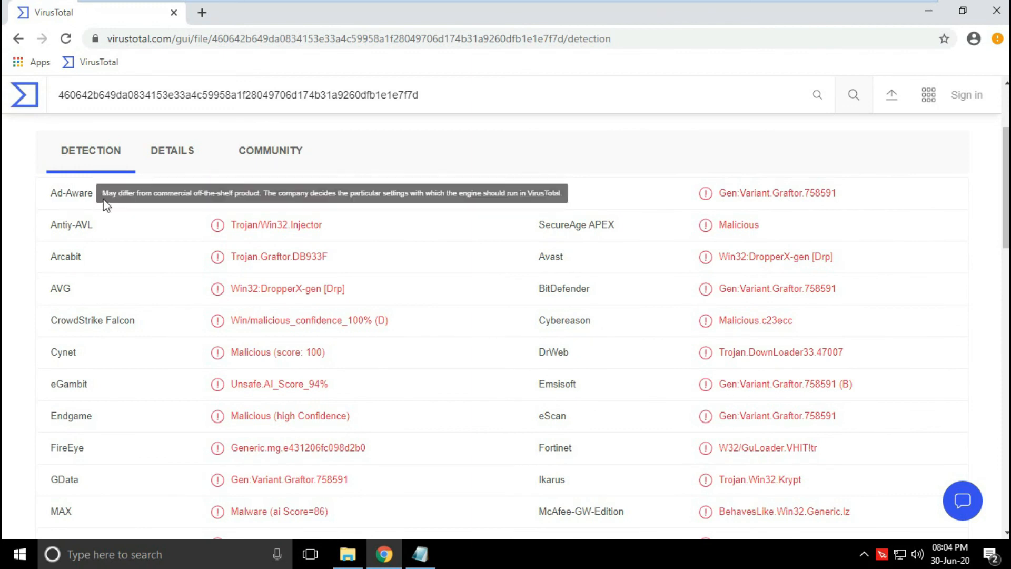
{"action": "mouse_move", "coordinate": [87, 225]}
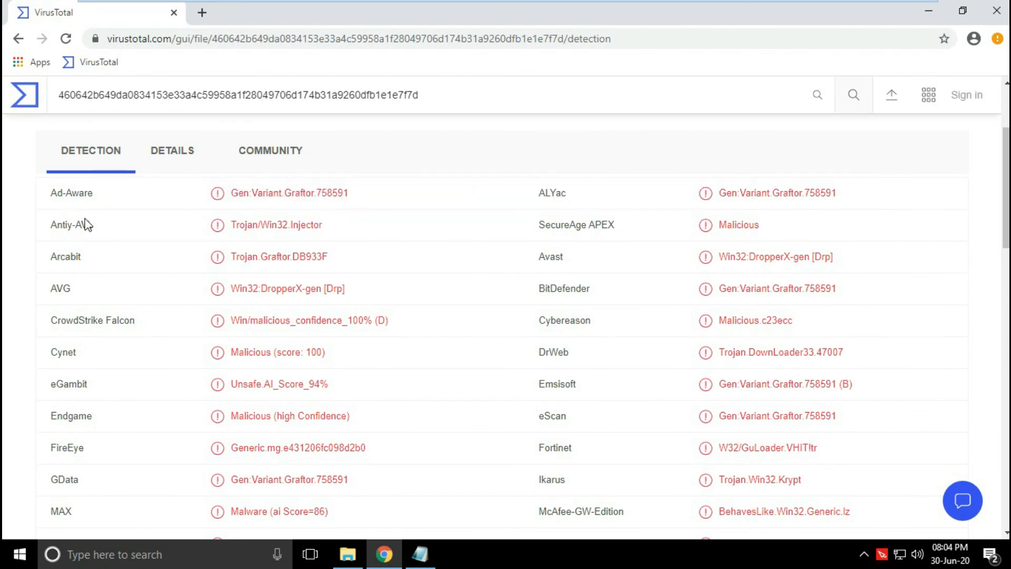
{"action": "mouse_move", "coordinate": [719, 263]}
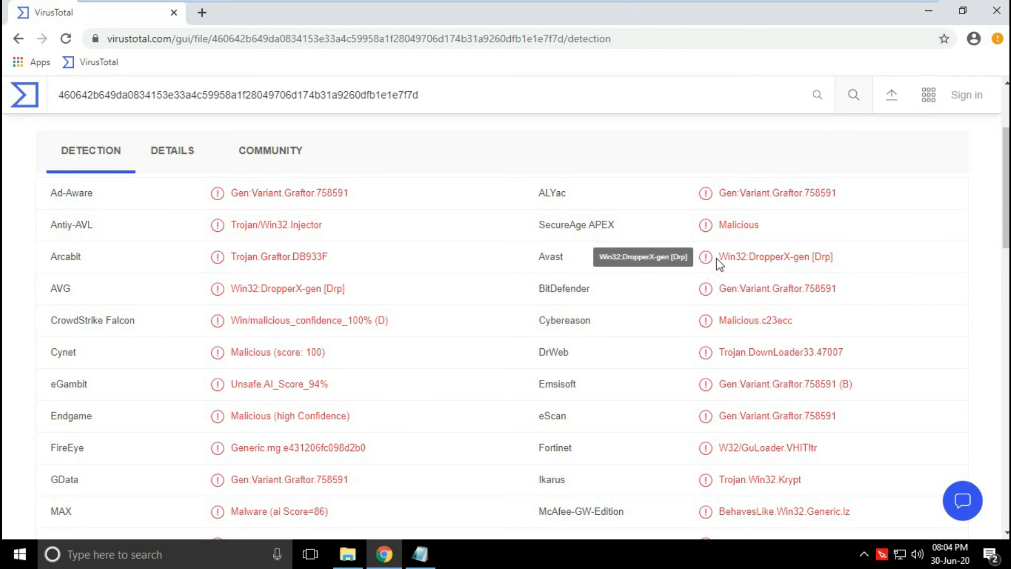
{"action": "mouse_move", "coordinate": [455, 267]}
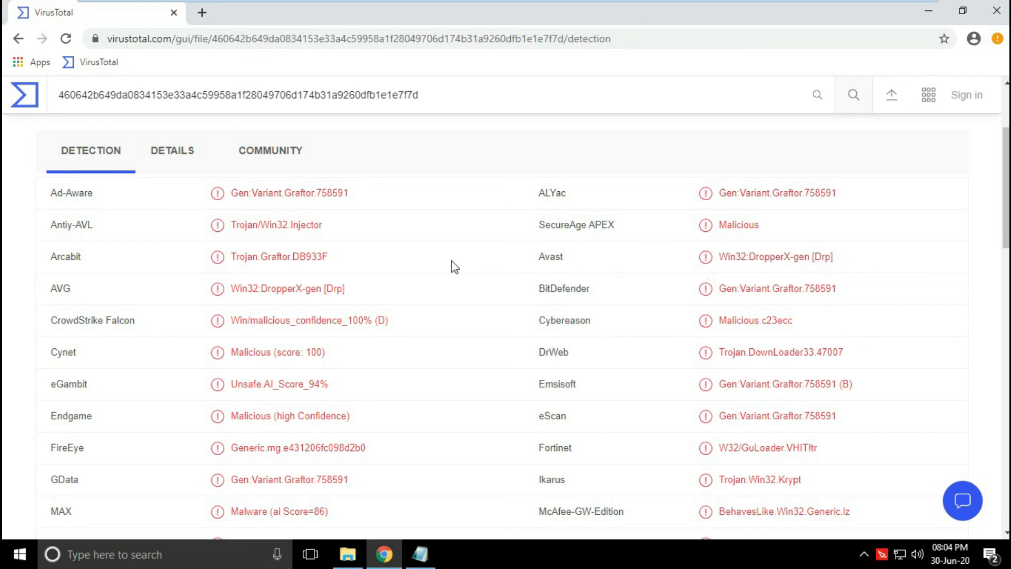
{"action": "mouse_move", "coordinate": [278, 257]}
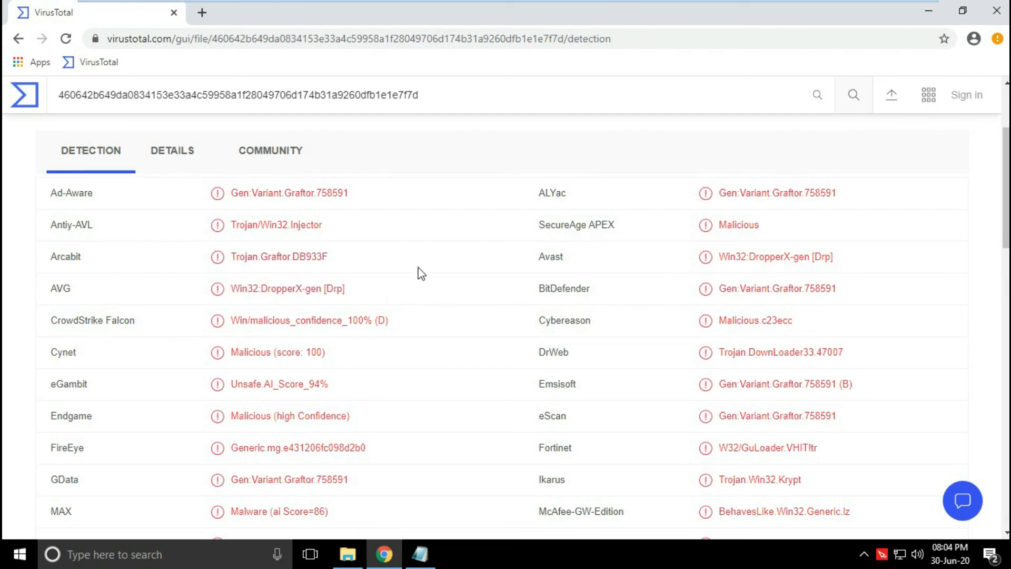
{"action": "scroll", "scroll_direction": "down", "scroll_amount": 3}
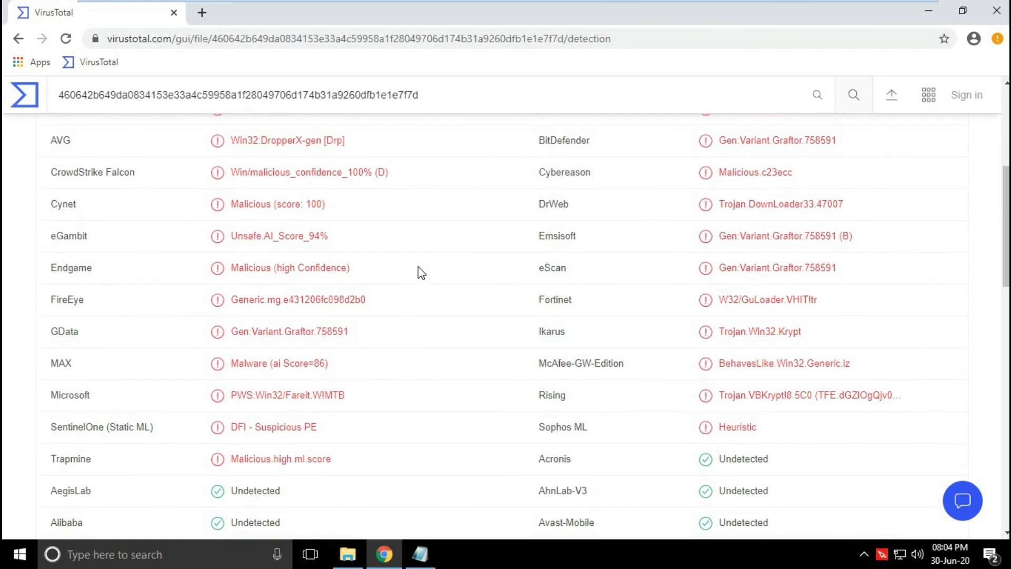
{"action": "scroll", "scroll_direction": "down", "scroll_amount": 3}
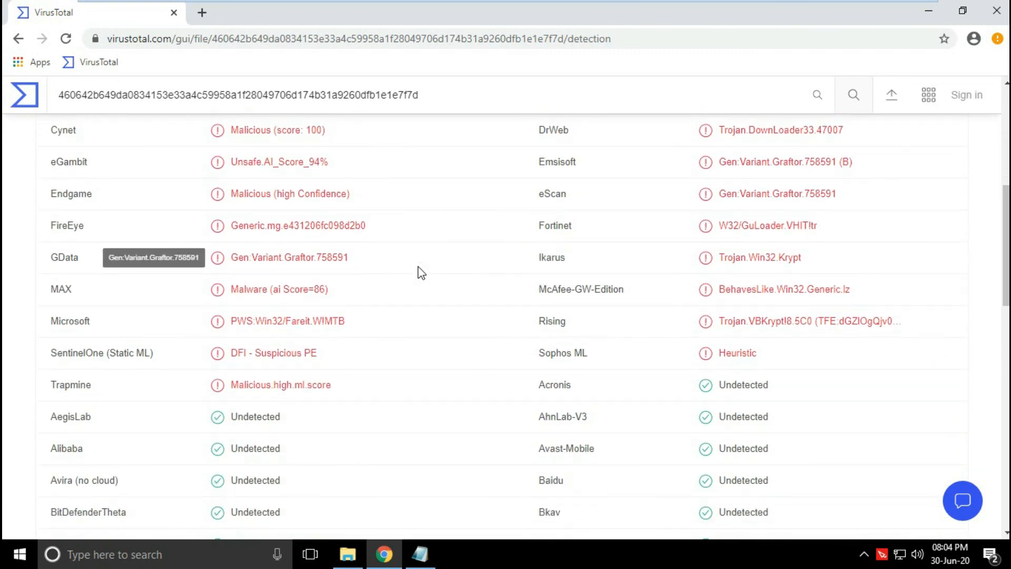
{"action": "scroll", "scroll_direction": "down", "scroll_amount": 3}
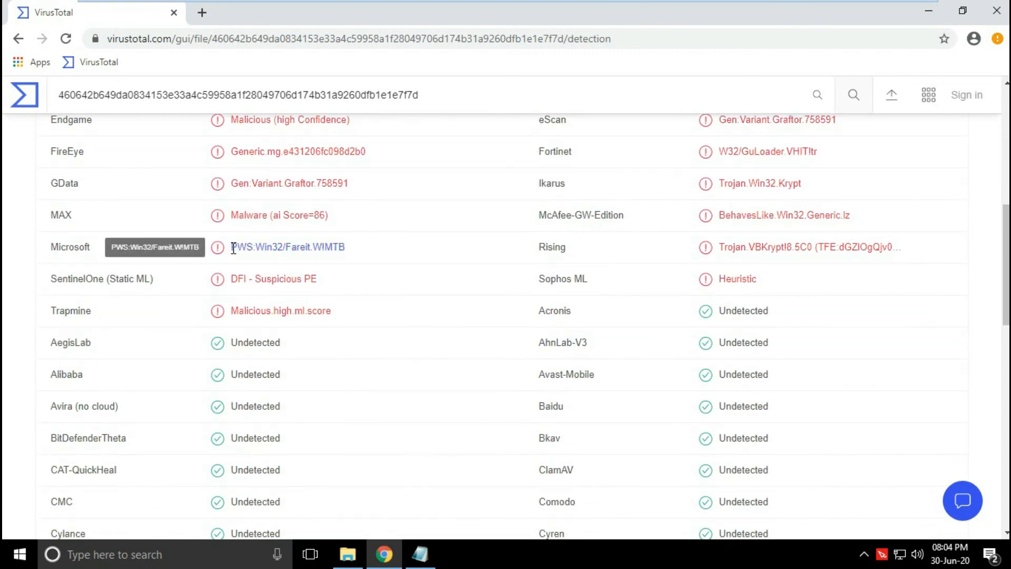
{"action": "double_click", "coordinate": [286, 246]}
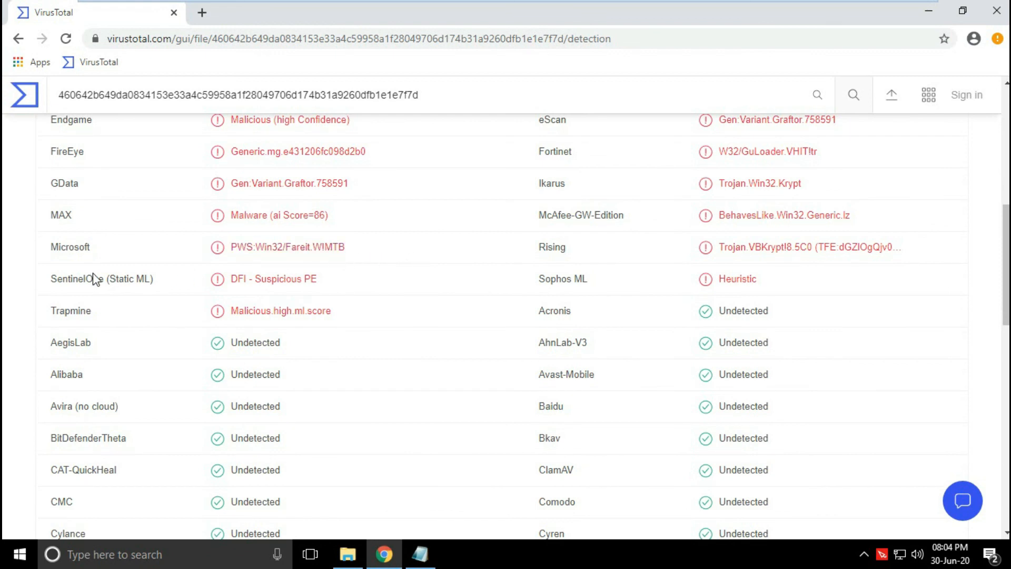
{"action": "mouse_move", "coordinate": [235, 320]}
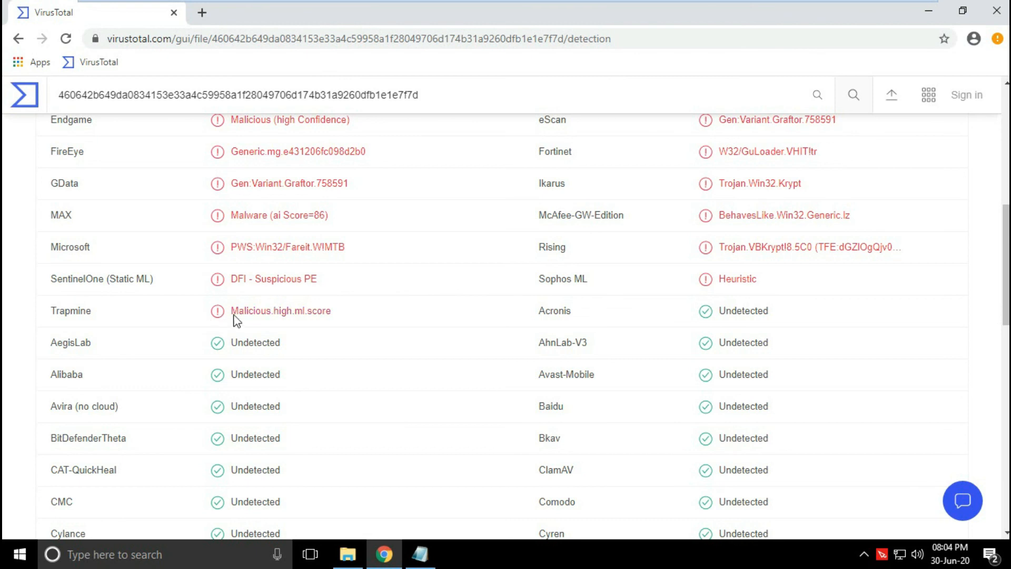
Highlight the Avira (no cloud) row's Undetected verdict, then close the browser.
{"action": "scroll", "scroll_direction": "down", "scroll_amount": 3}
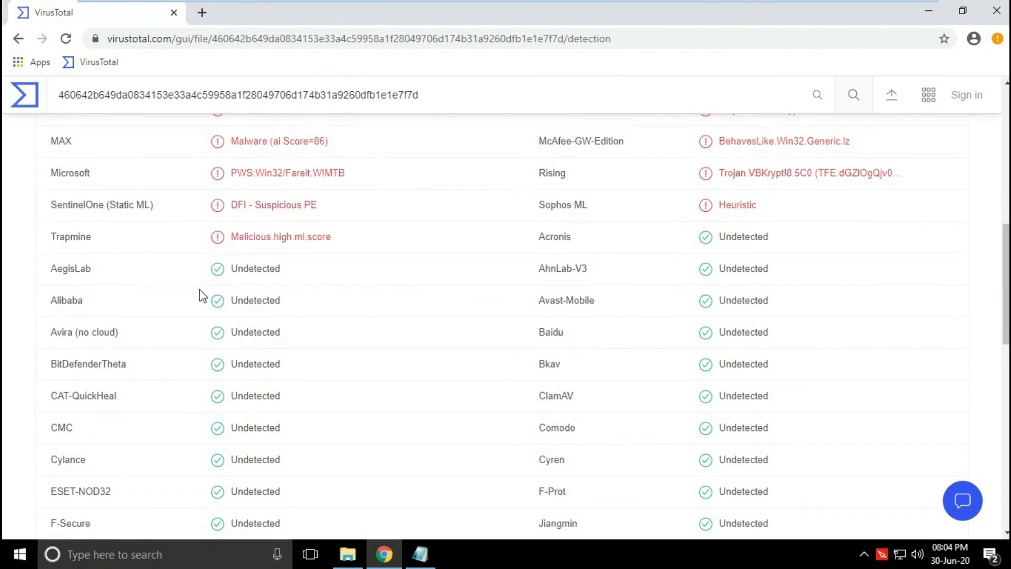
{"action": "double_click", "coordinate": [74, 332]}
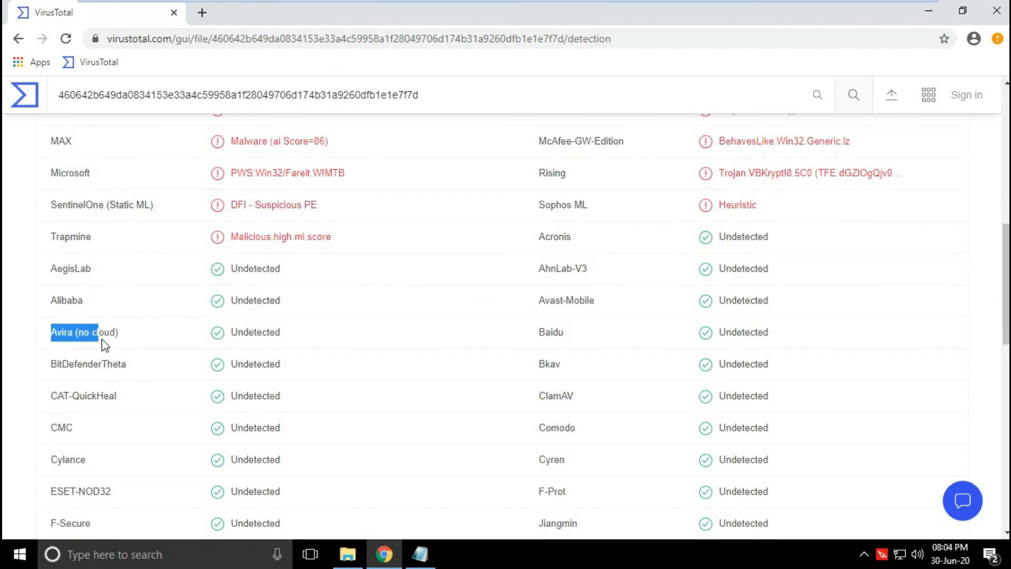
{"action": "double_click", "coordinate": [255, 332]}
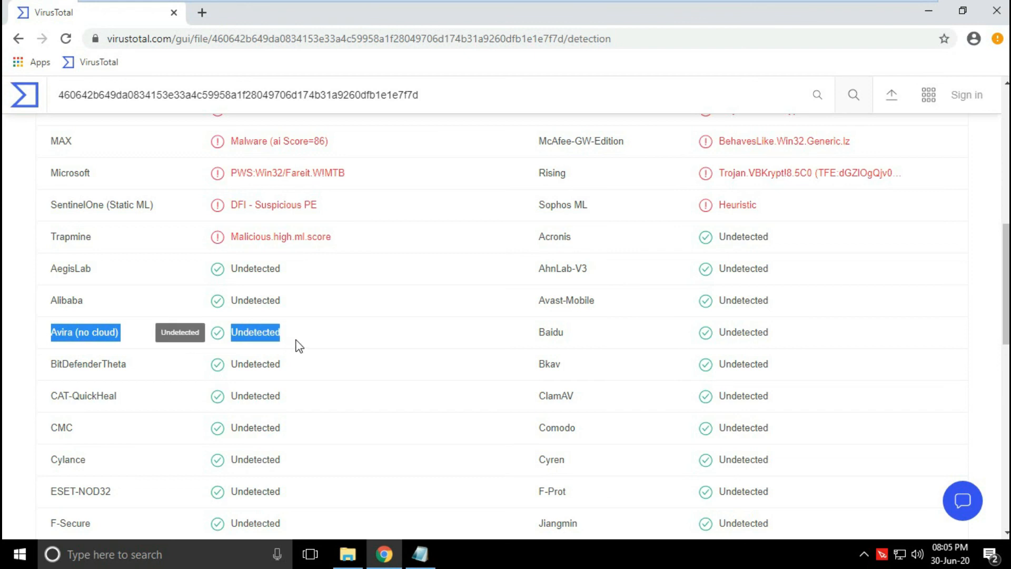
{"action": "mouse_move", "coordinate": [349, 332]}
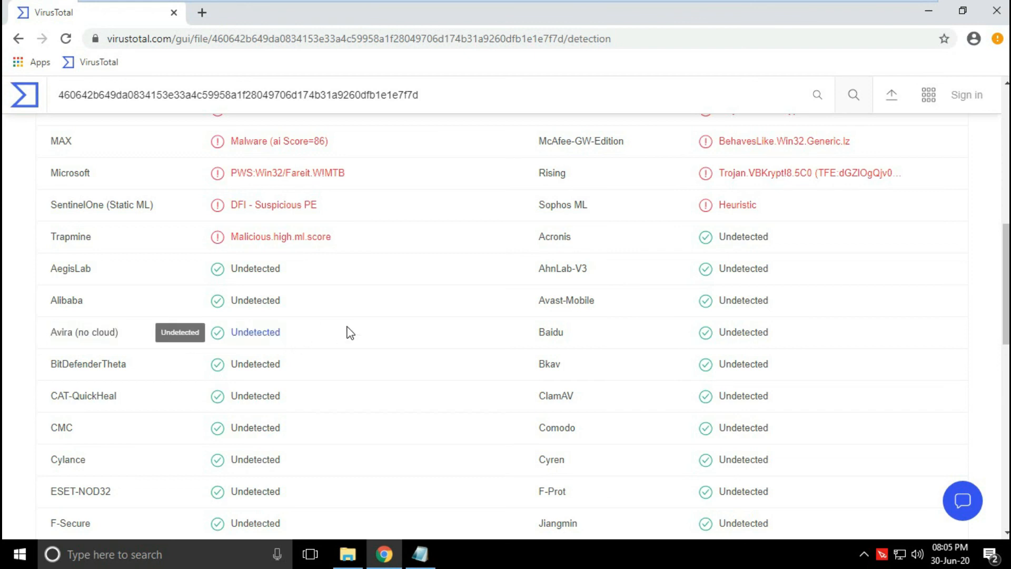
{"action": "mouse_move", "coordinate": [363, 321]}
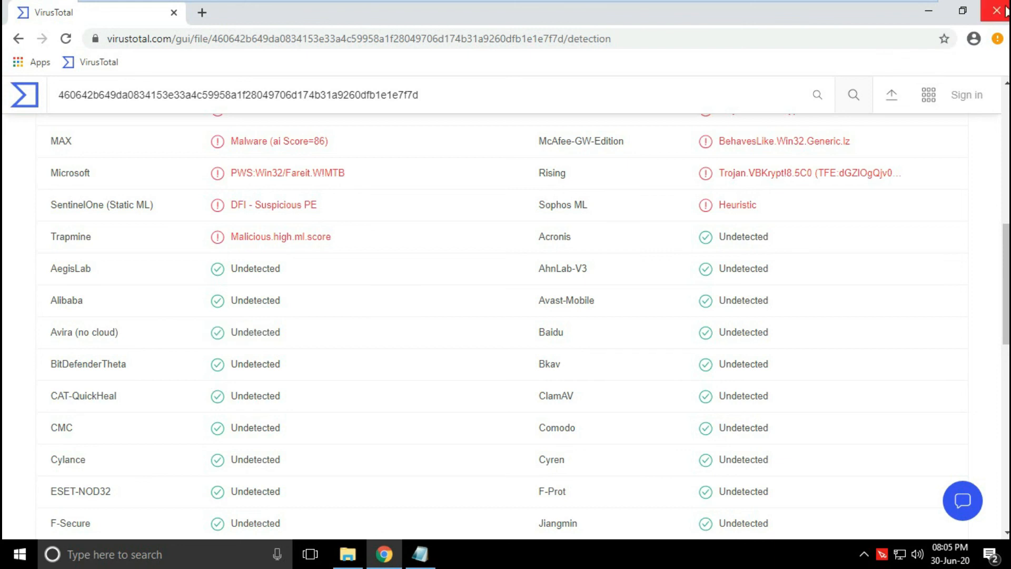
{"action": "left_click", "coordinate": [347, 554]}
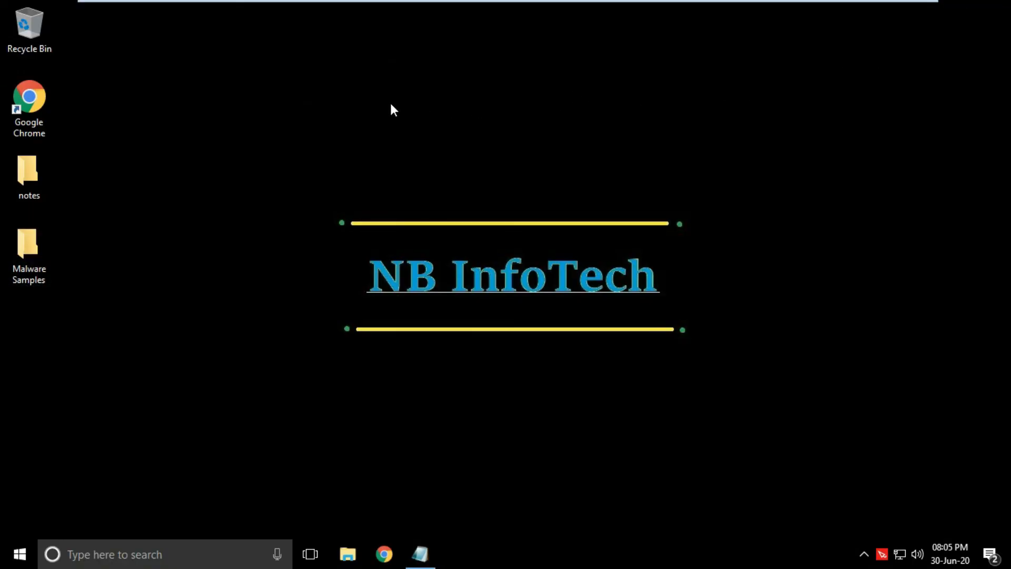
{"action": "mouse_move", "coordinate": [387, 304]}
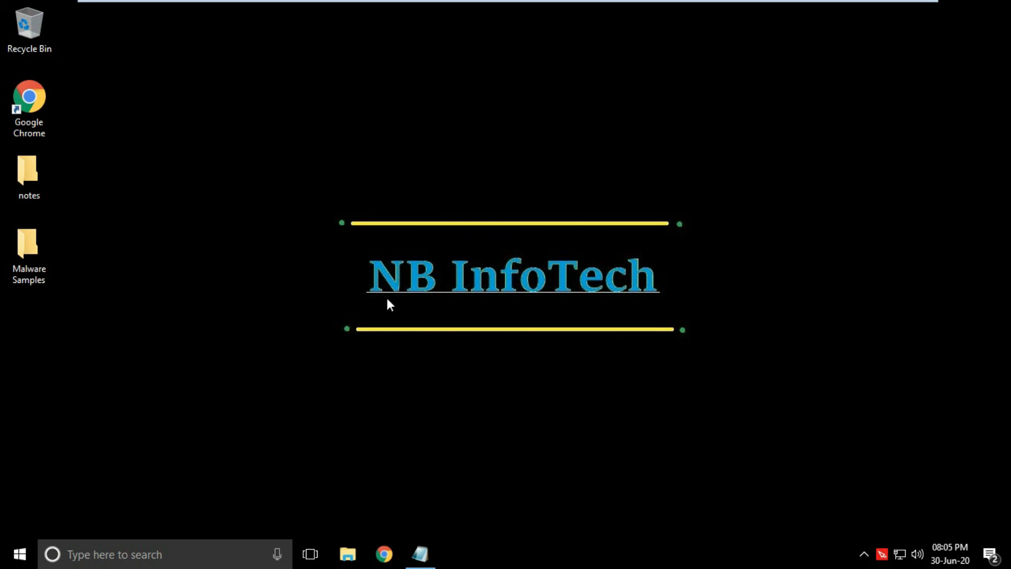